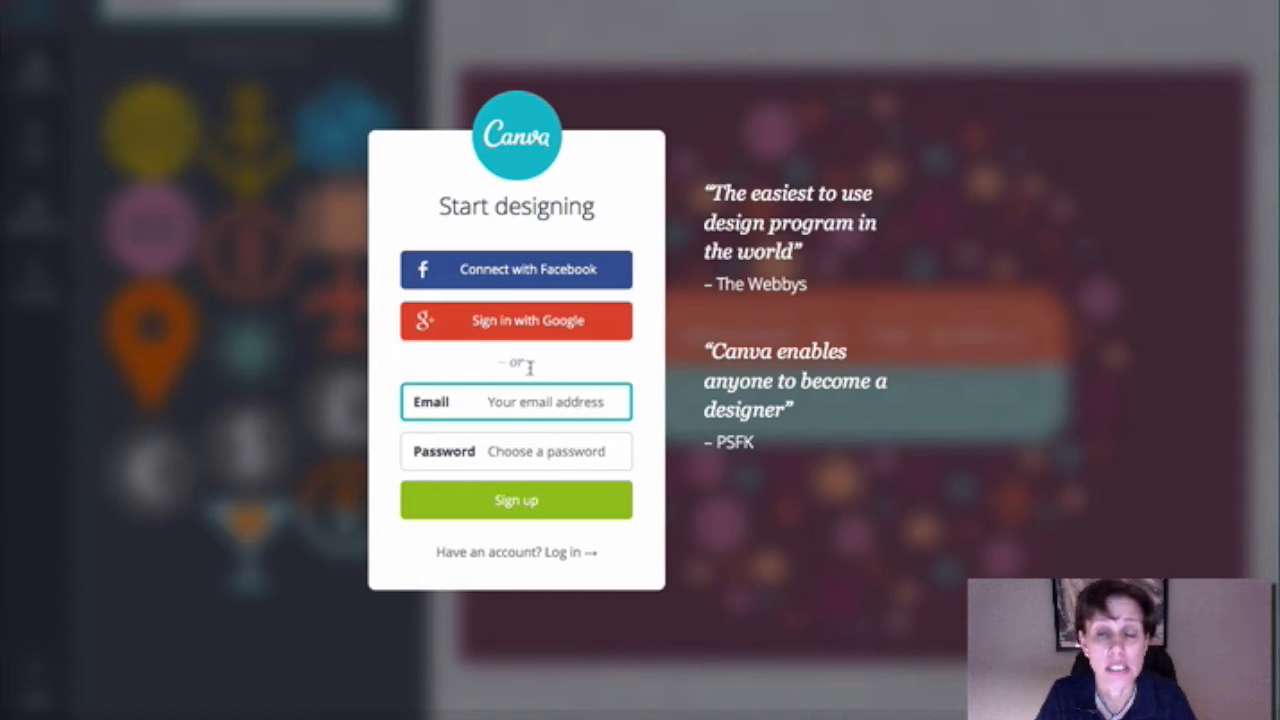
# Enter the account email and password on Canva's start screen and log in
pyautogui.click(550, 402)
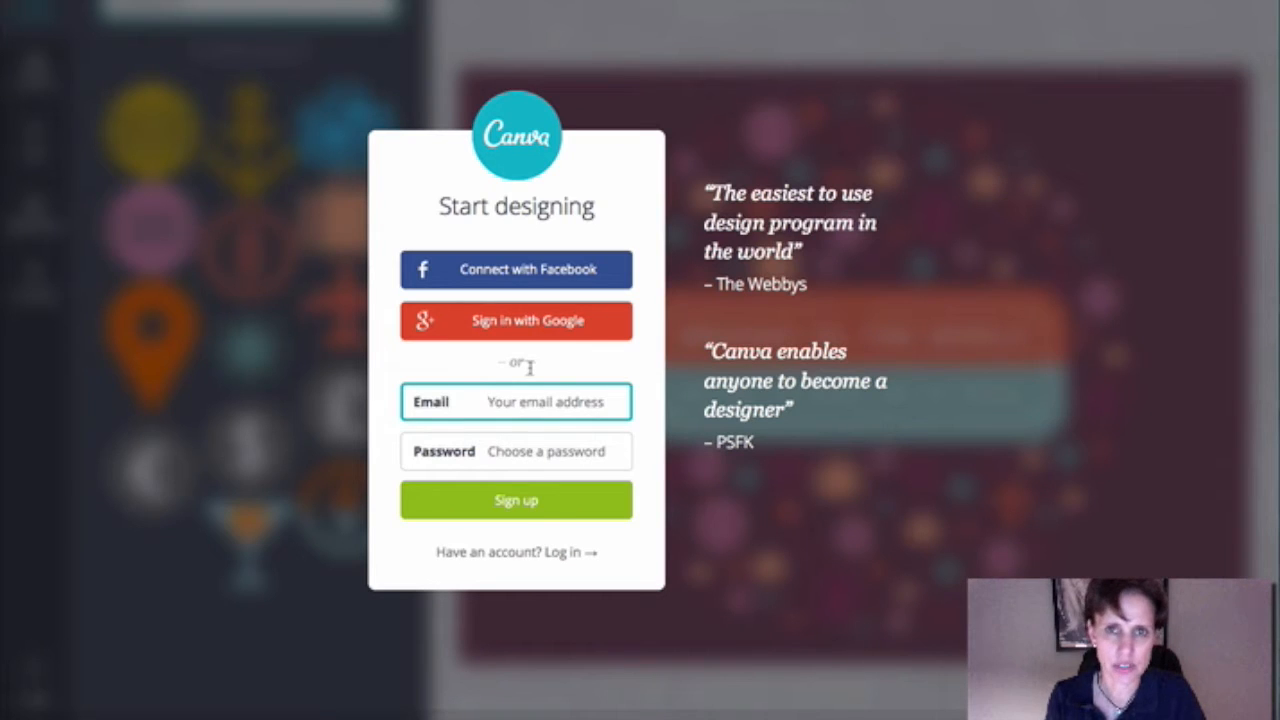
pyautogui.click(545, 402)
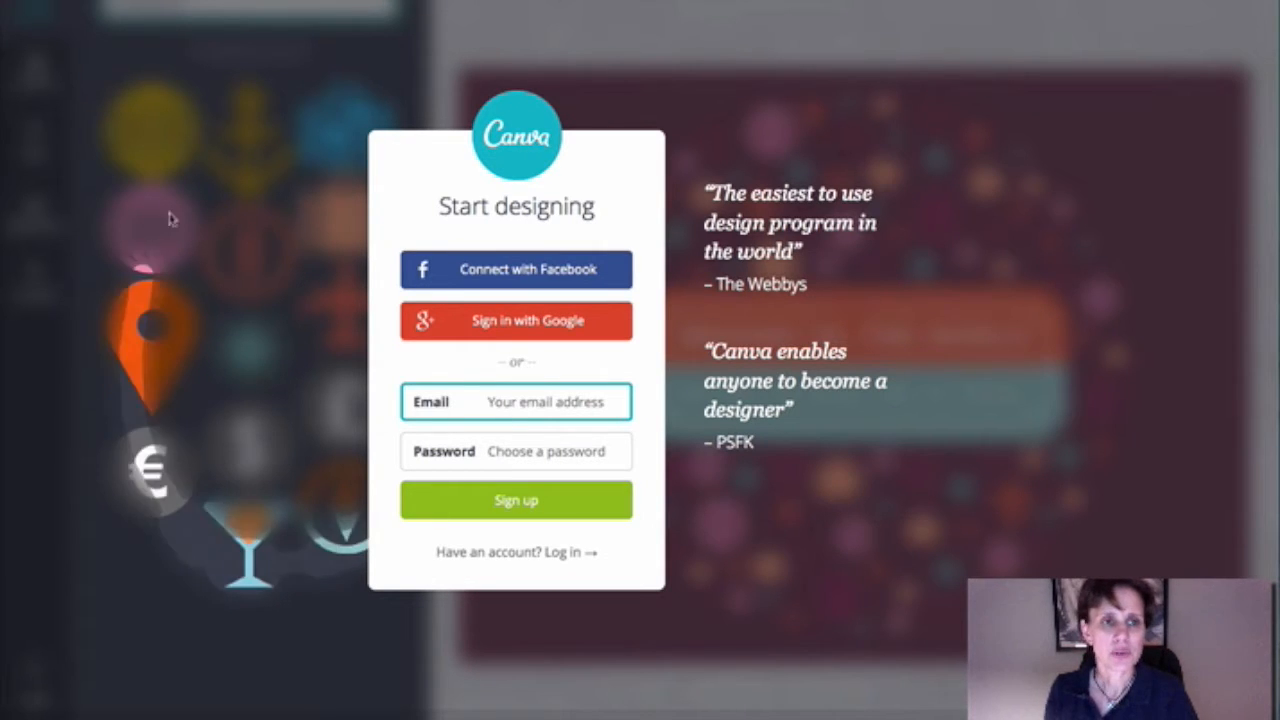
pyautogui.click(516, 402)
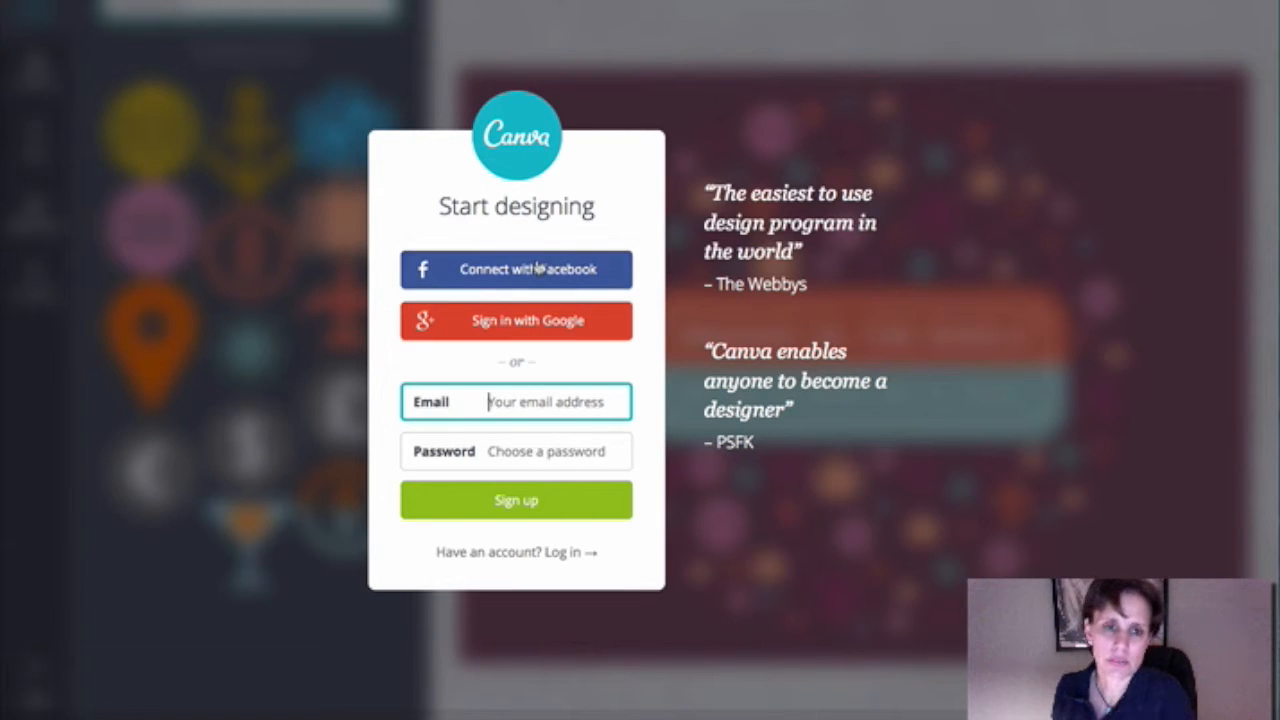
pyautogui.moveTo(574, 339)
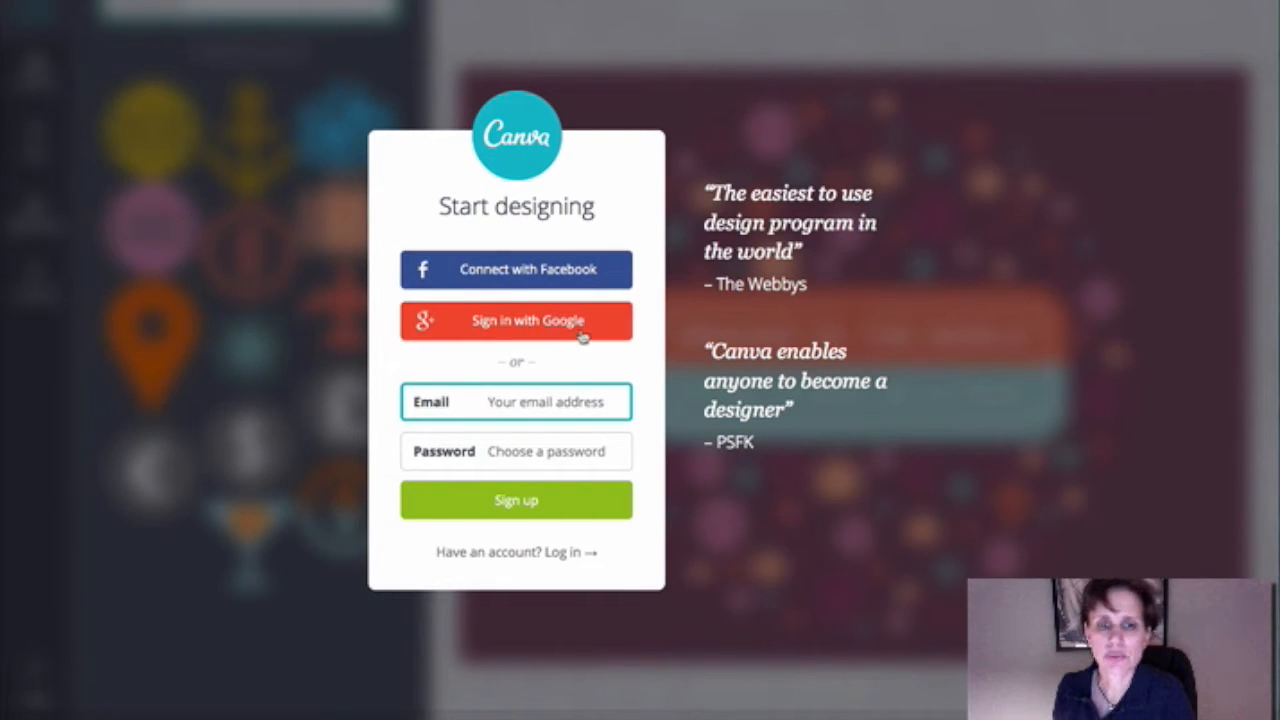
pyautogui.moveTo(578, 375)
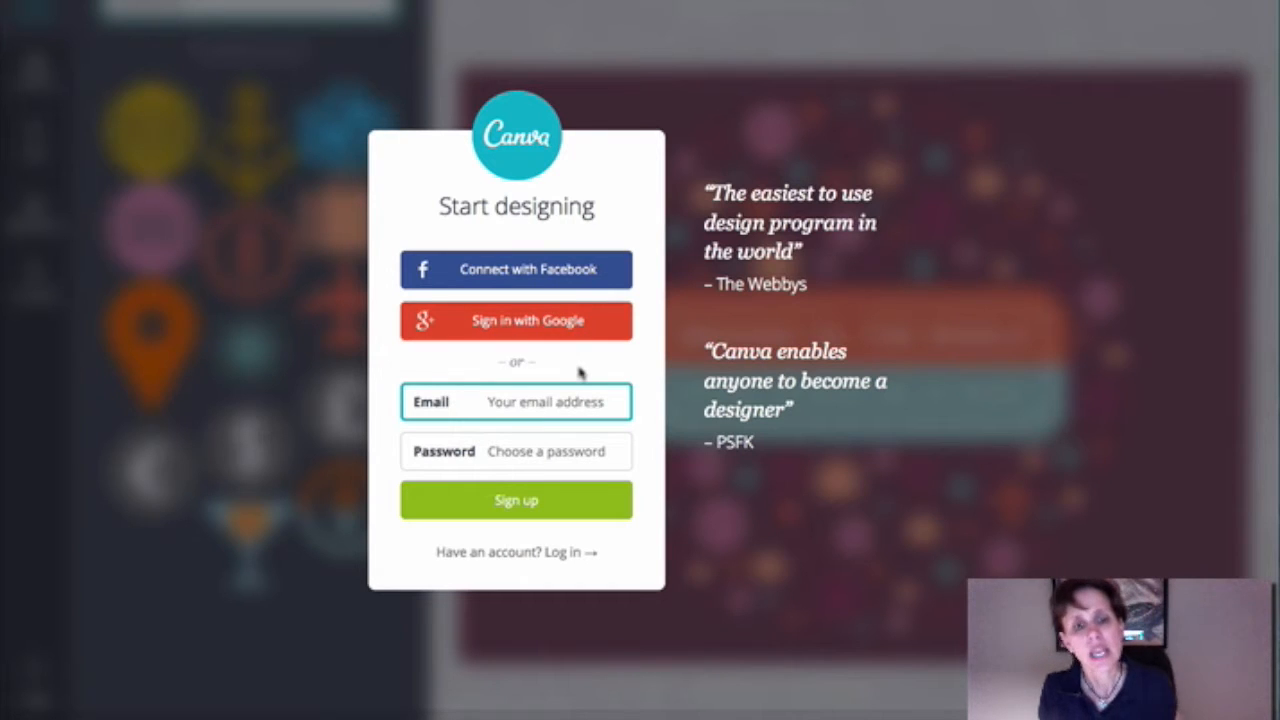
pyautogui.click(546, 401)
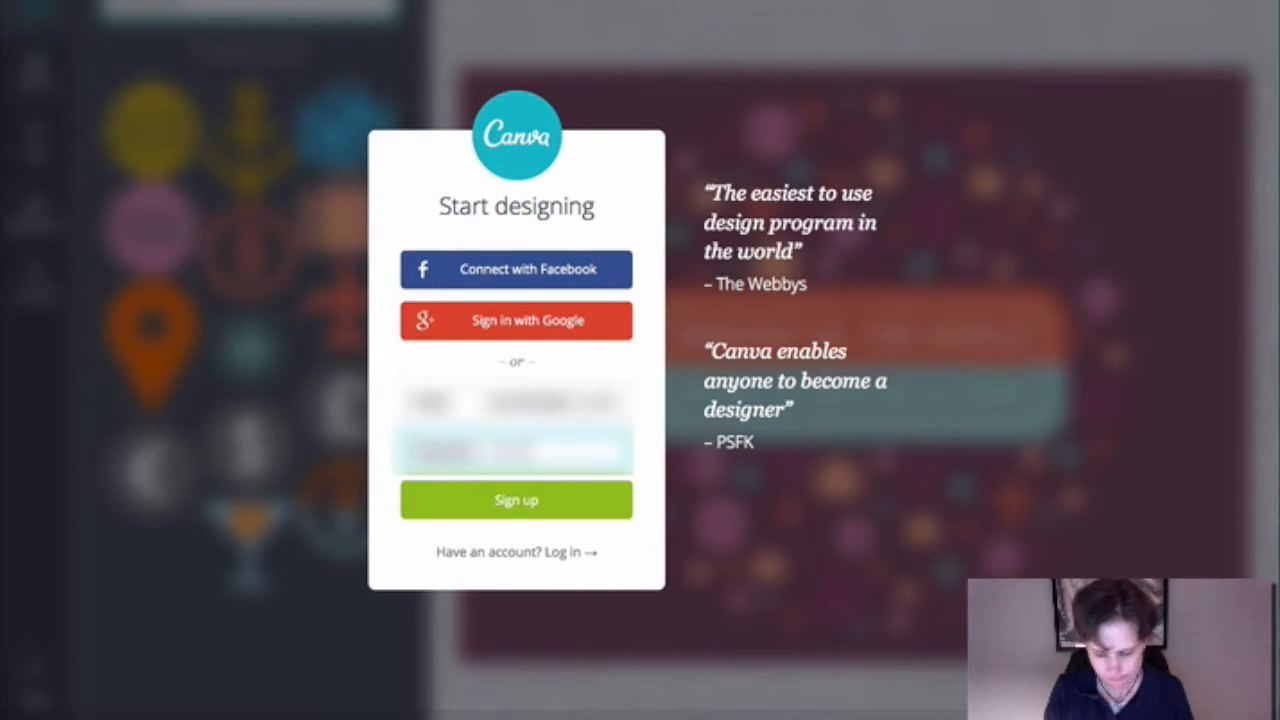
pyautogui.click(516, 500)
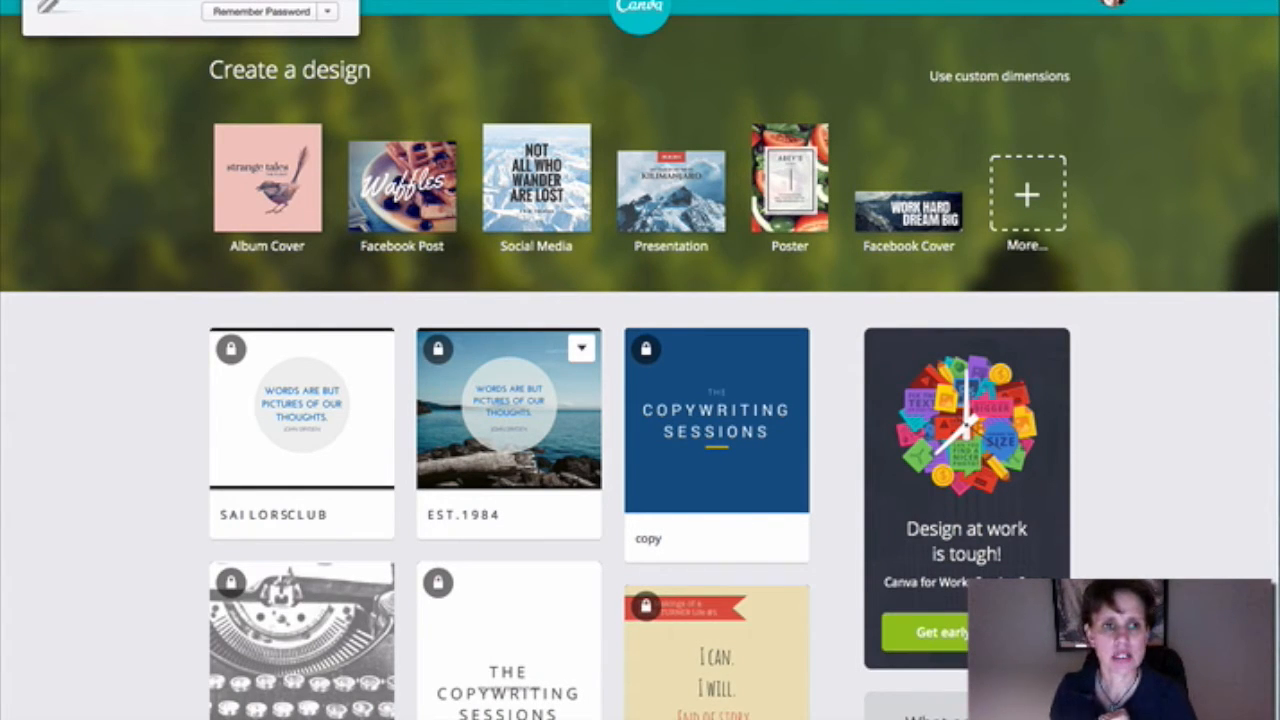
pyautogui.moveTo(402, 178)
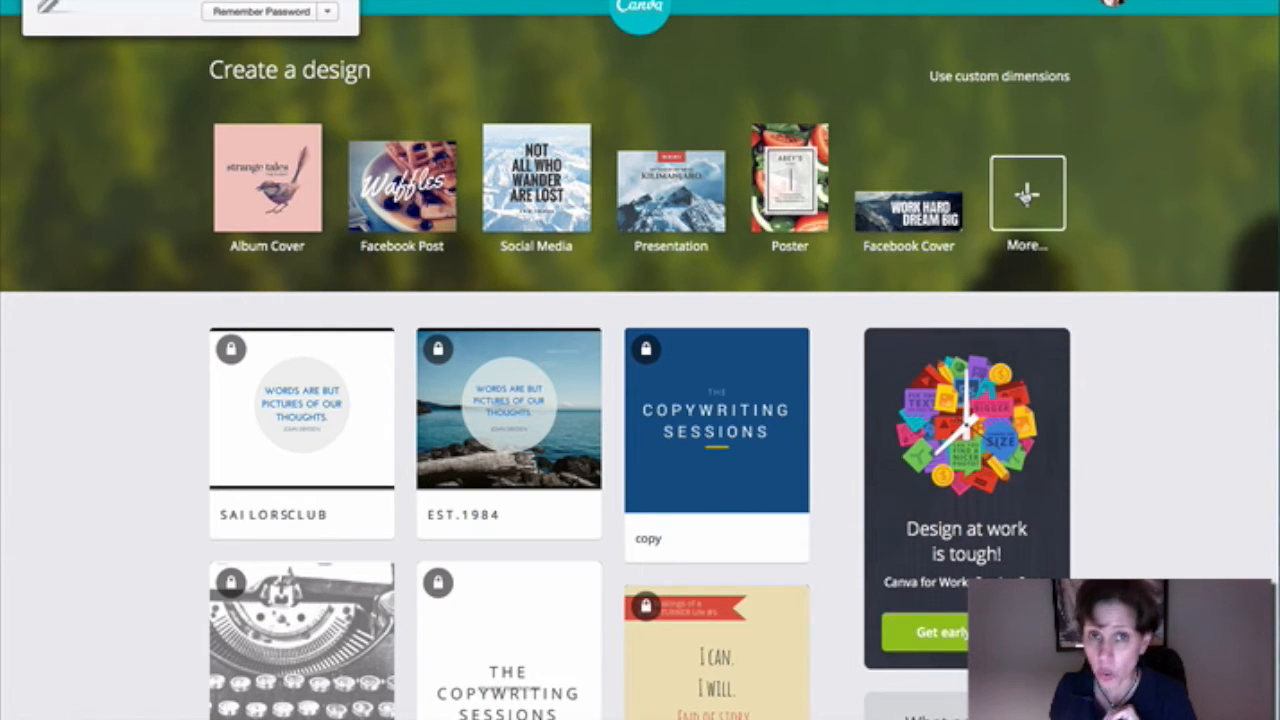
# Open More… under Create a design and scroll through the events, marketing, social and document categories
pyautogui.click(1026, 192)
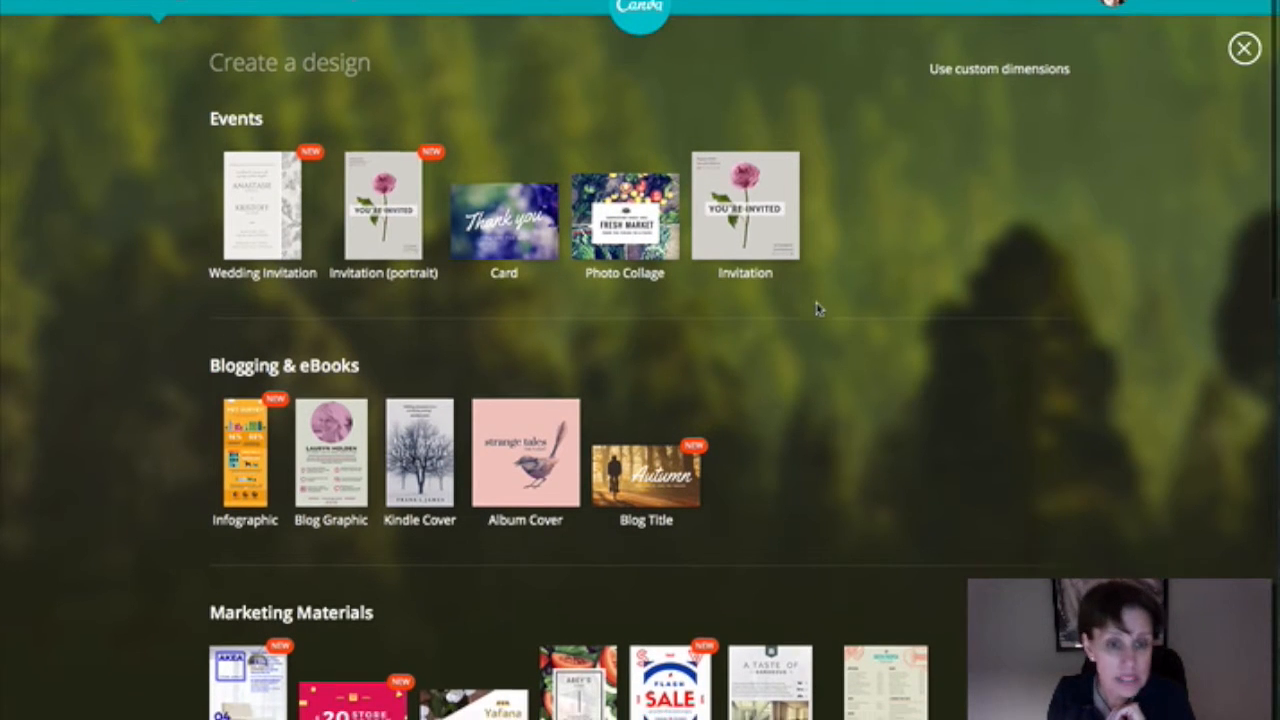
pyautogui.scroll(-3)
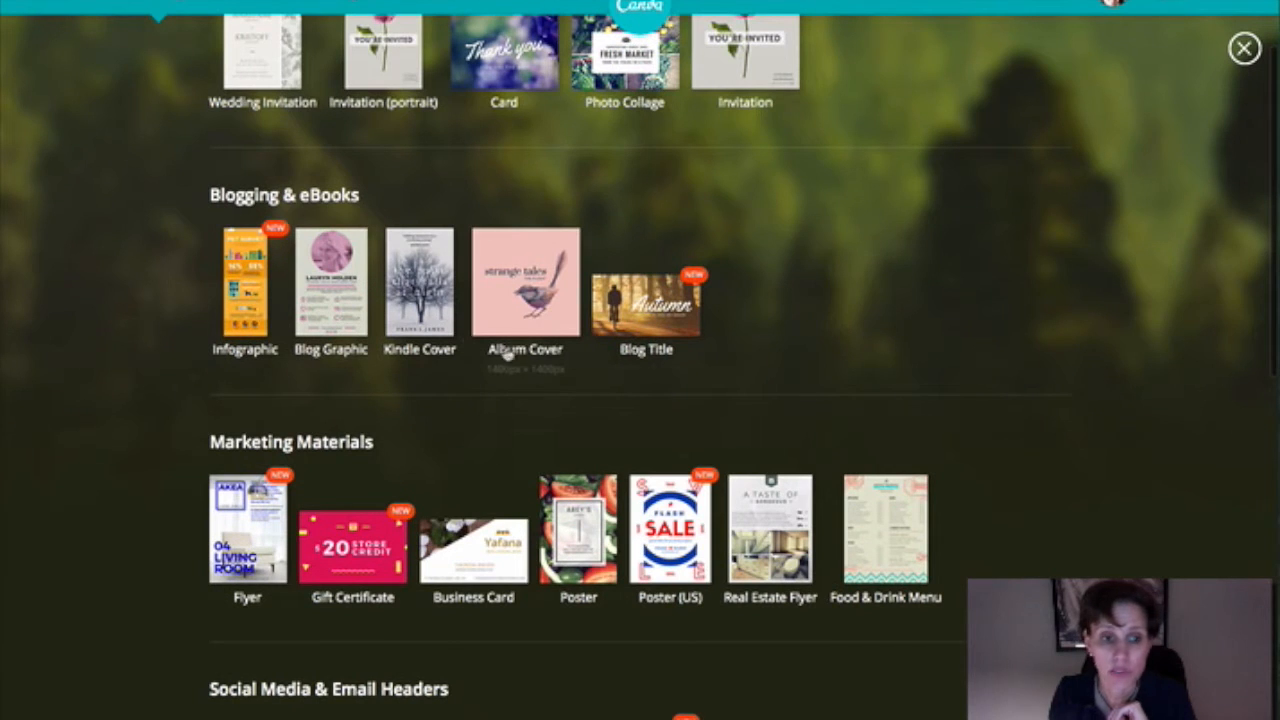
pyautogui.moveTo(421, 290)
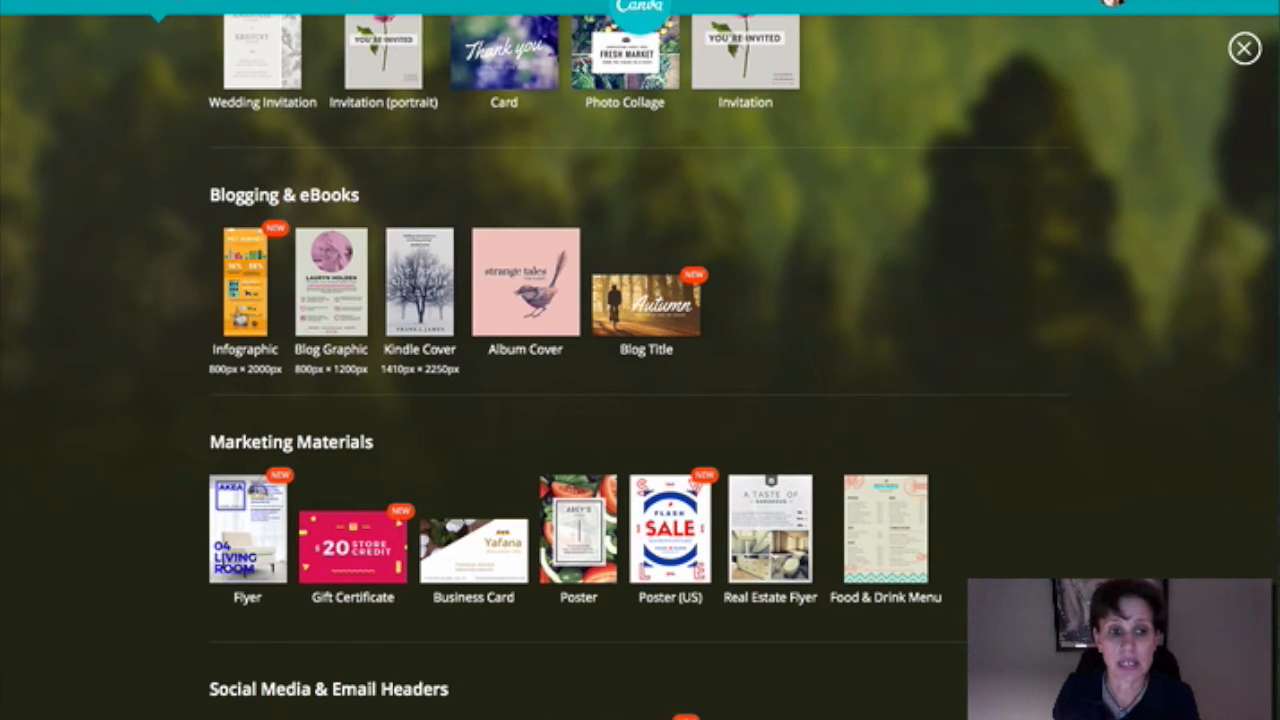
pyautogui.scroll(-3)
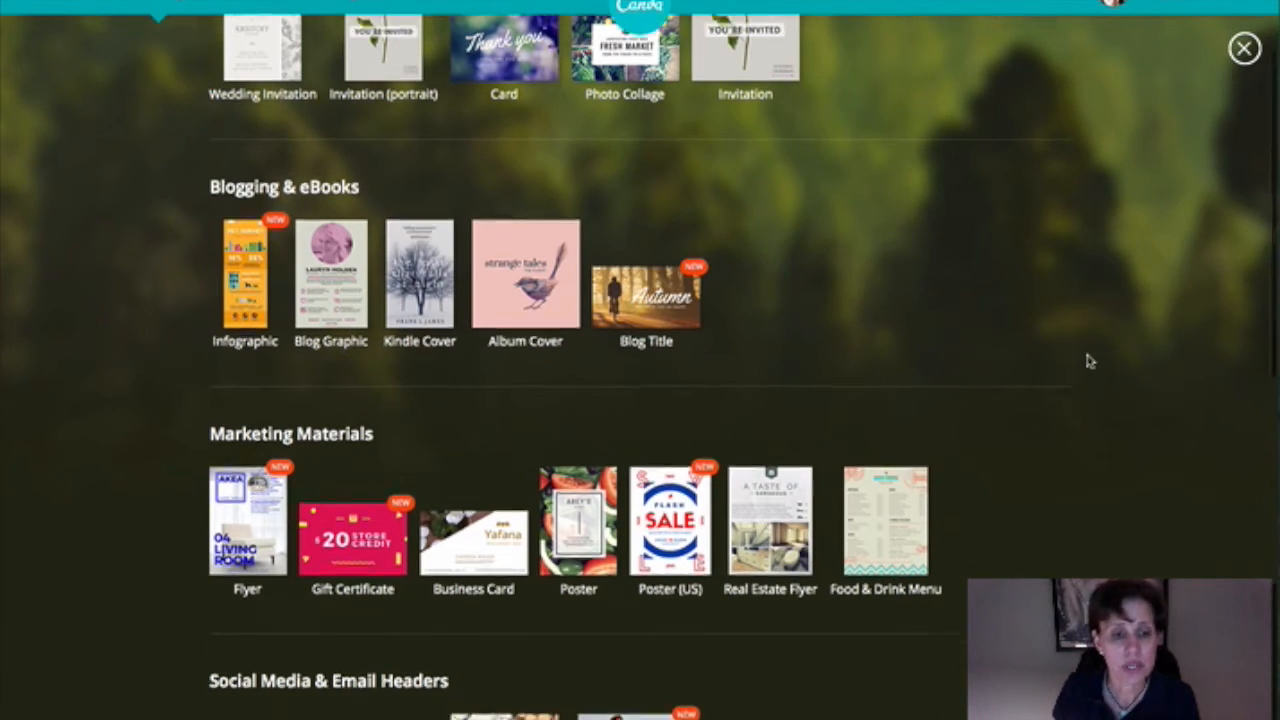
pyautogui.scroll(-3)
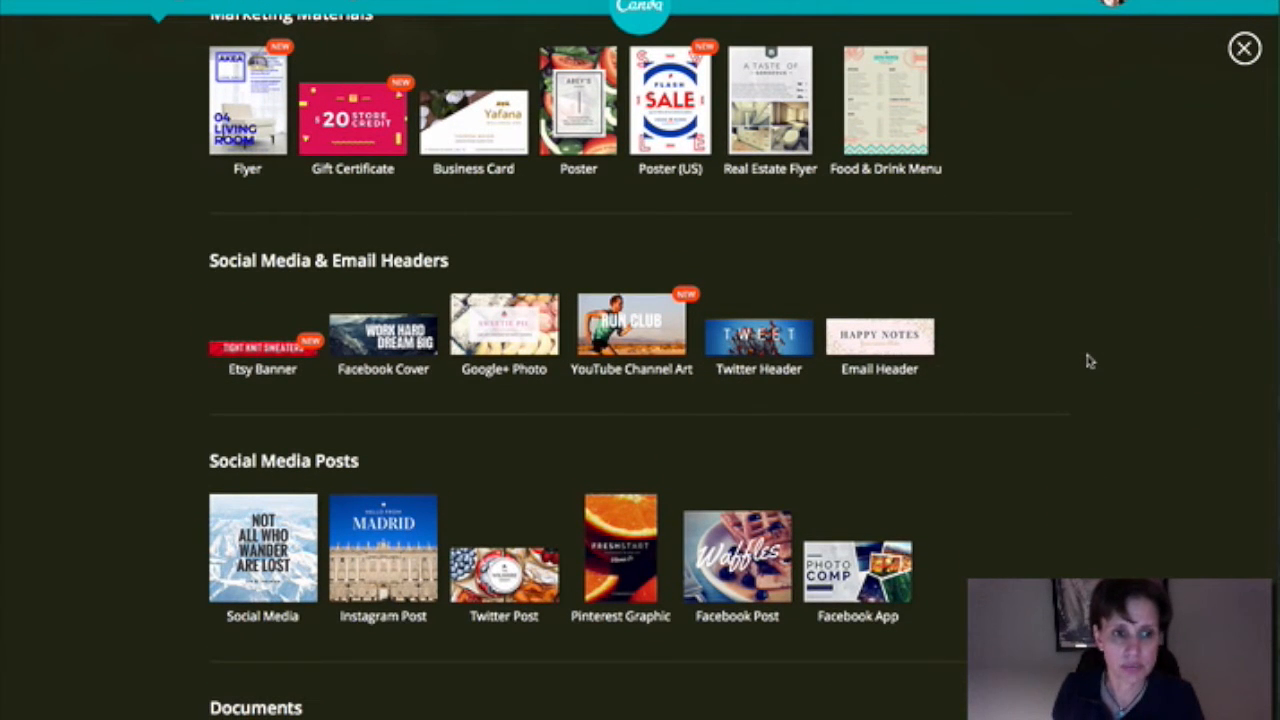
pyautogui.scroll(-3)
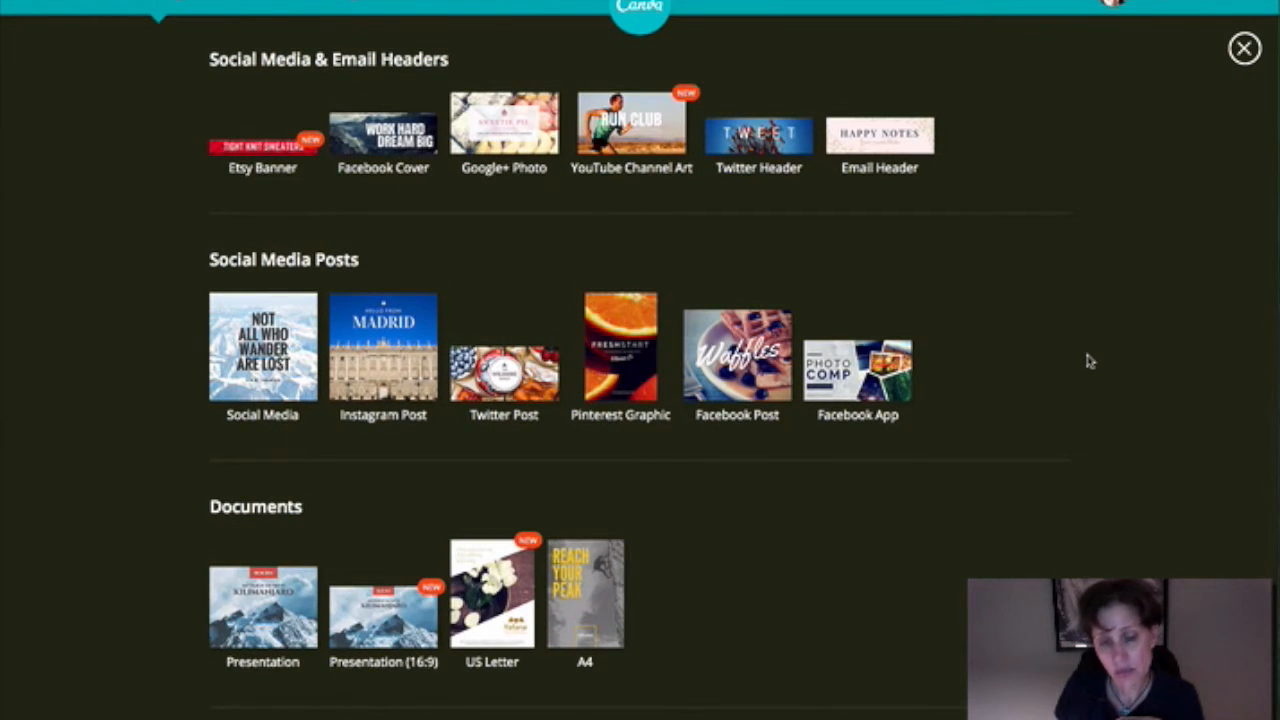
pyautogui.moveTo(731, 231)
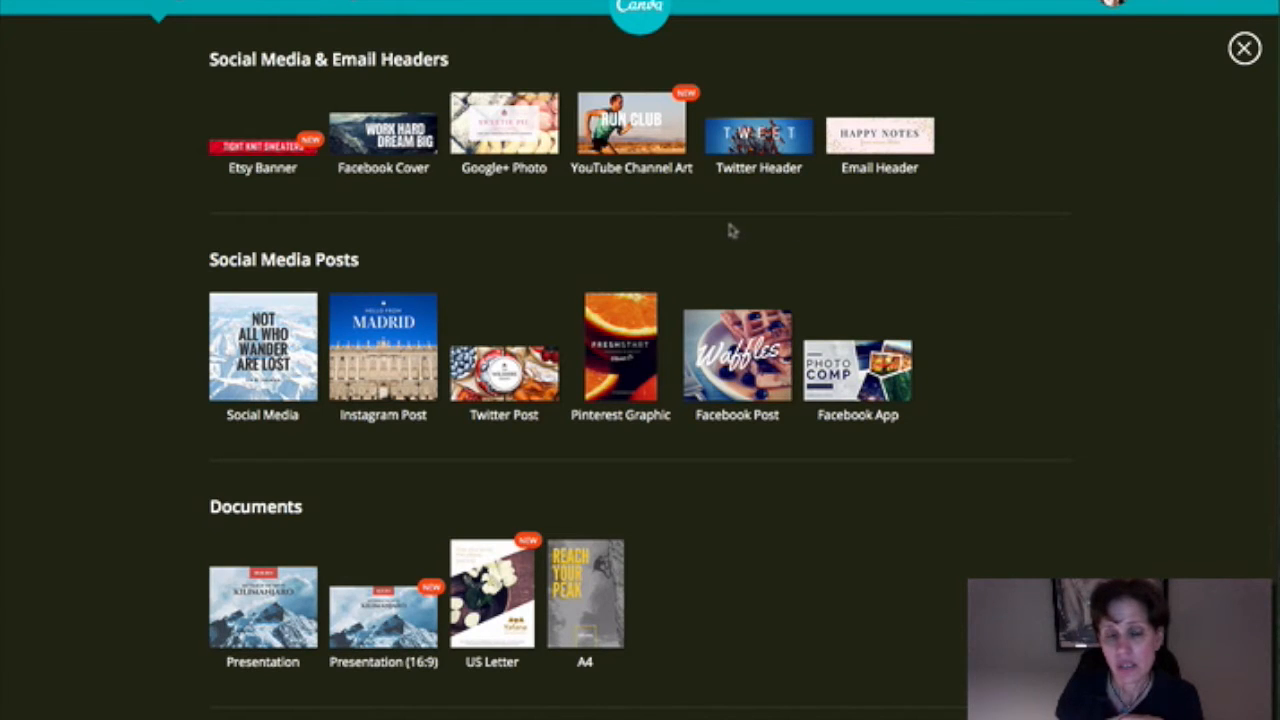
pyautogui.moveTo(502, 130)
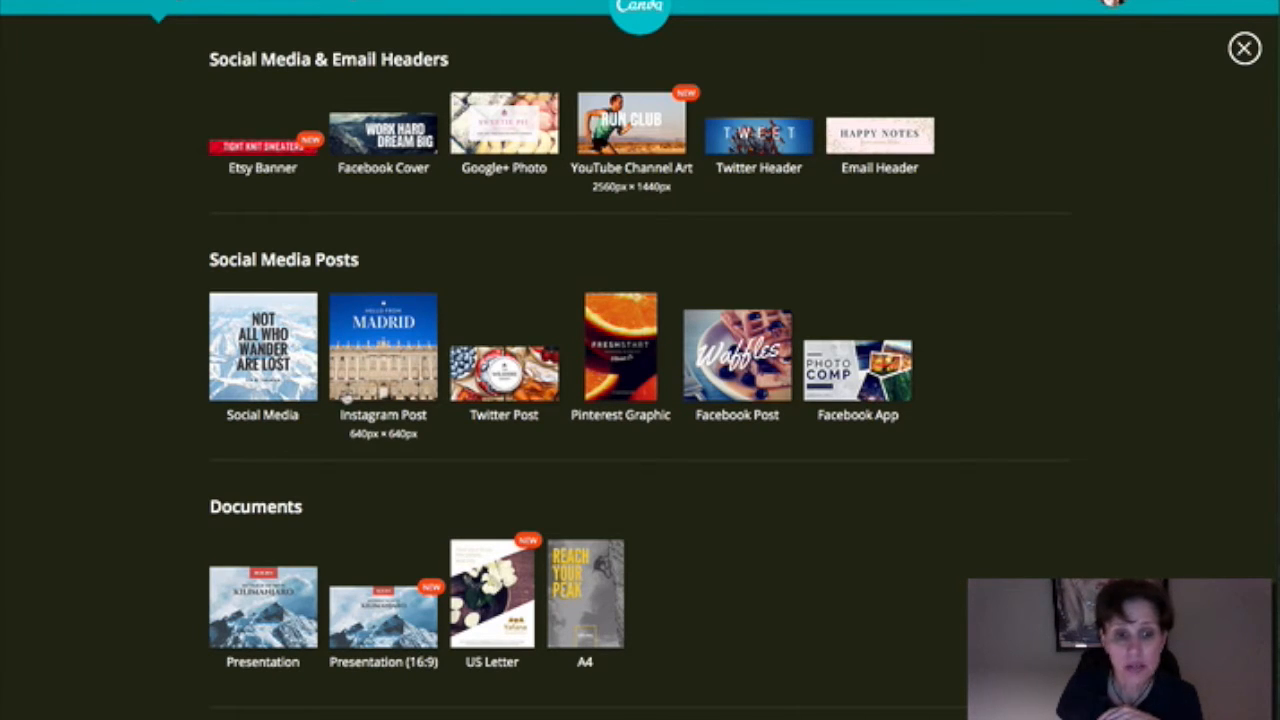
pyautogui.moveTo(685, 410)
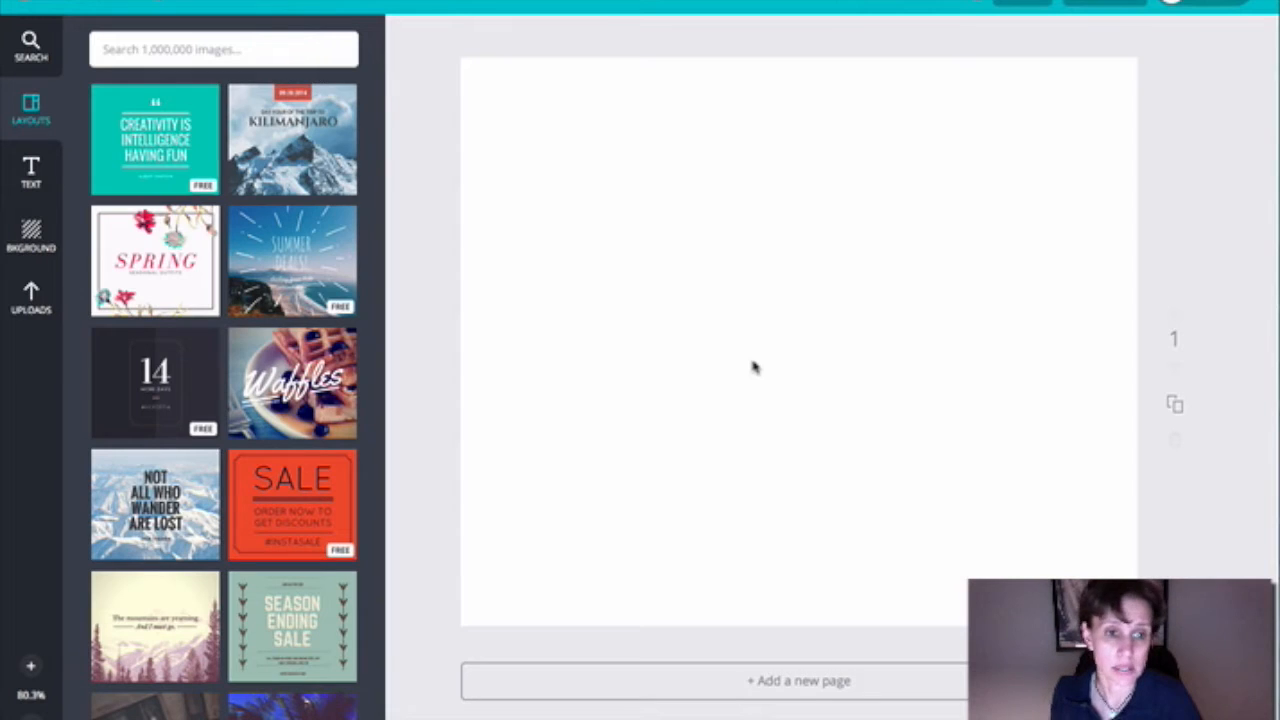
pyautogui.moveTo(228, 423)
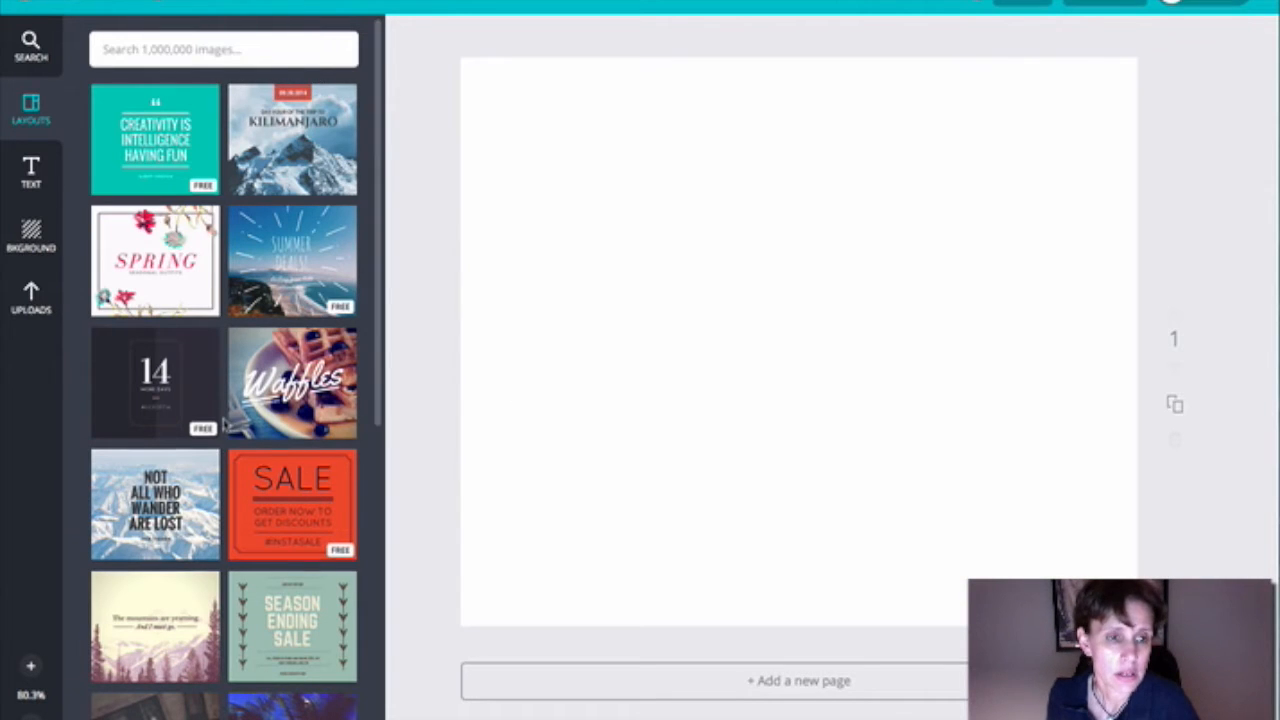
# Start a blank design from the catalogue and scroll through its Layouts panel templates
pyautogui.scroll(-3)
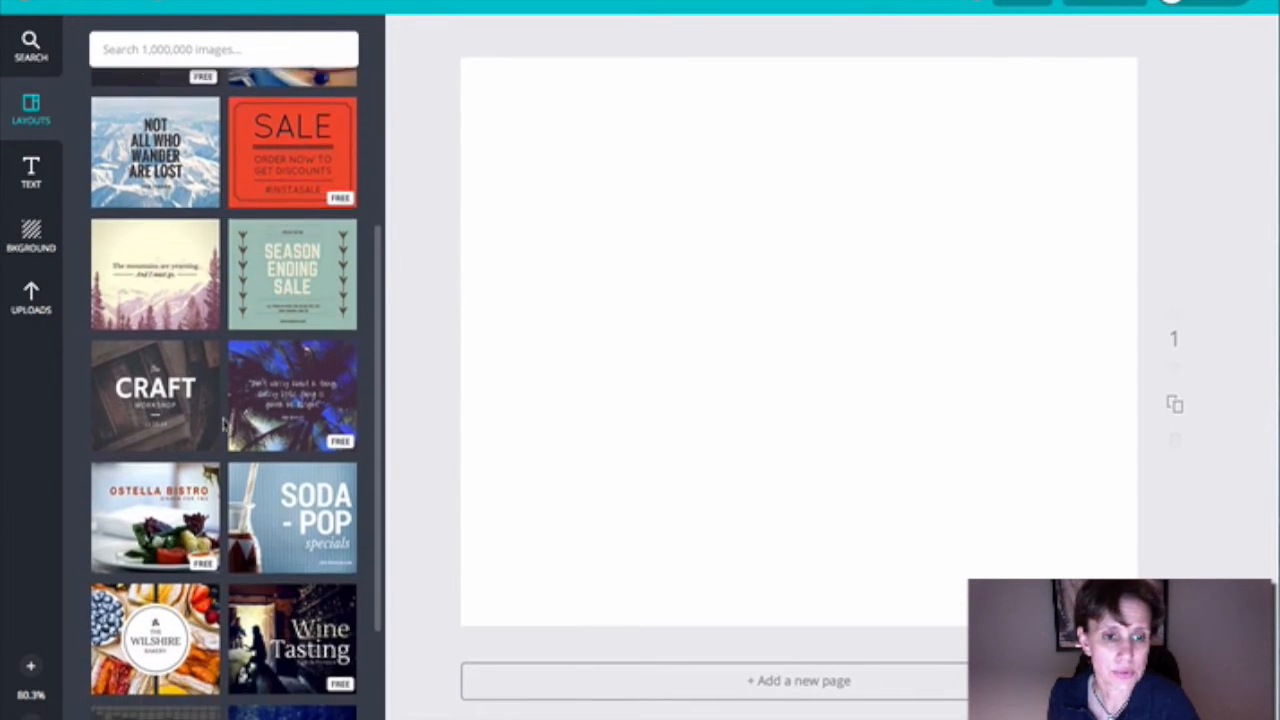
pyautogui.scroll(-3)
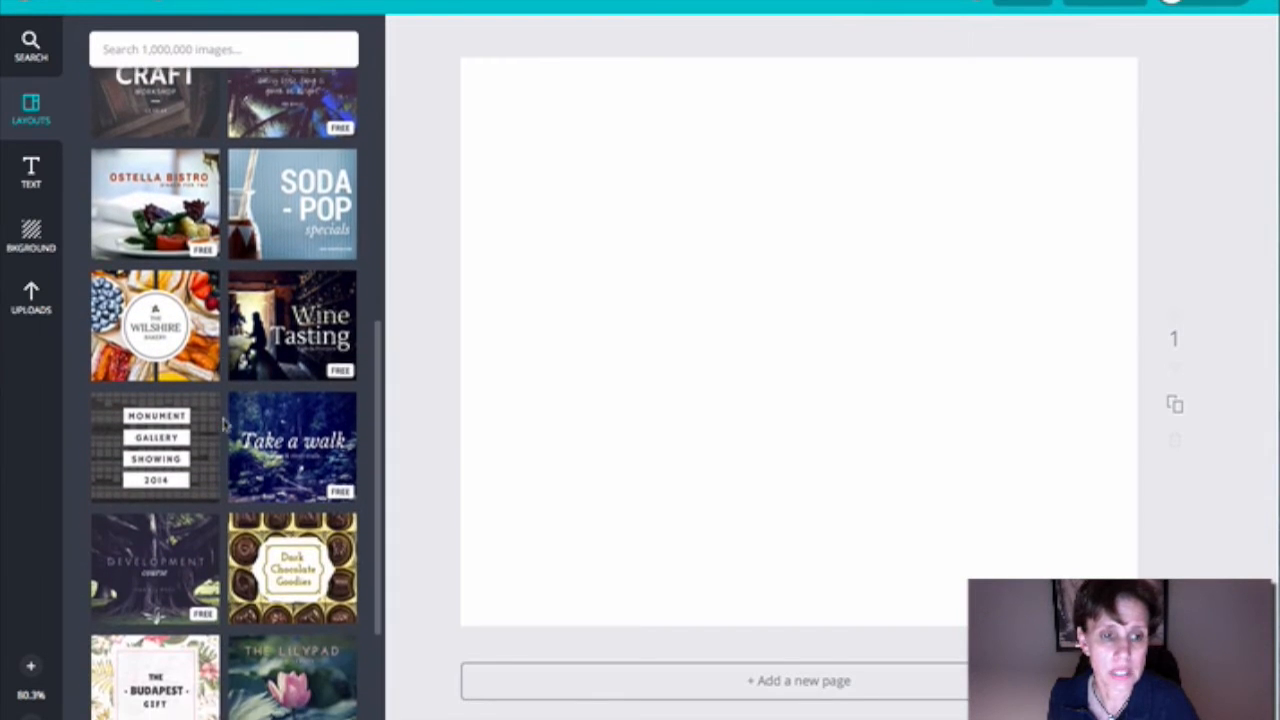
pyautogui.scroll(-3)
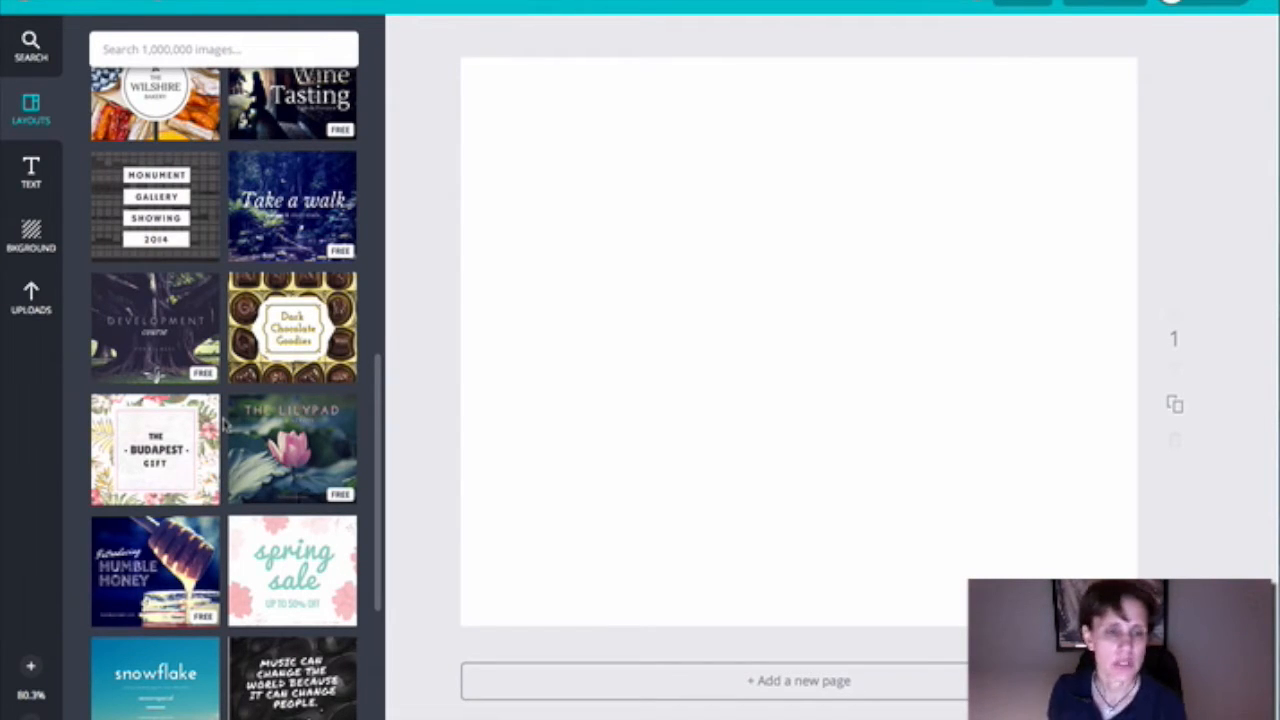
pyautogui.scroll(-3)
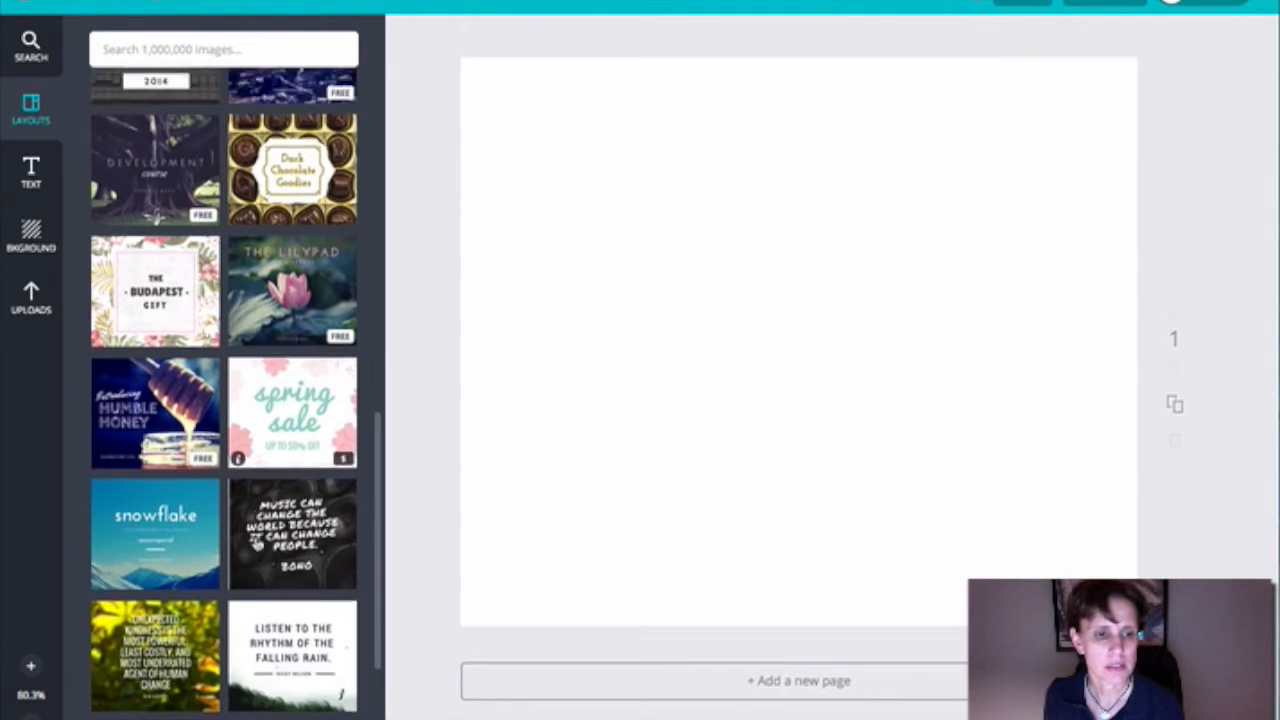
pyautogui.scroll(-3)
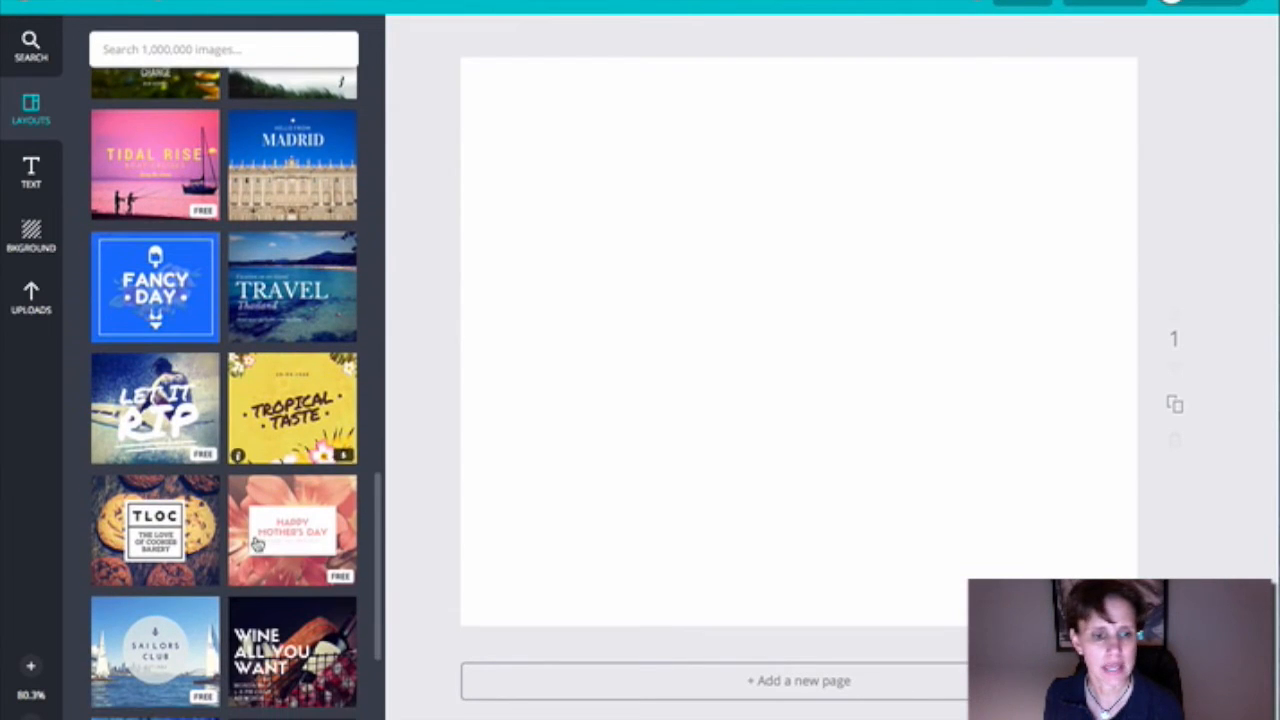
pyautogui.scroll(-3)
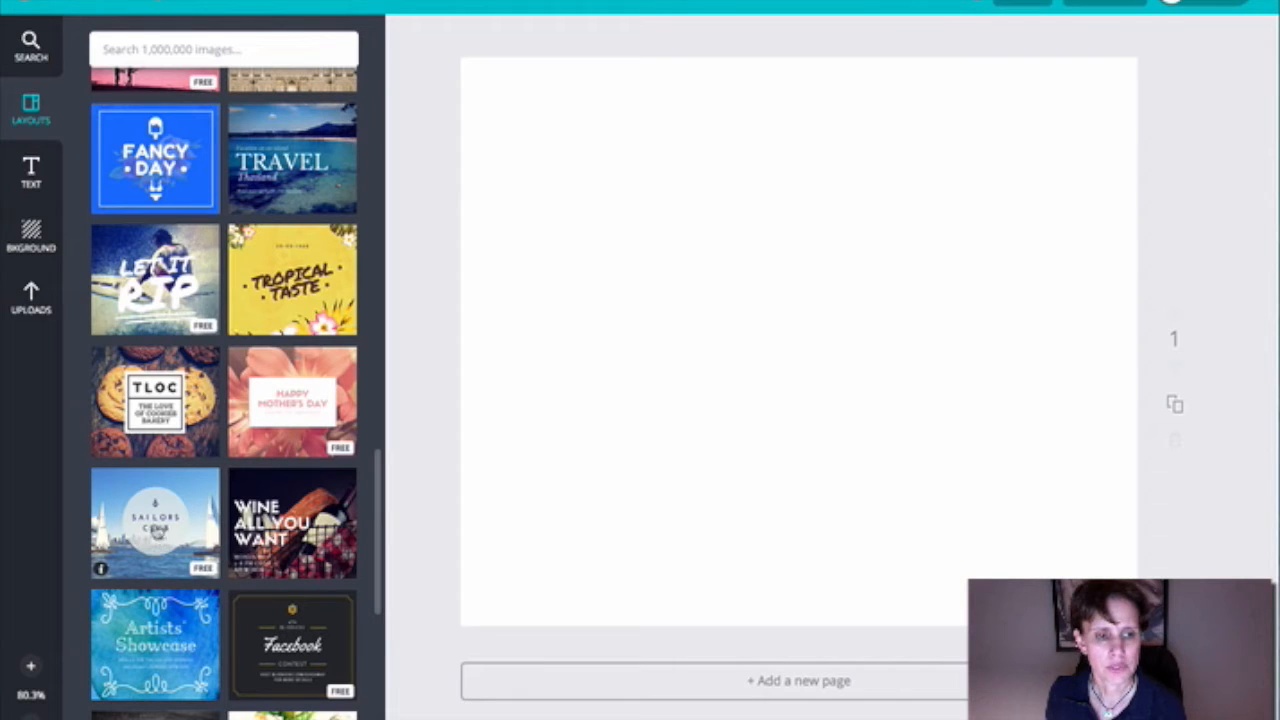
# Apply the Sailors Club harbour layout from the Layouts panel
pyautogui.click(155, 523)
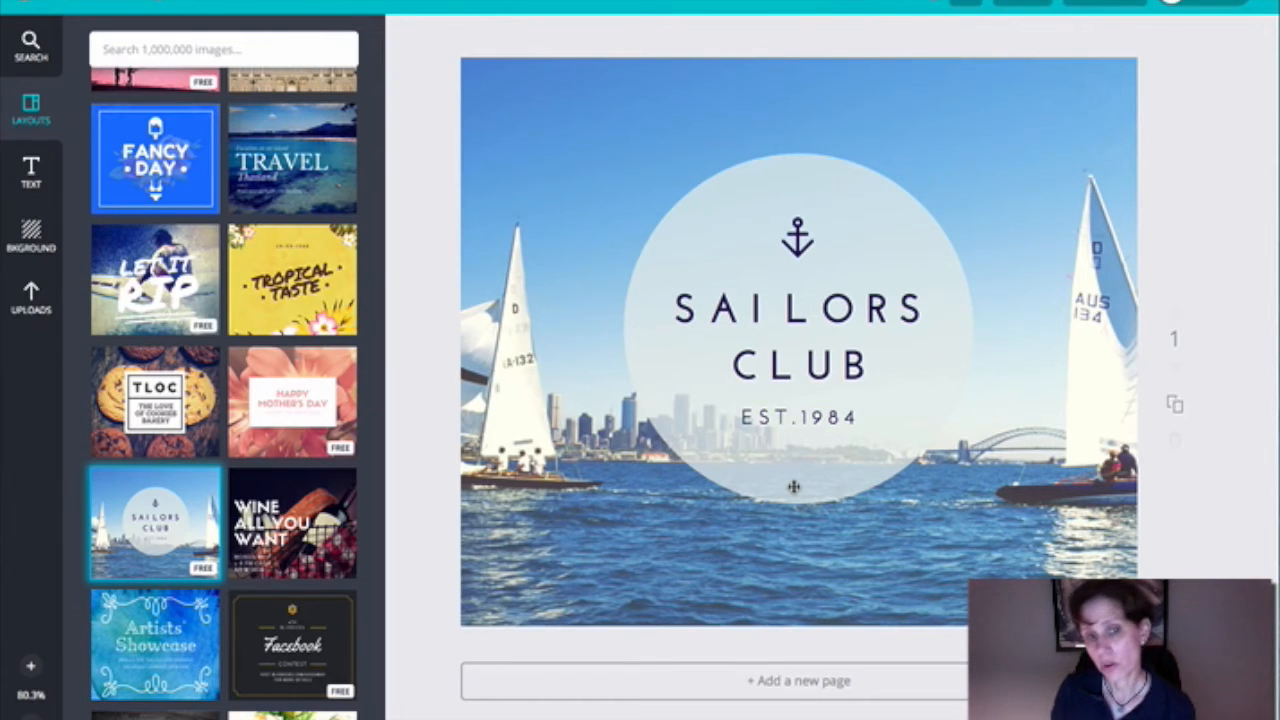
pyautogui.moveTo(664, 132)
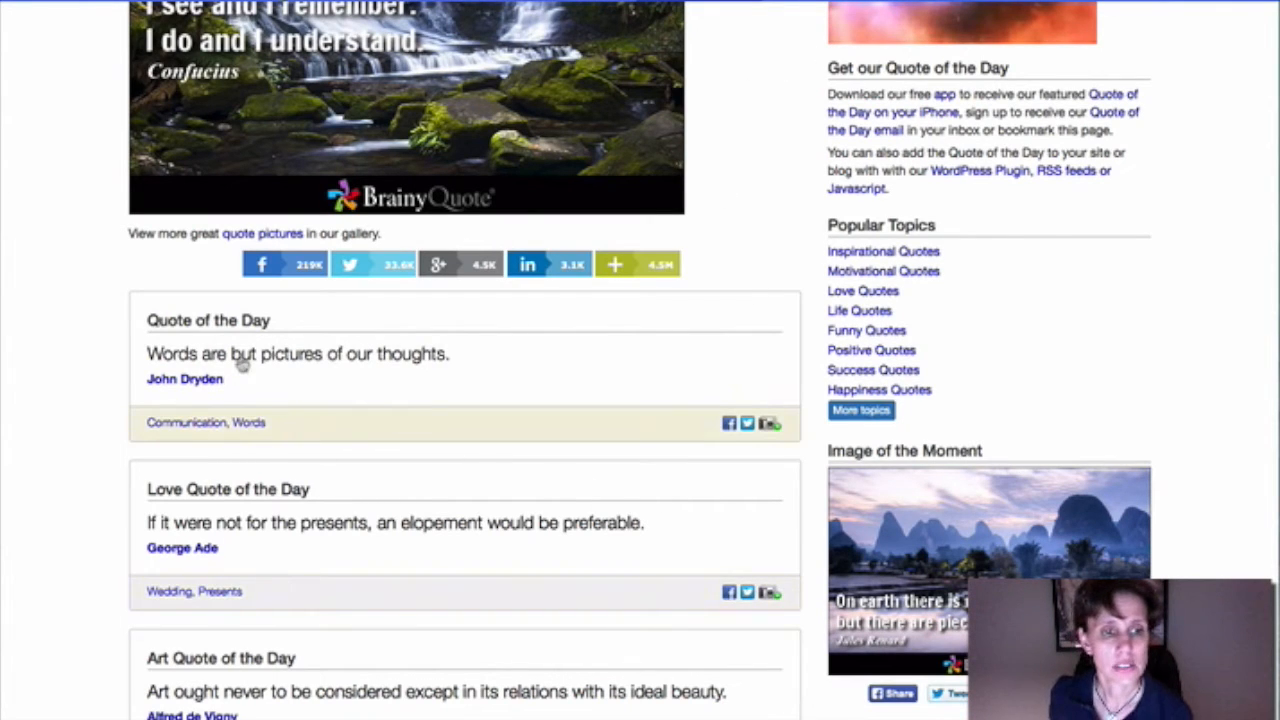
# Scroll the BrainyQuote page down to the Quote of the Day box
pyautogui.scroll(-3)
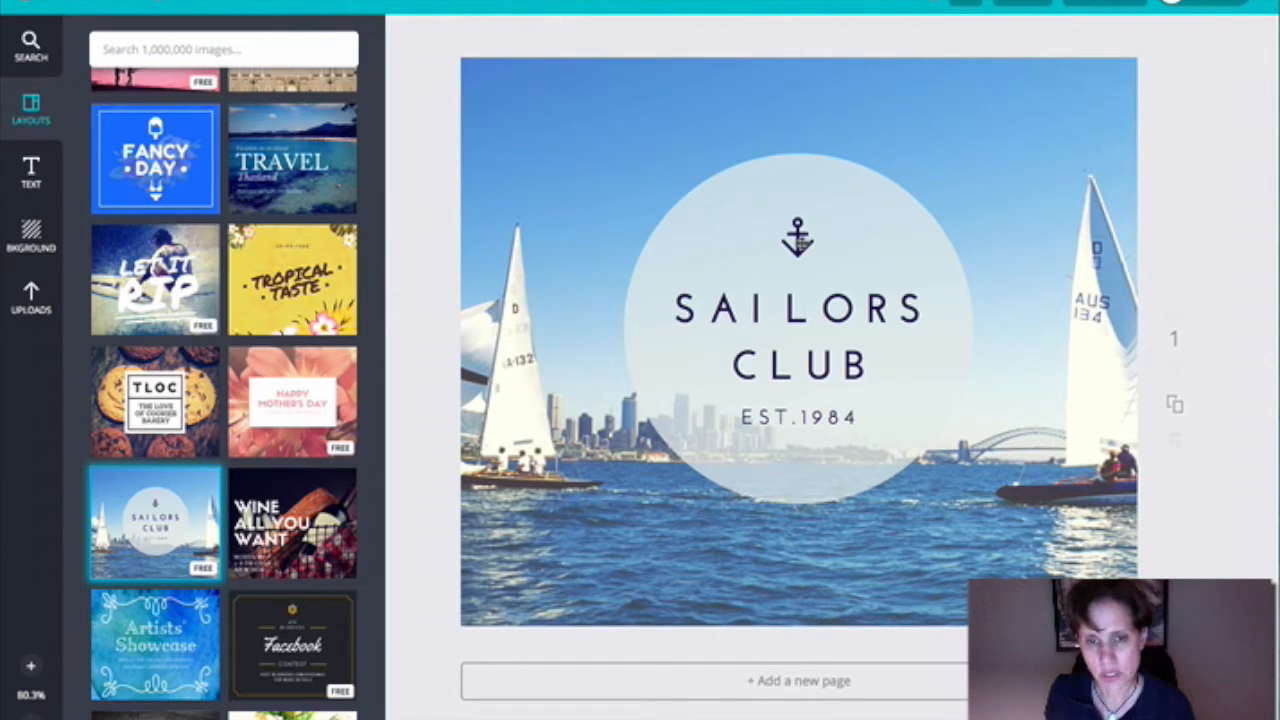
# Select the anchor graphic near the SAILORS CLUB heading
pyautogui.click(795, 234)
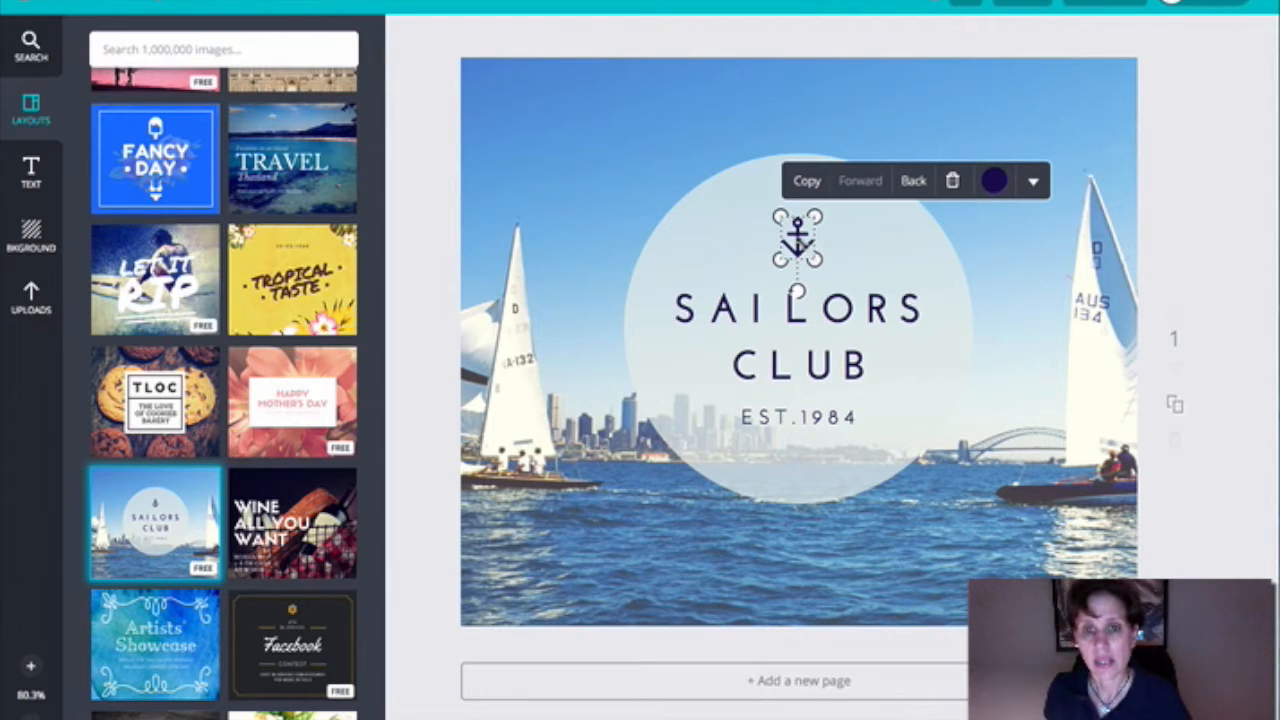
pyautogui.moveTo(953, 181)
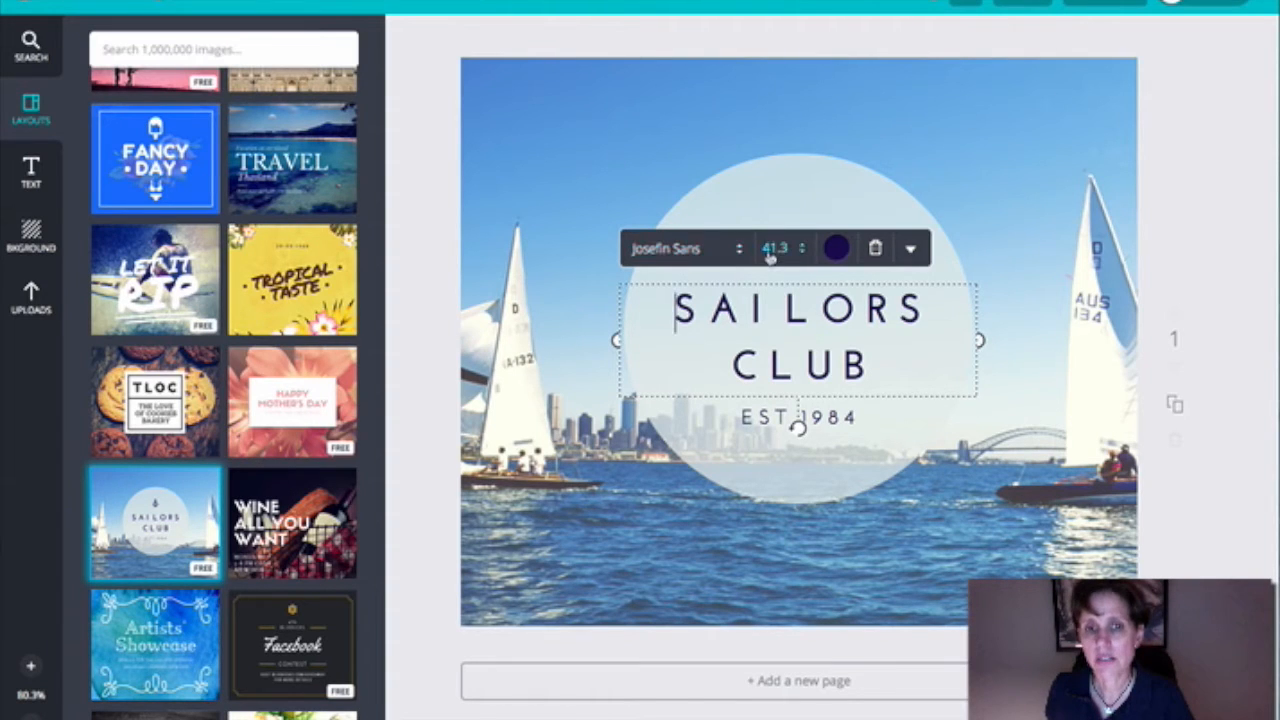
pyautogui.moveTo(841, 248)
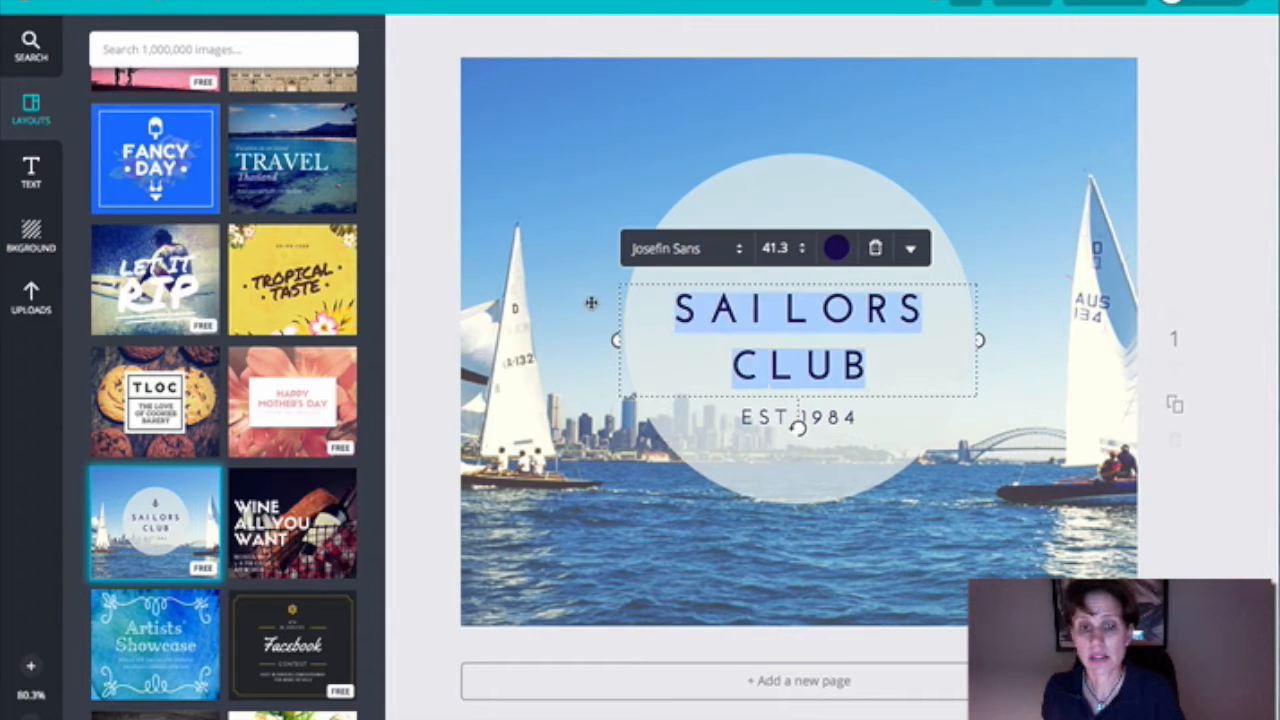
pyautogui.click(675, 248)
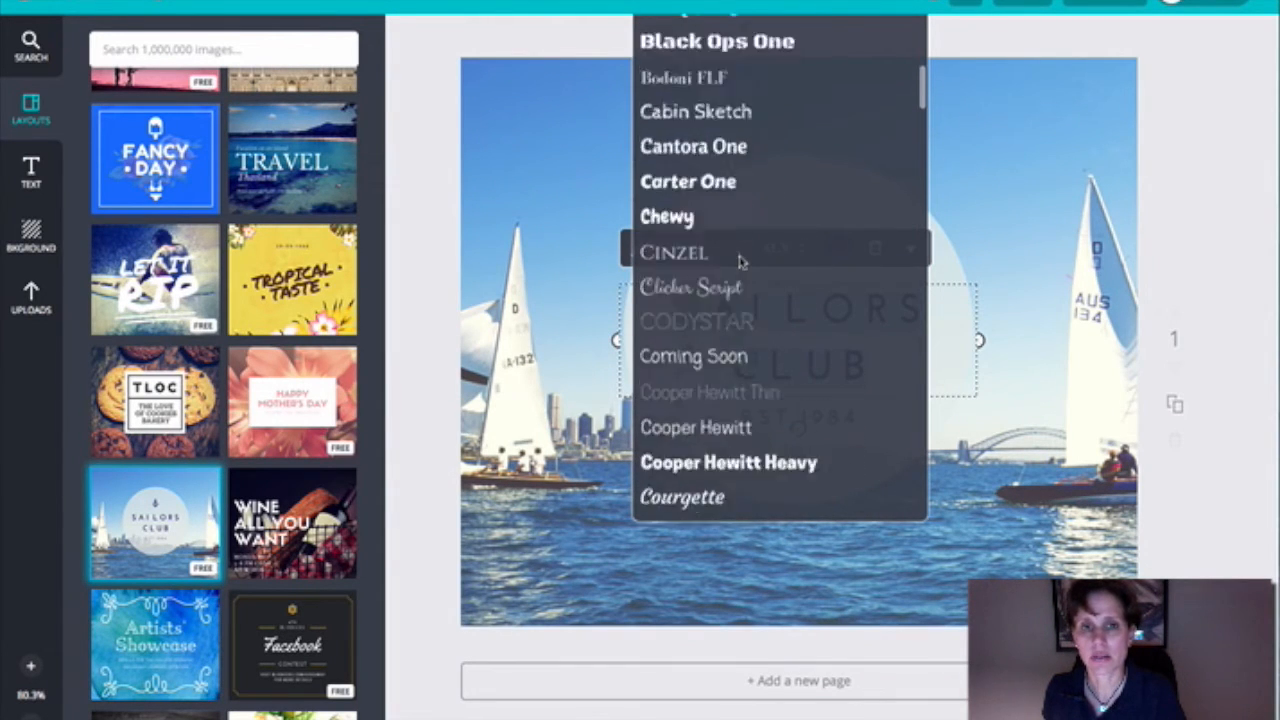
pyautogui.click(675, 251)
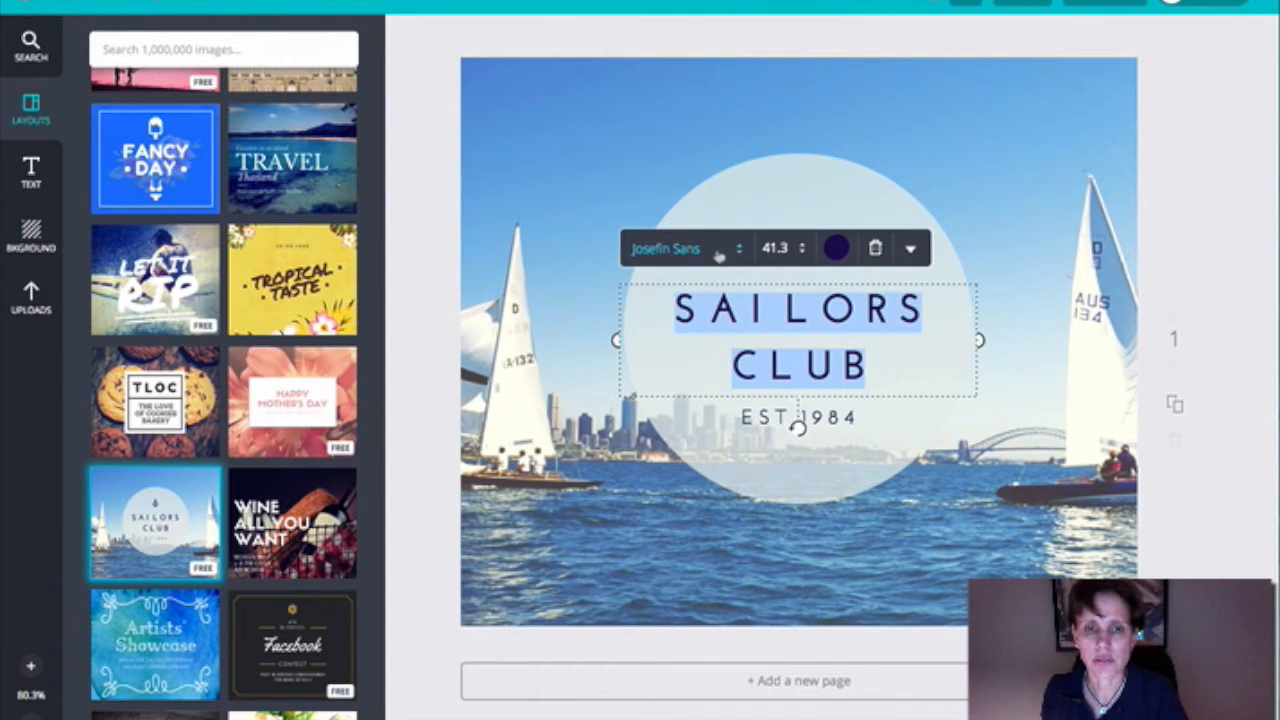
pyautogui.click(676, 247)
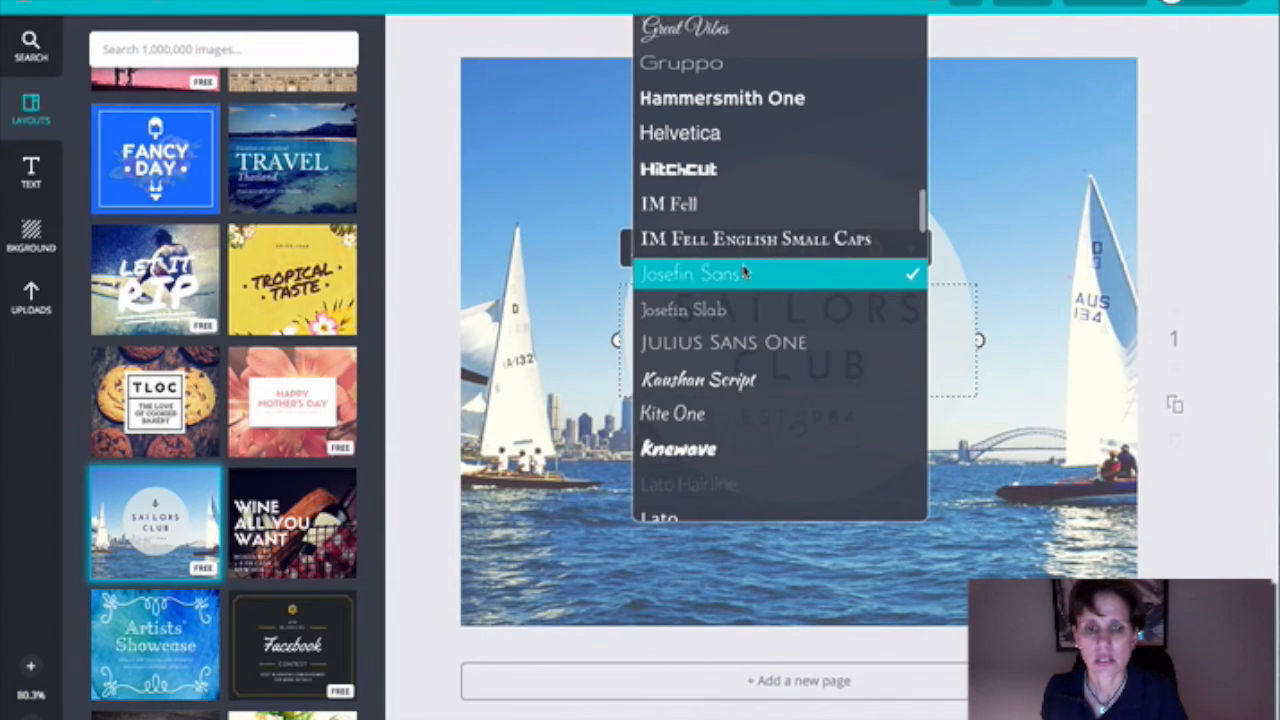
pyautogui.scroll(-3)
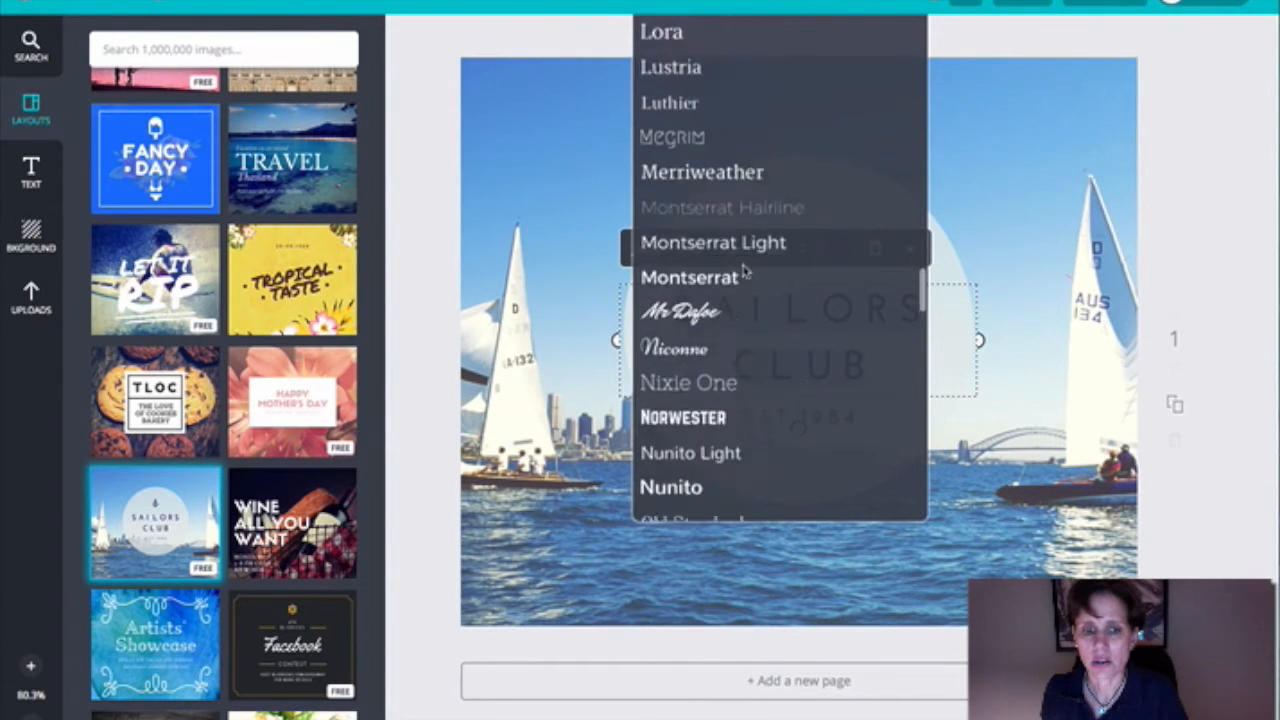
pyautogui.scroll(-3)
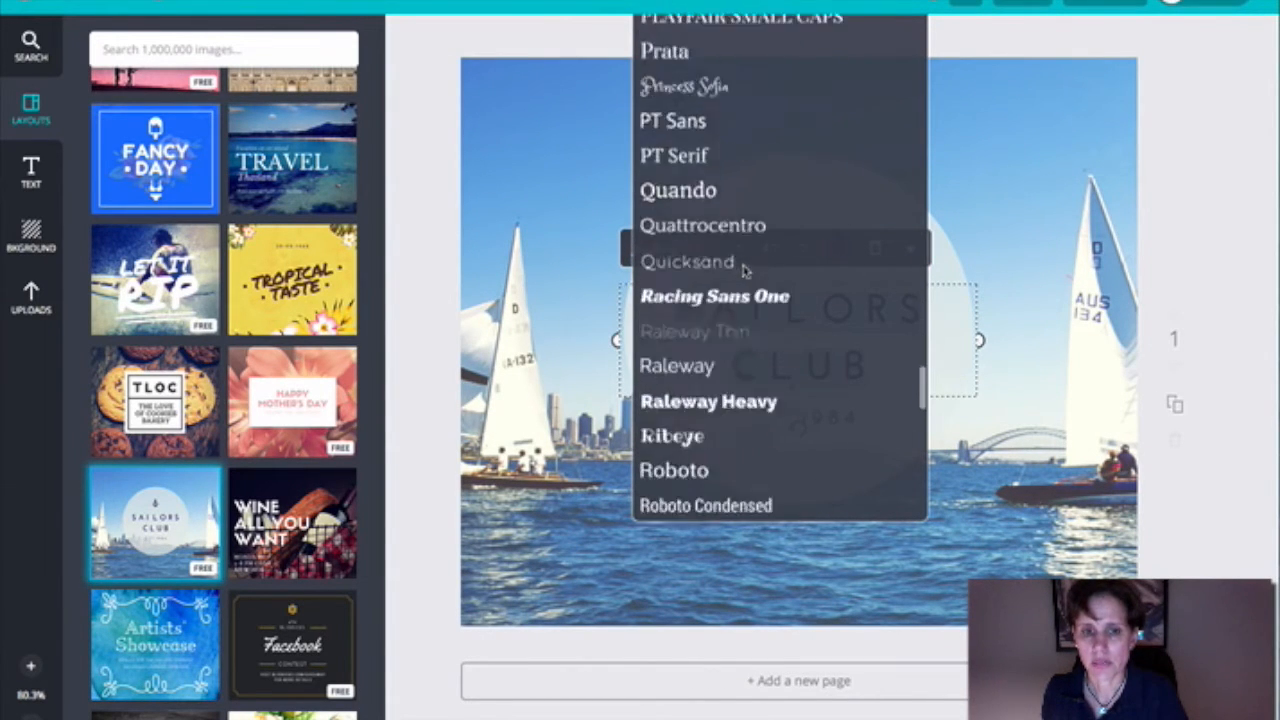
pyautogui.scroll(-3)
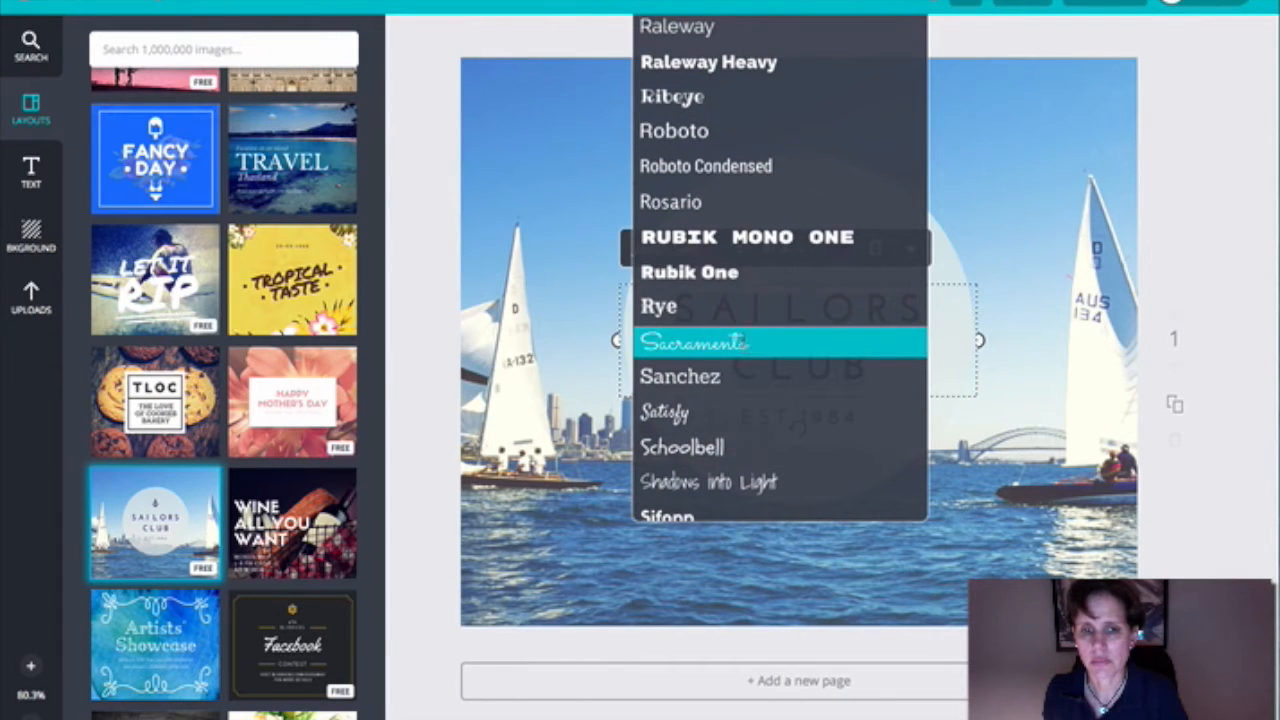
pyautogui.click(694, 342)
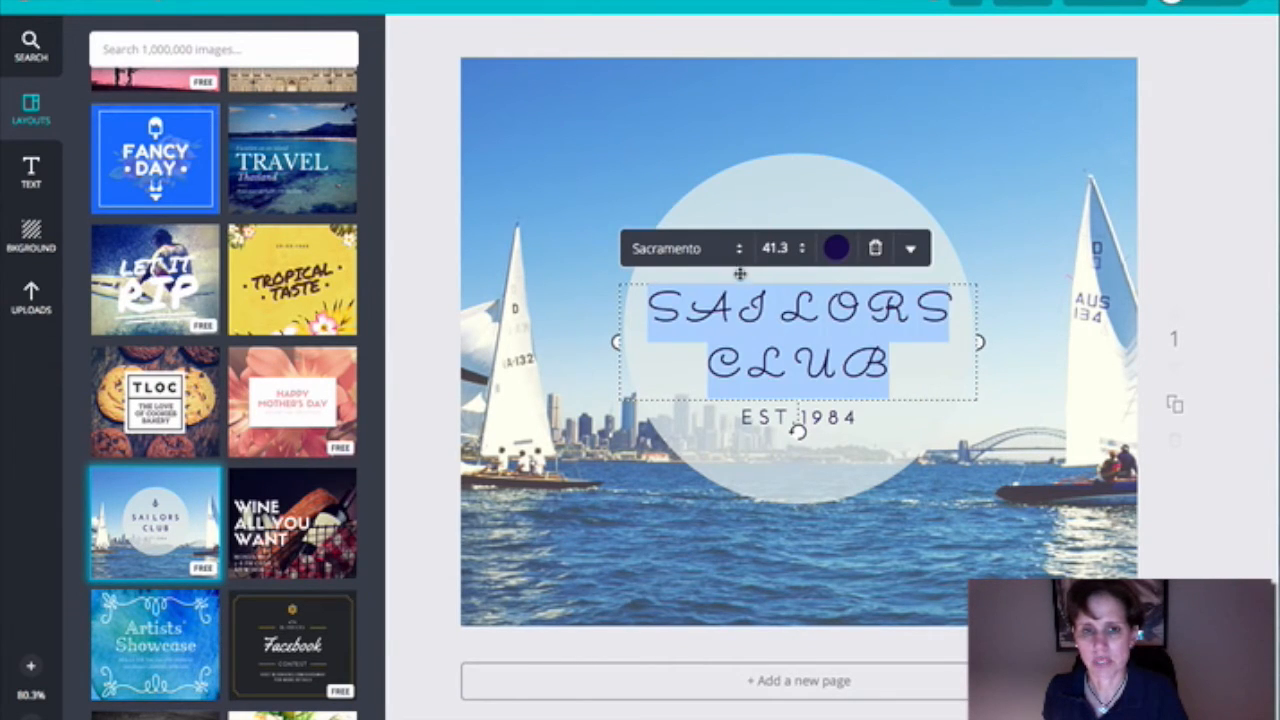
pyautogui.click(680, 248)
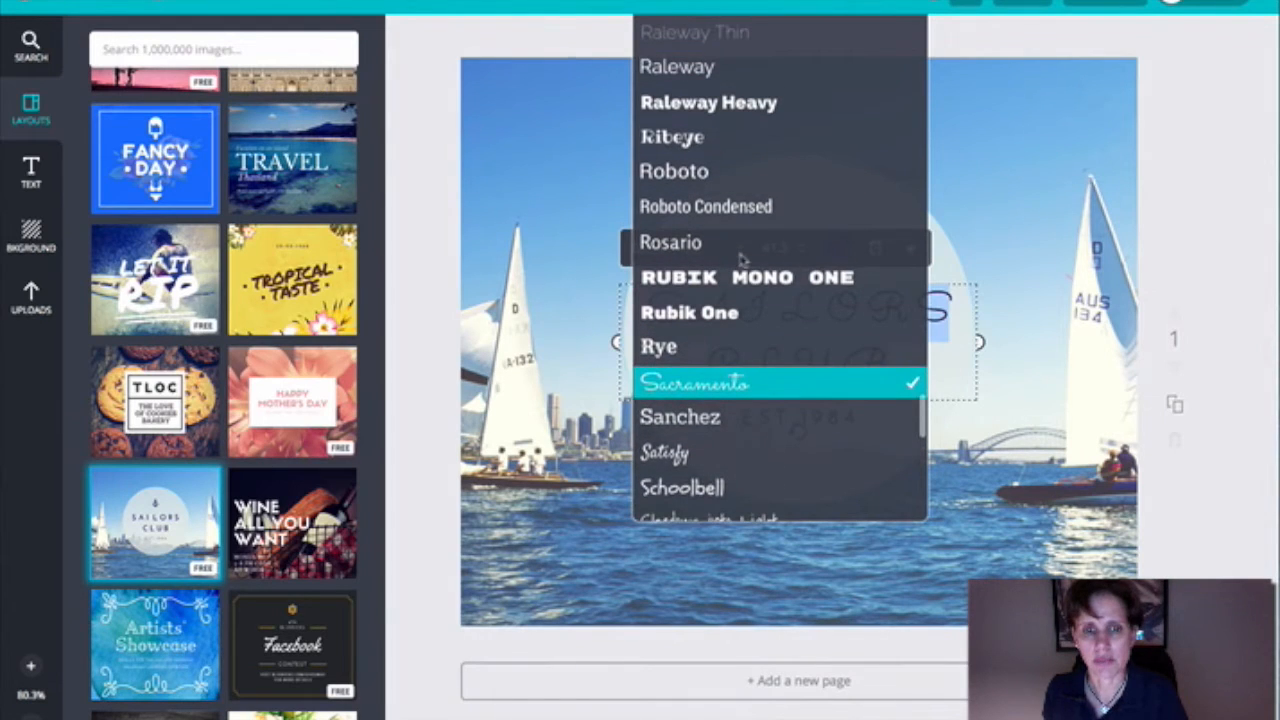
pyautogui.click(671, 136)
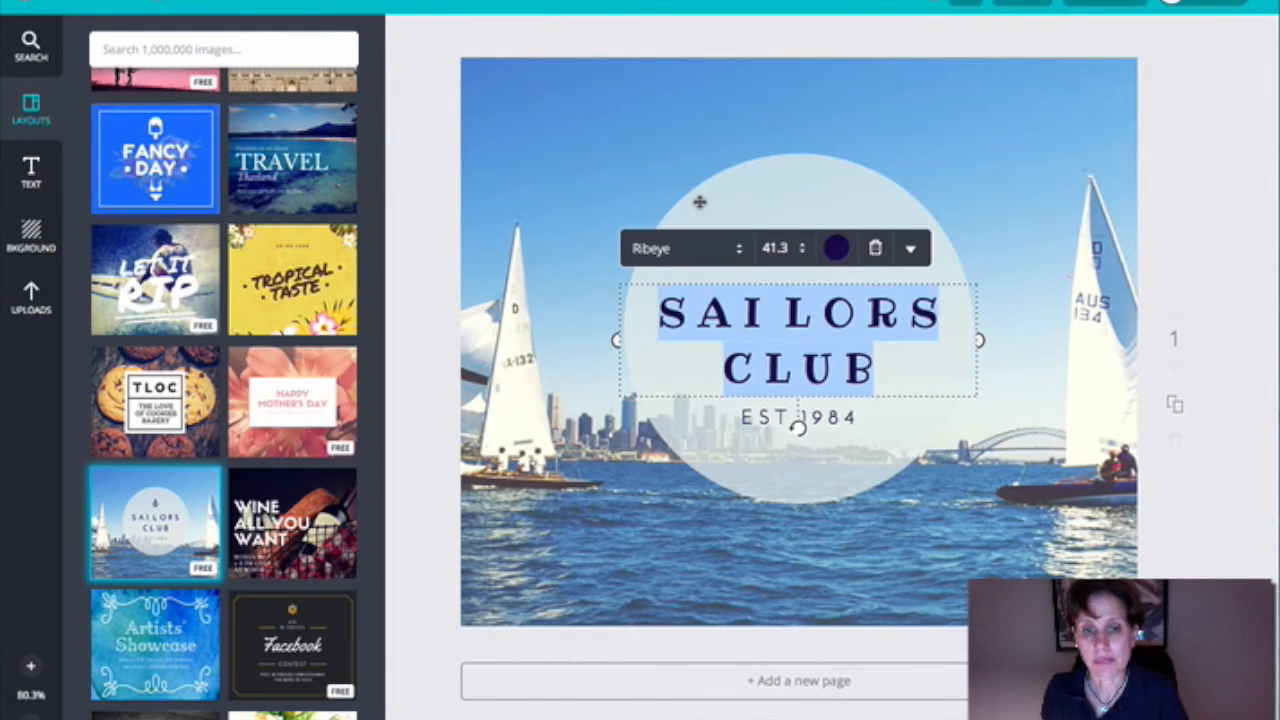
pyautogui.click(685, 248)
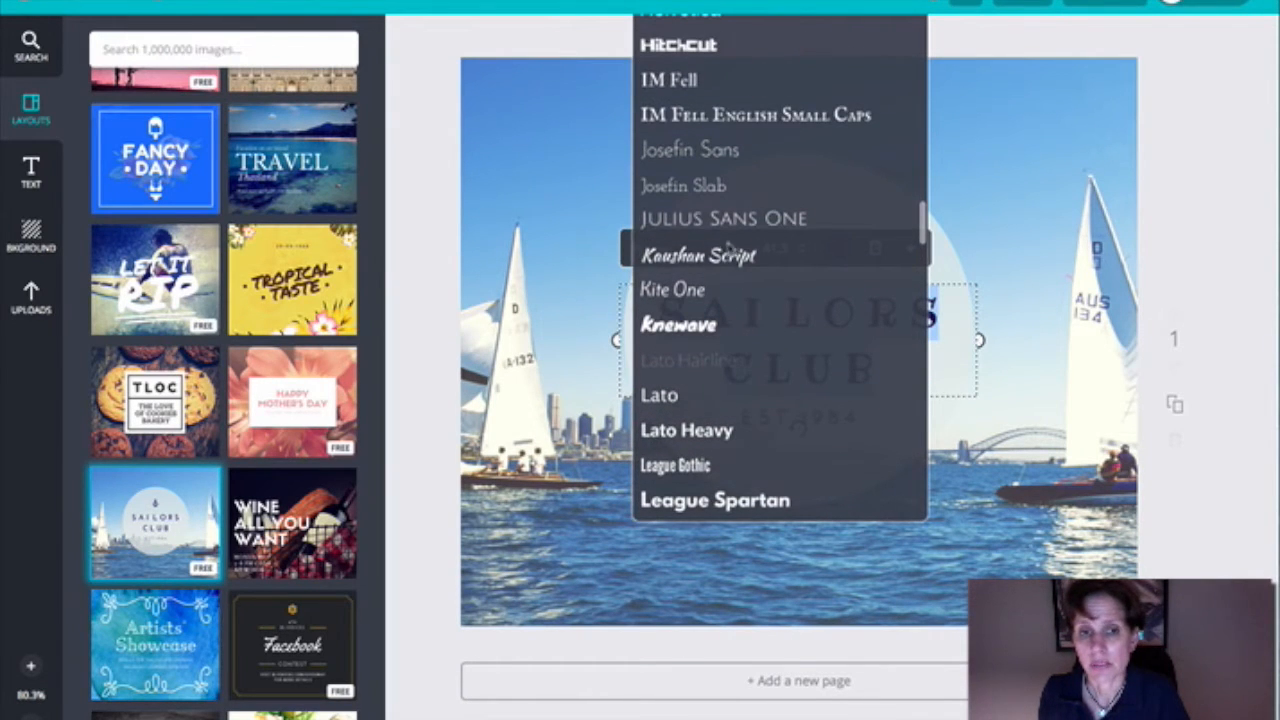
pyautogui.click(674, 149)
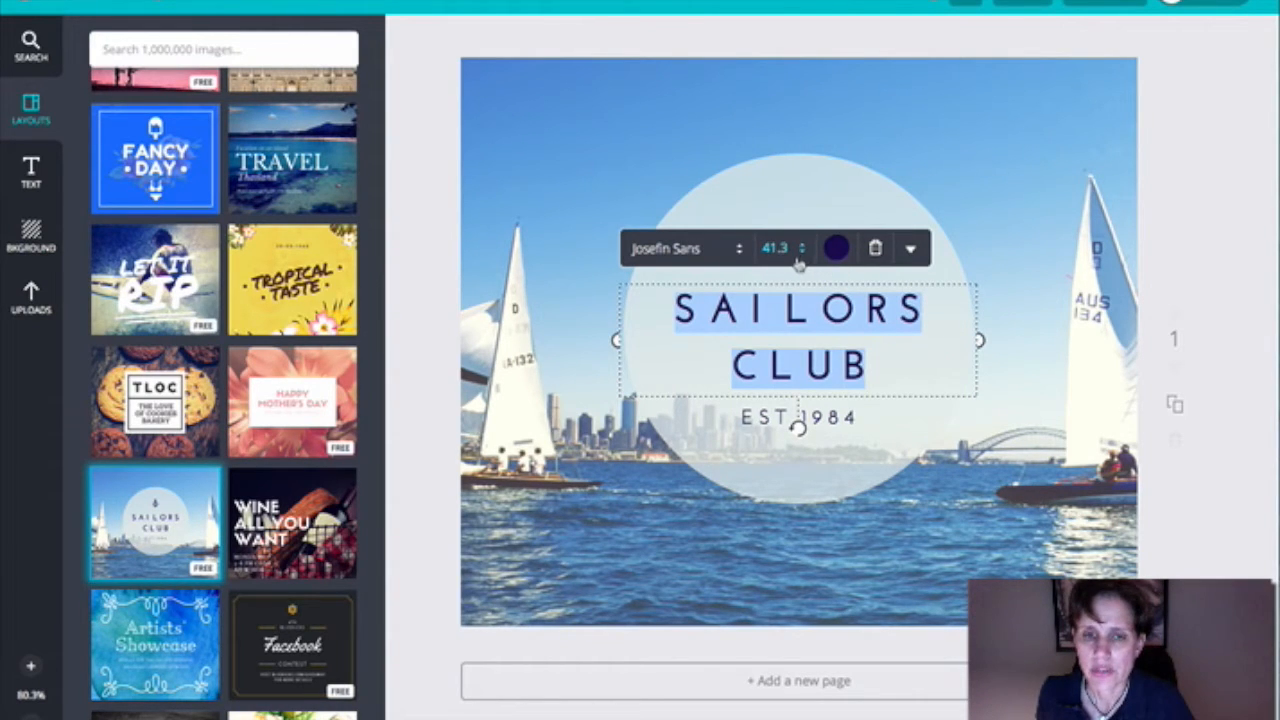
pyautogui.moveTo(839, 248)
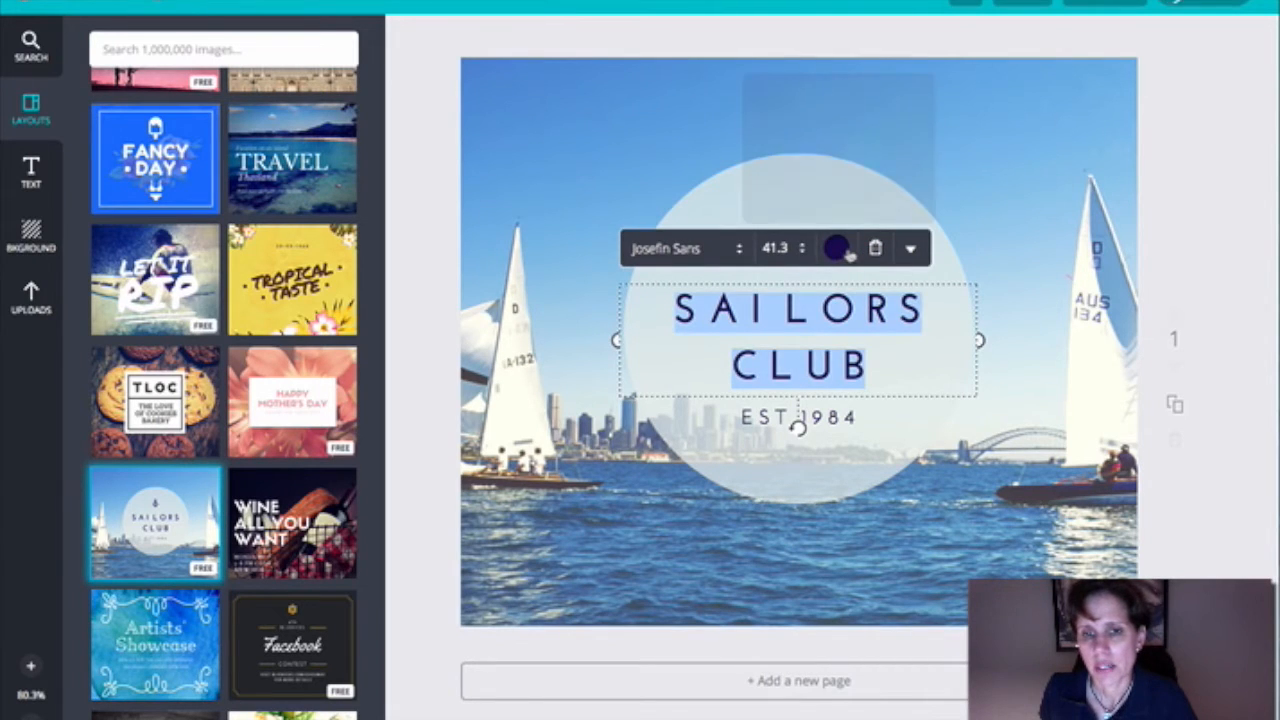
pyautogui.click(857, 101)
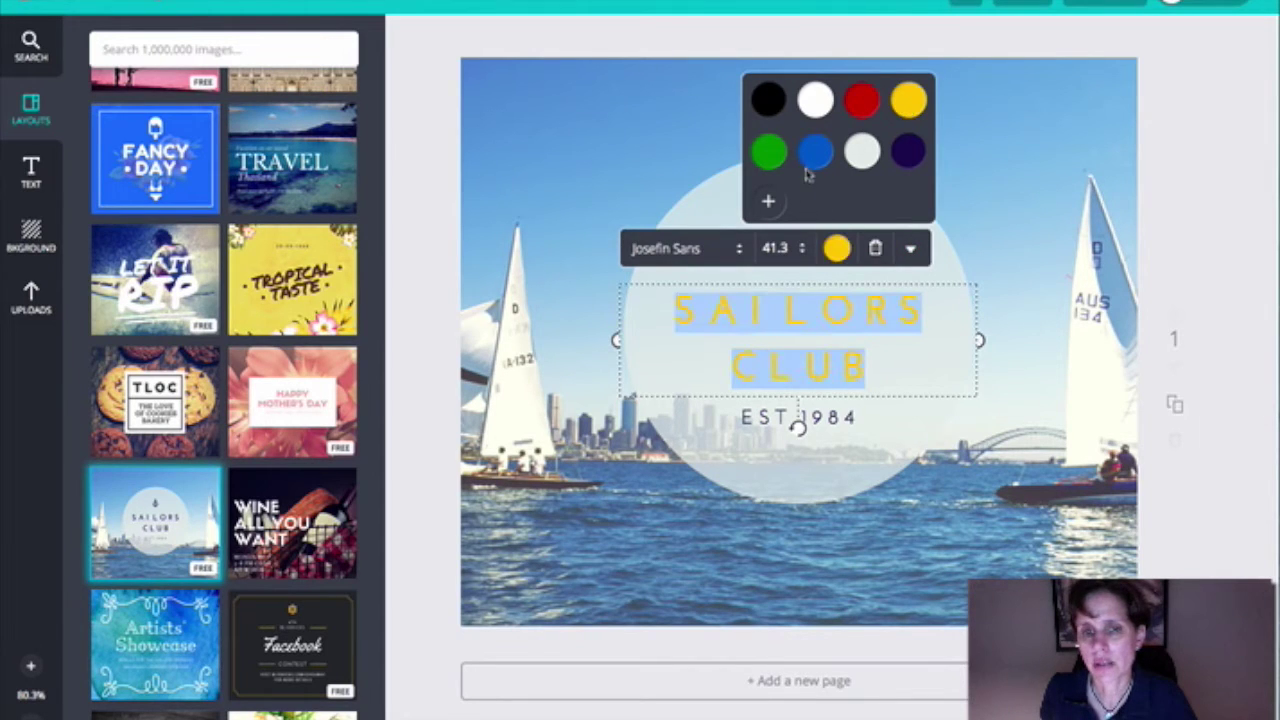
# Try blue, another preset and several custom wheel hues on the SAILORS CLUB heading
pyautogui.click(815, 150)
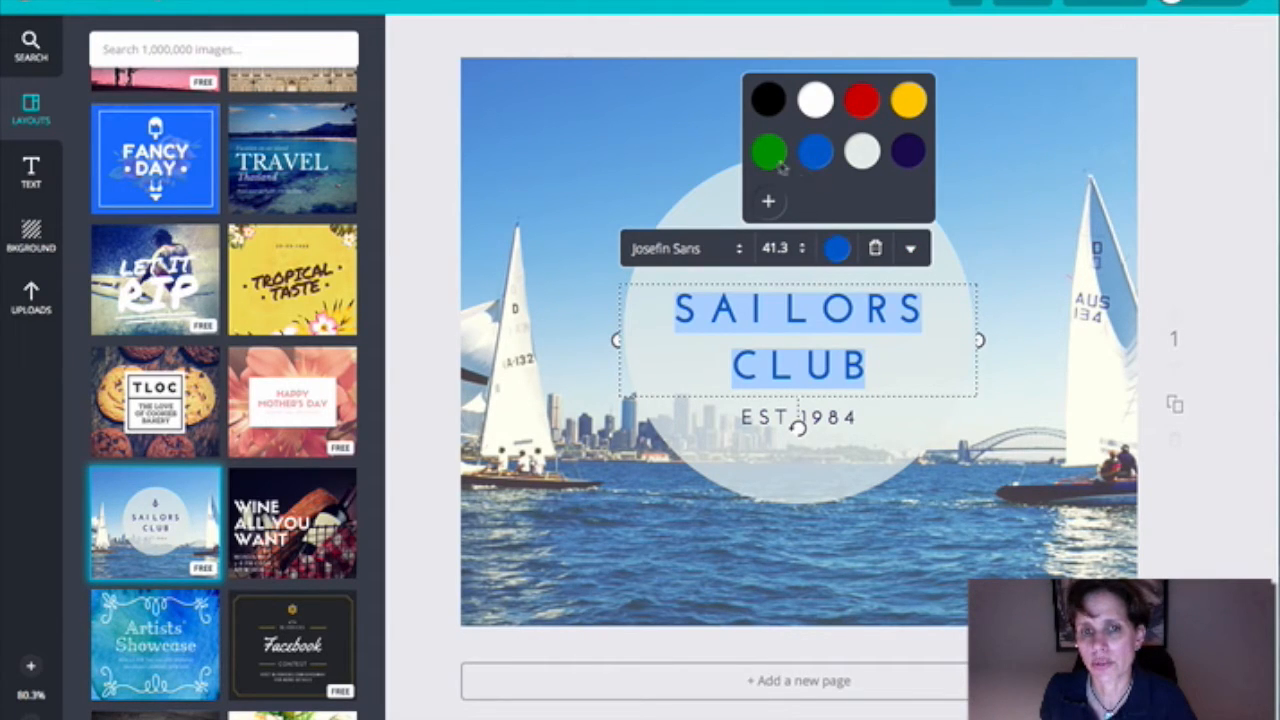
pyautogui.click(766, 99)
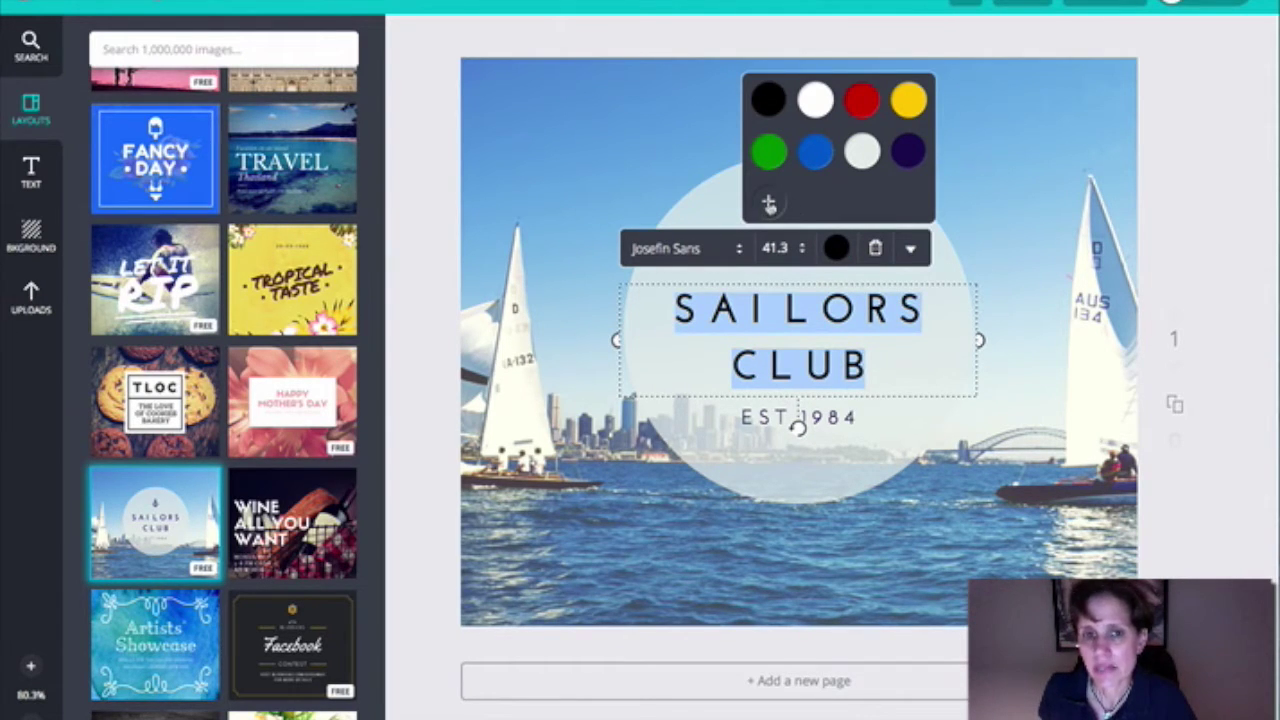
pyautogui.click(768, 204)
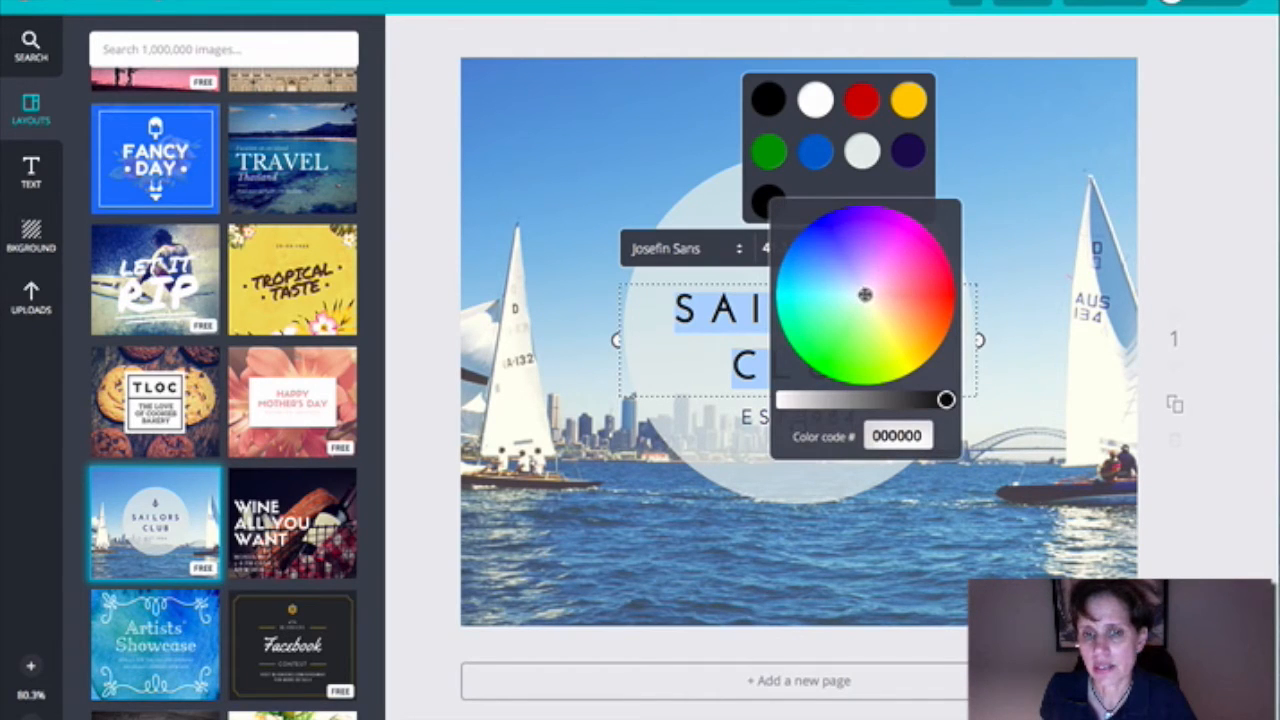
pyautogui.click(907, 267)
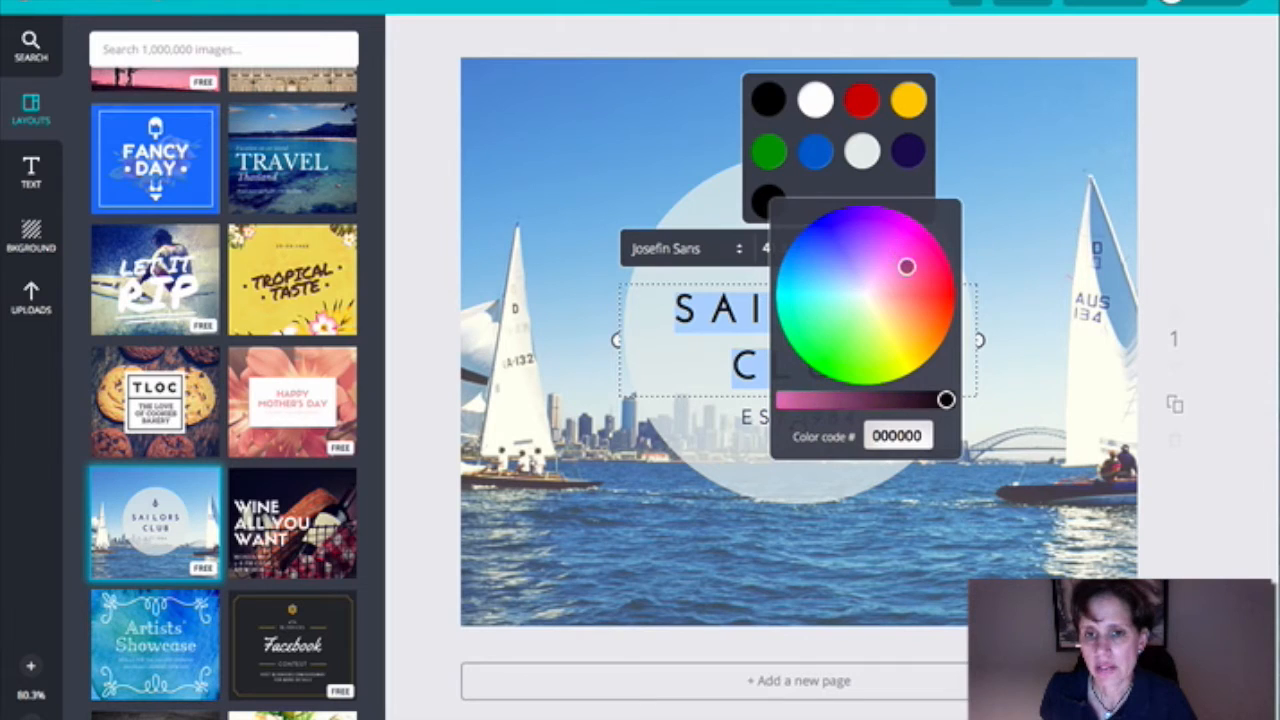
pyautogui.click(857, 281)
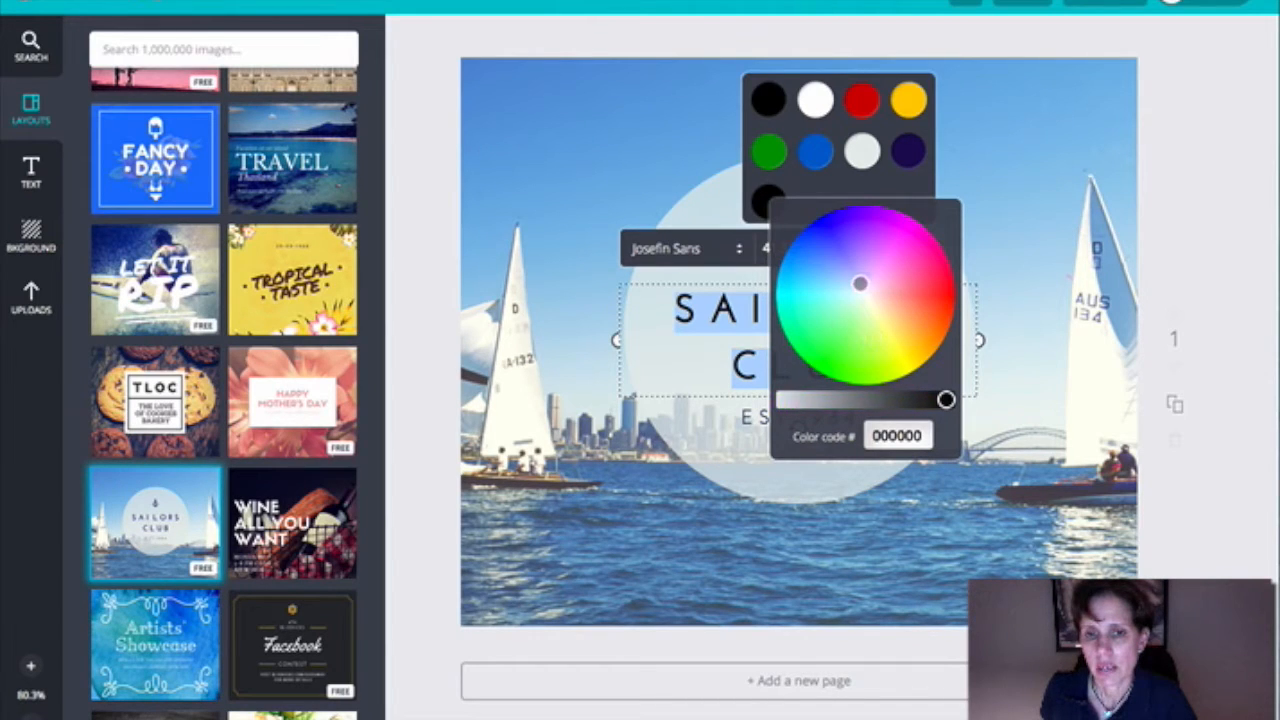
pyautogui.click(904, 240)
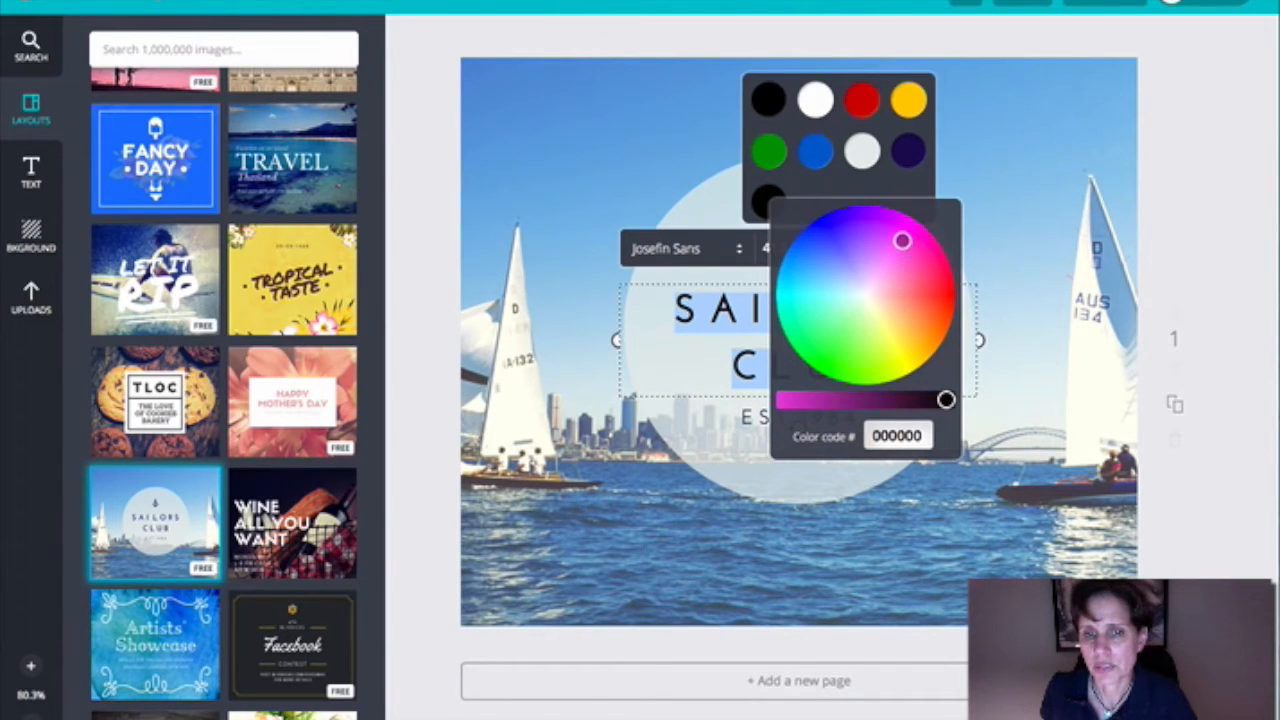
# Shift the hue to red and darken it to reddish-brown 712112, then reselect the heading
pyautogui.moveTo(901, 240); pyautogui.dragTo(933, 291)
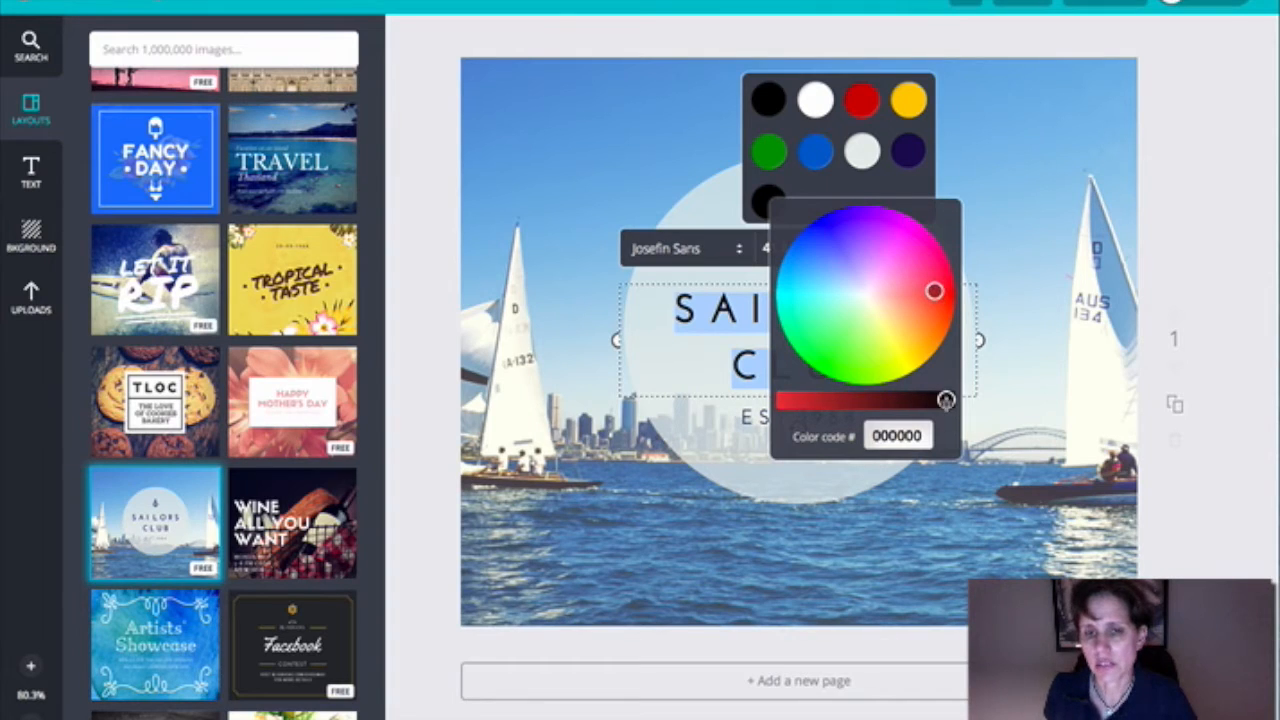
pyautogui.moveTo(945, 400); pyautogui.dragTo(850, 400)
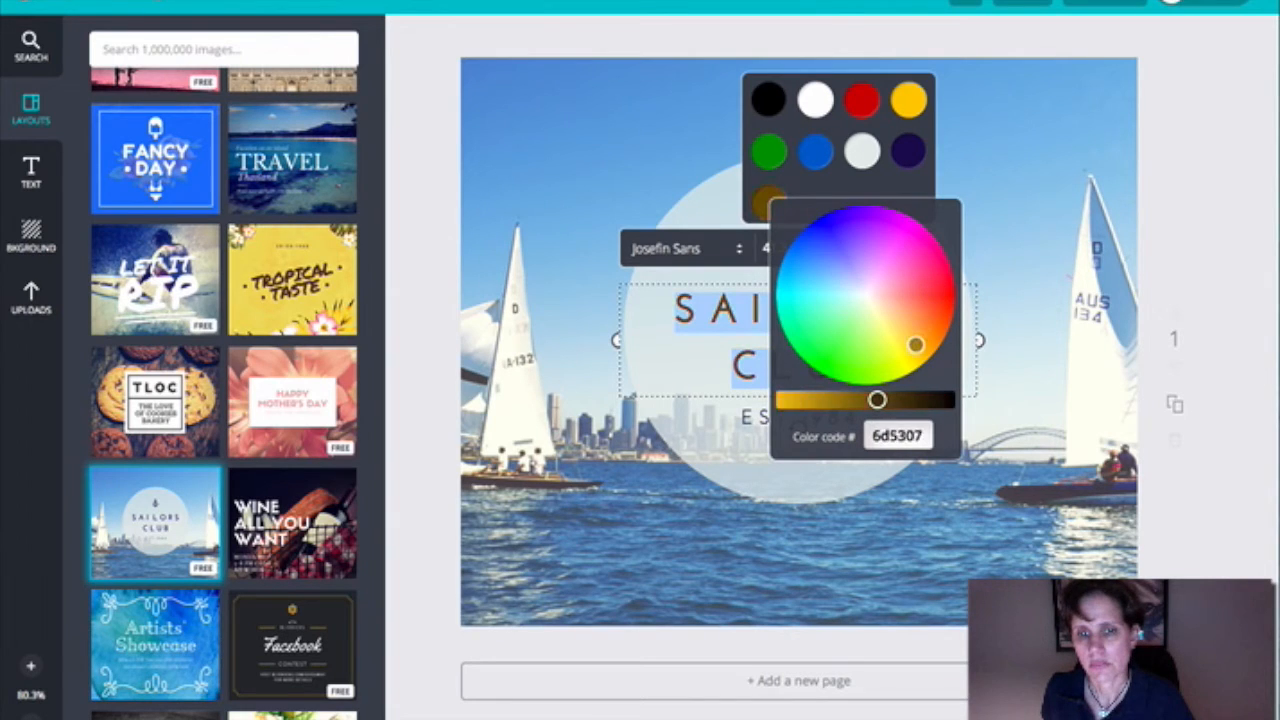
pyautogui.click(835, 322)
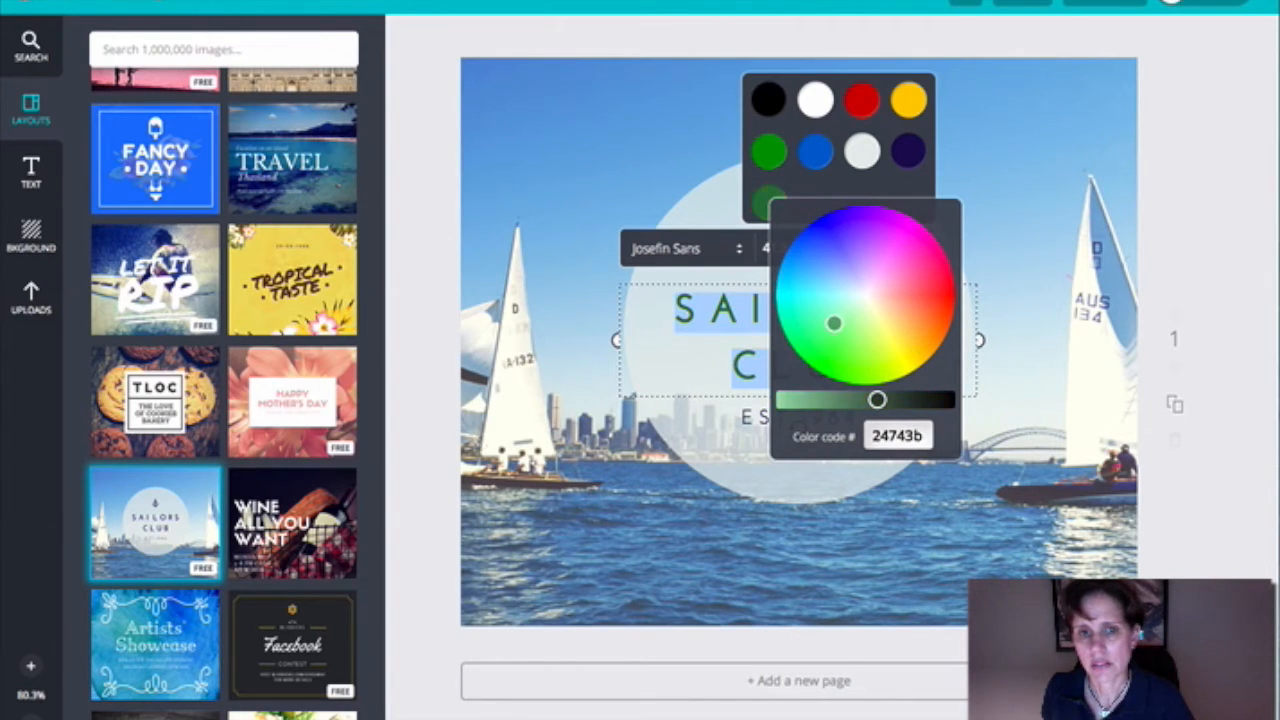
pyautogui.click(870, 293)
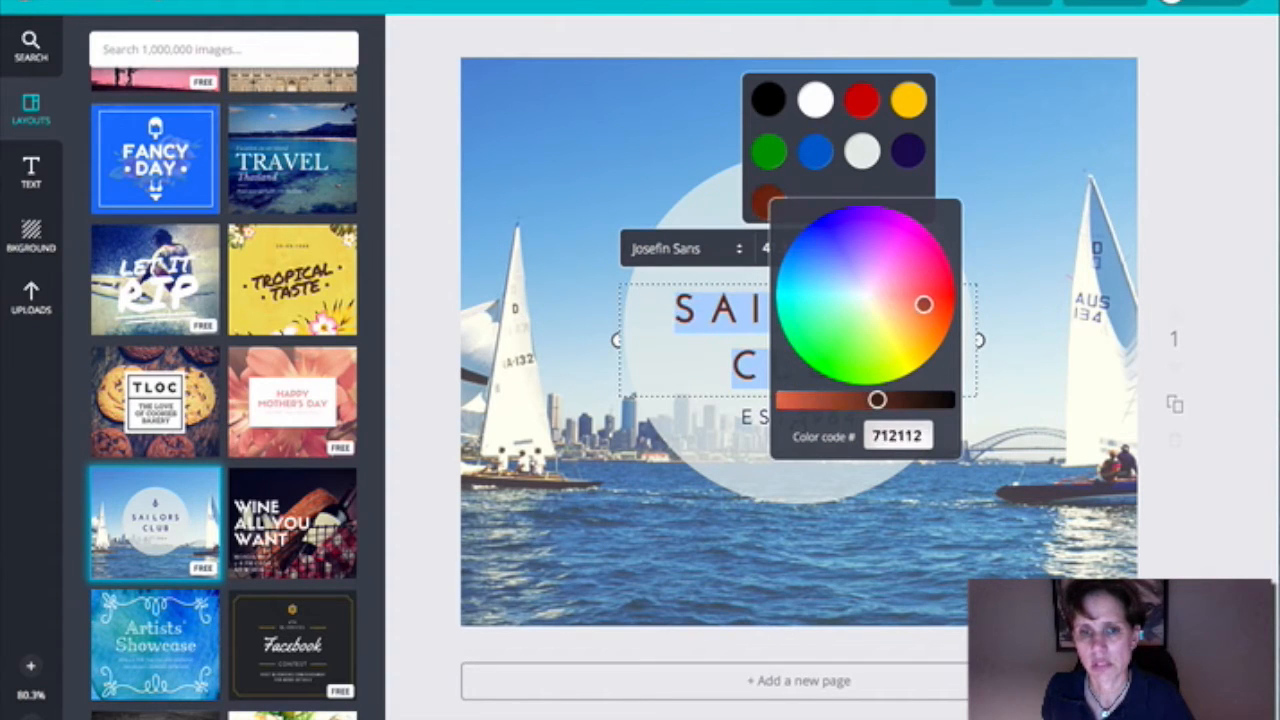
pyautogui.click(903, 305)
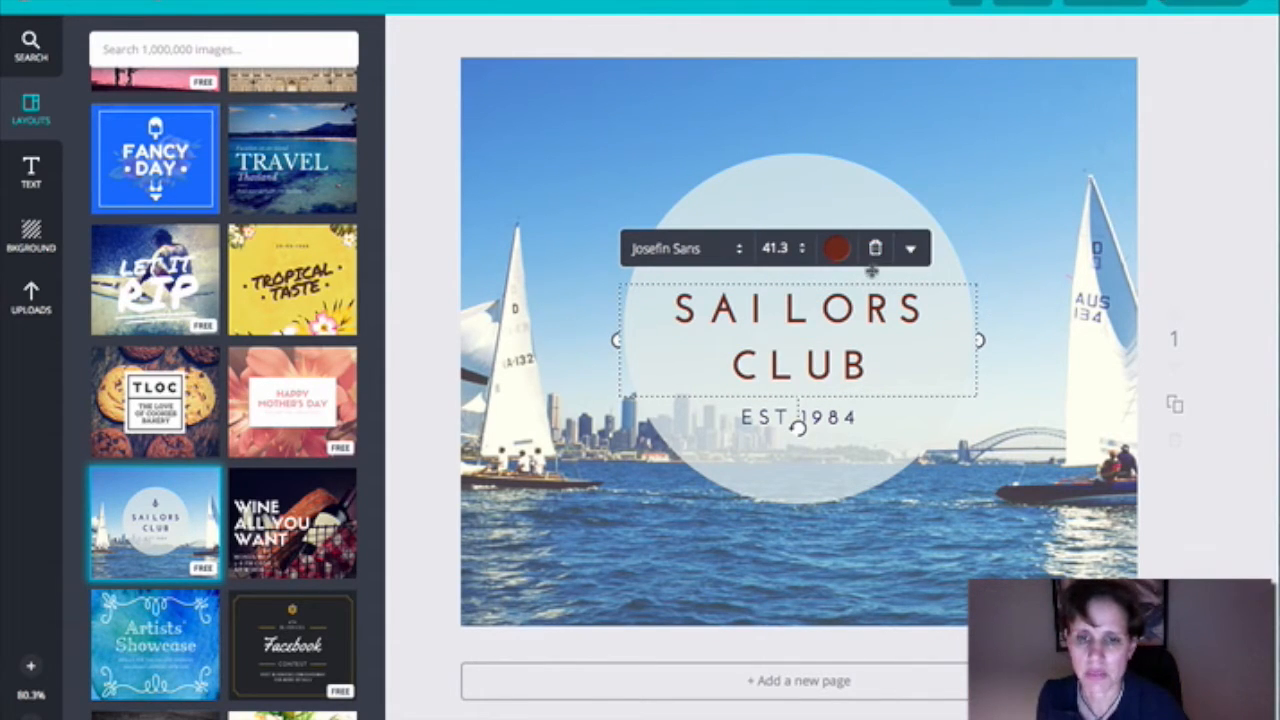
pyautogui.doubleClick(797, 310)
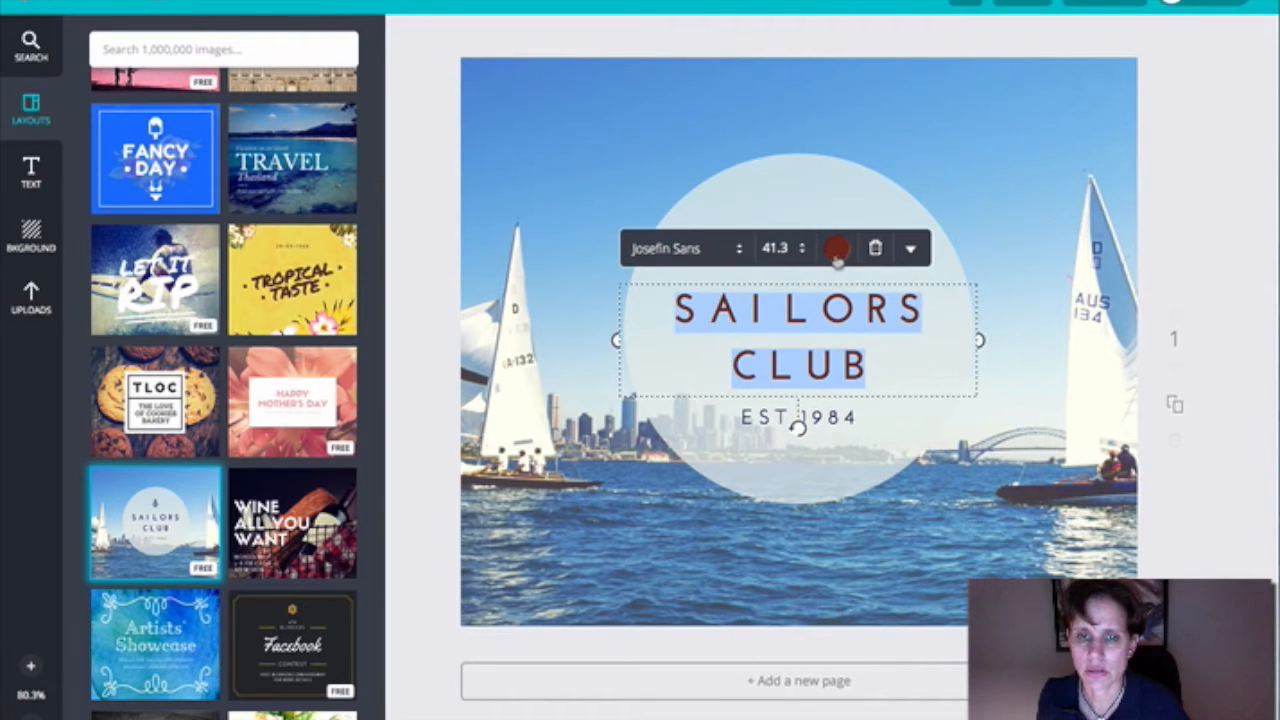
pyautogui.click(838, 247)
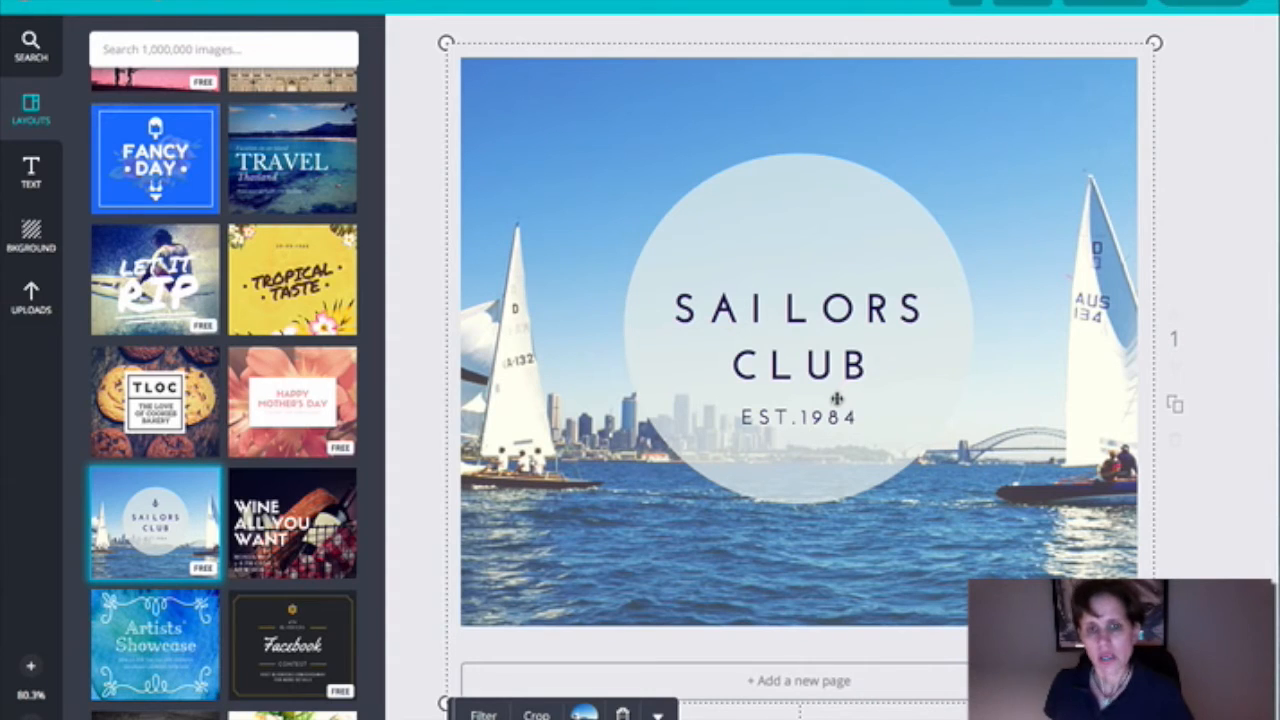
# Replace the heading text with 'WORDS ARE BUT PICTURES OF OUR THOUGHTS.'
pyautogui.click(797, 340)
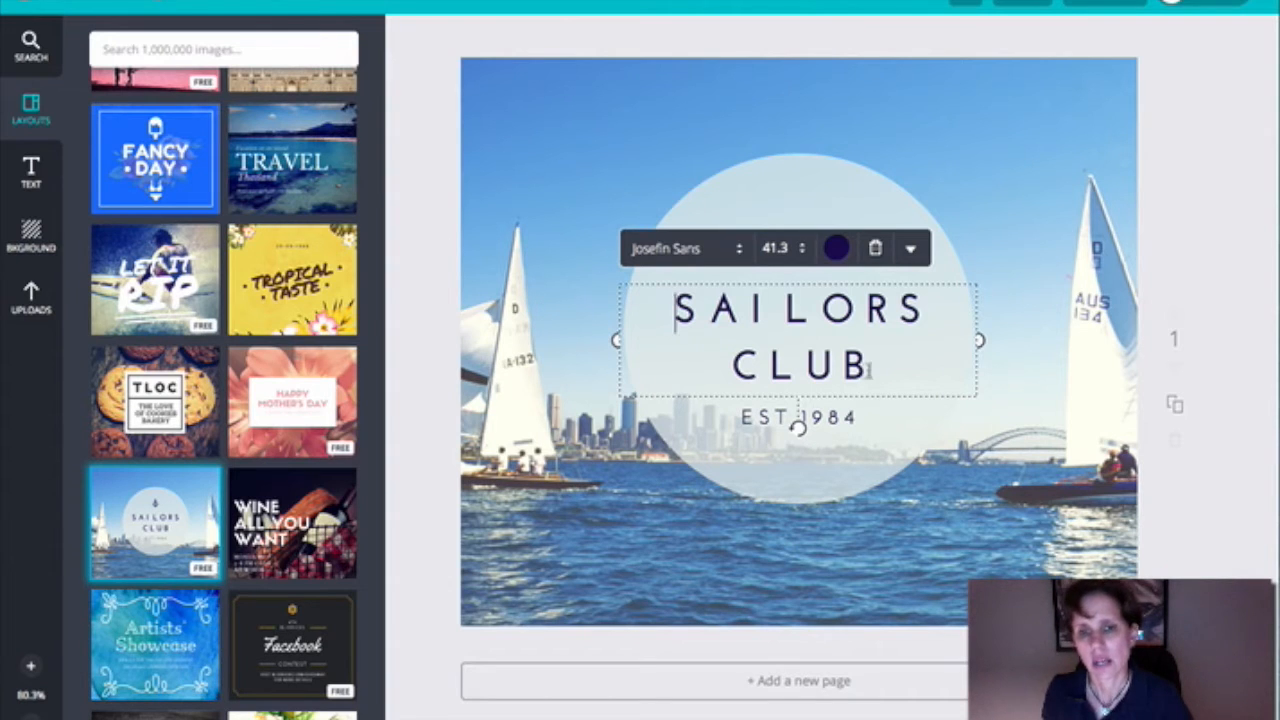
pyautogui.tripleClick(790, 313)
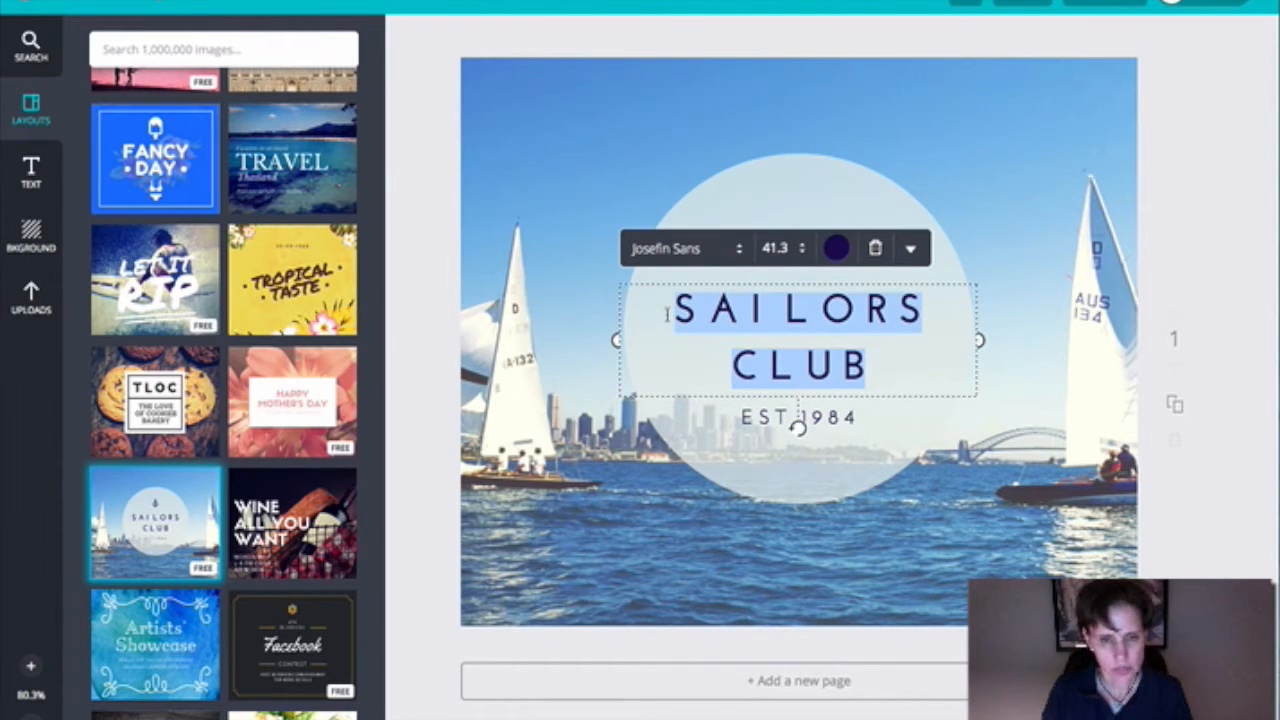
pyautogui.write('WORDS ARE BUT')
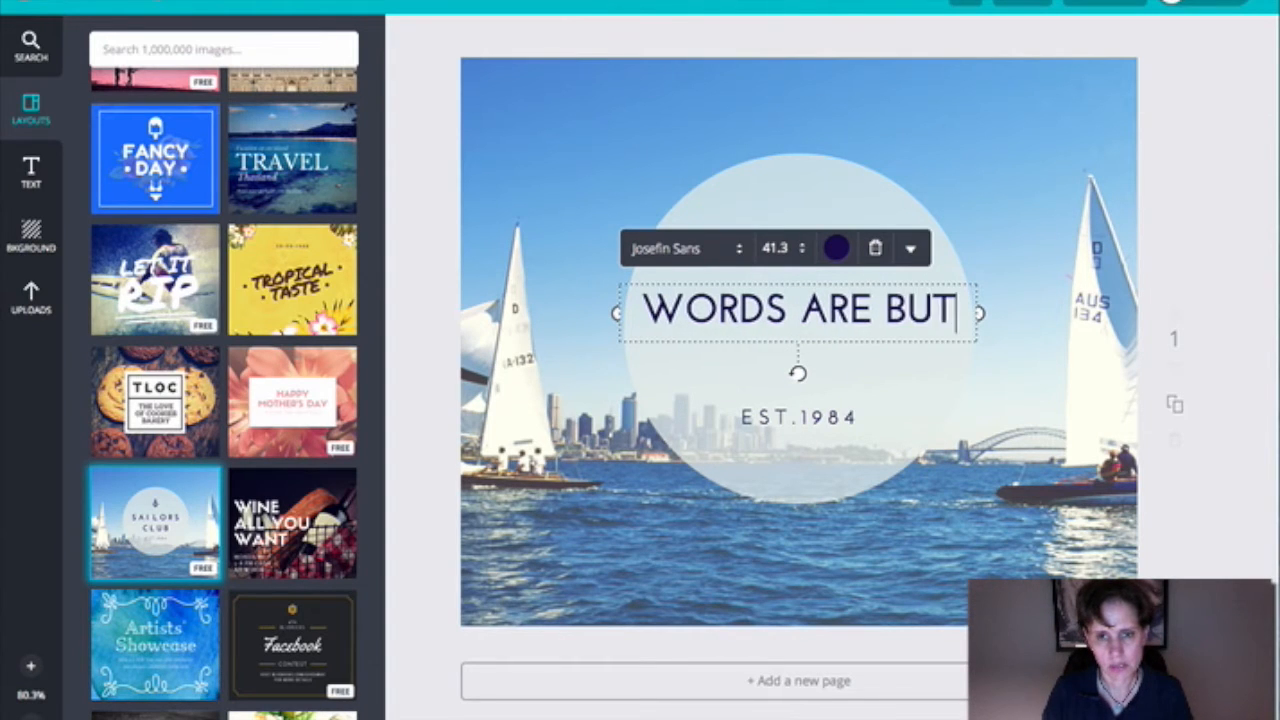
pyautogui.write('PICTURES OF OU')
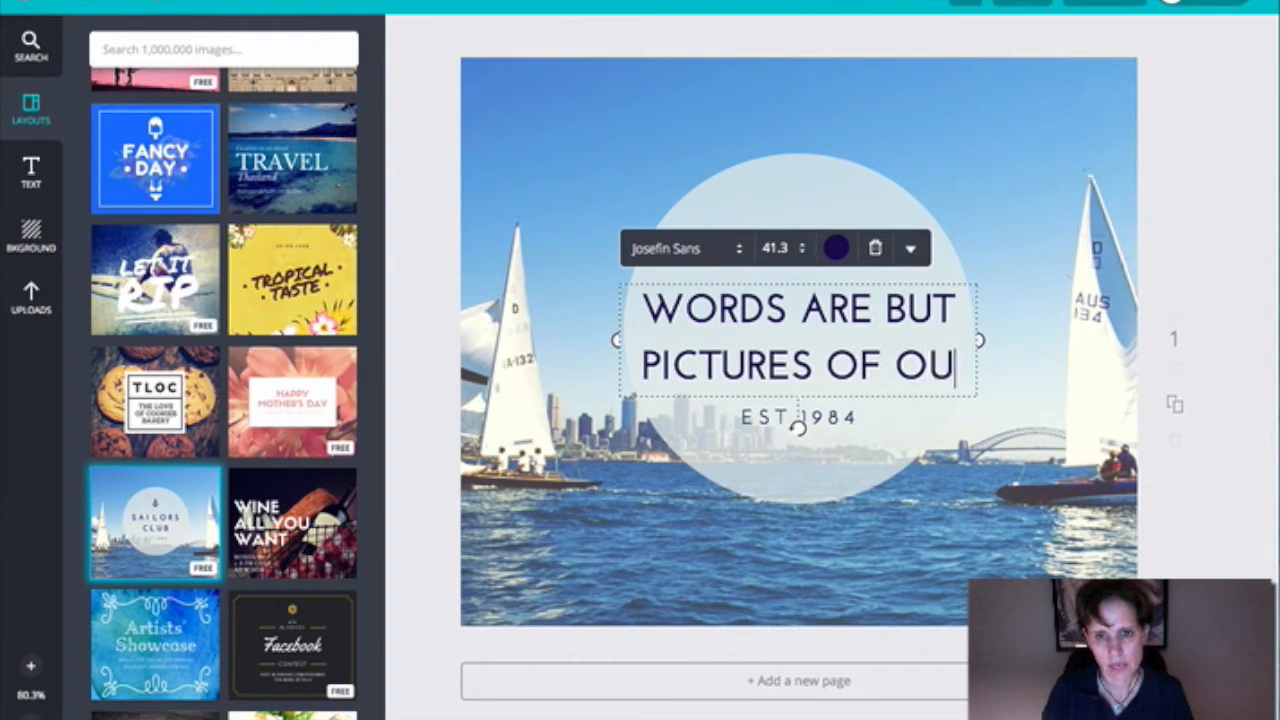
pyautogui.write('R THOUGHTS')
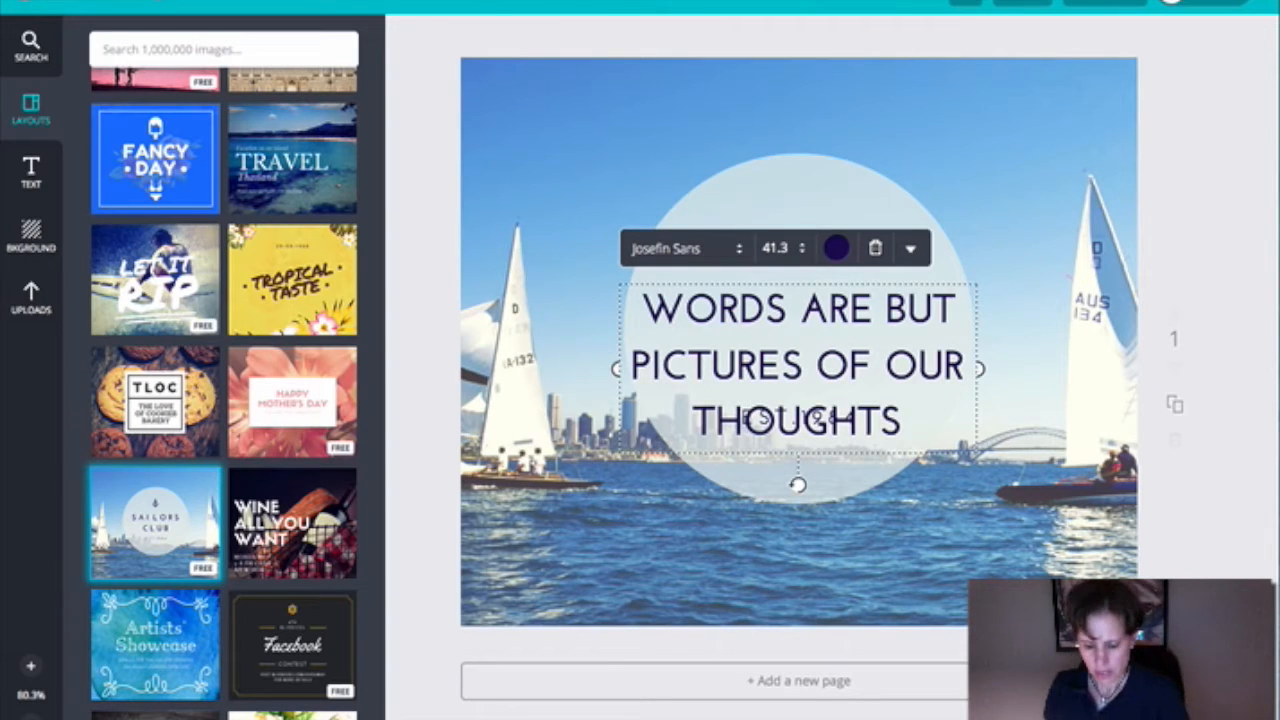
pyautogui.write('.')
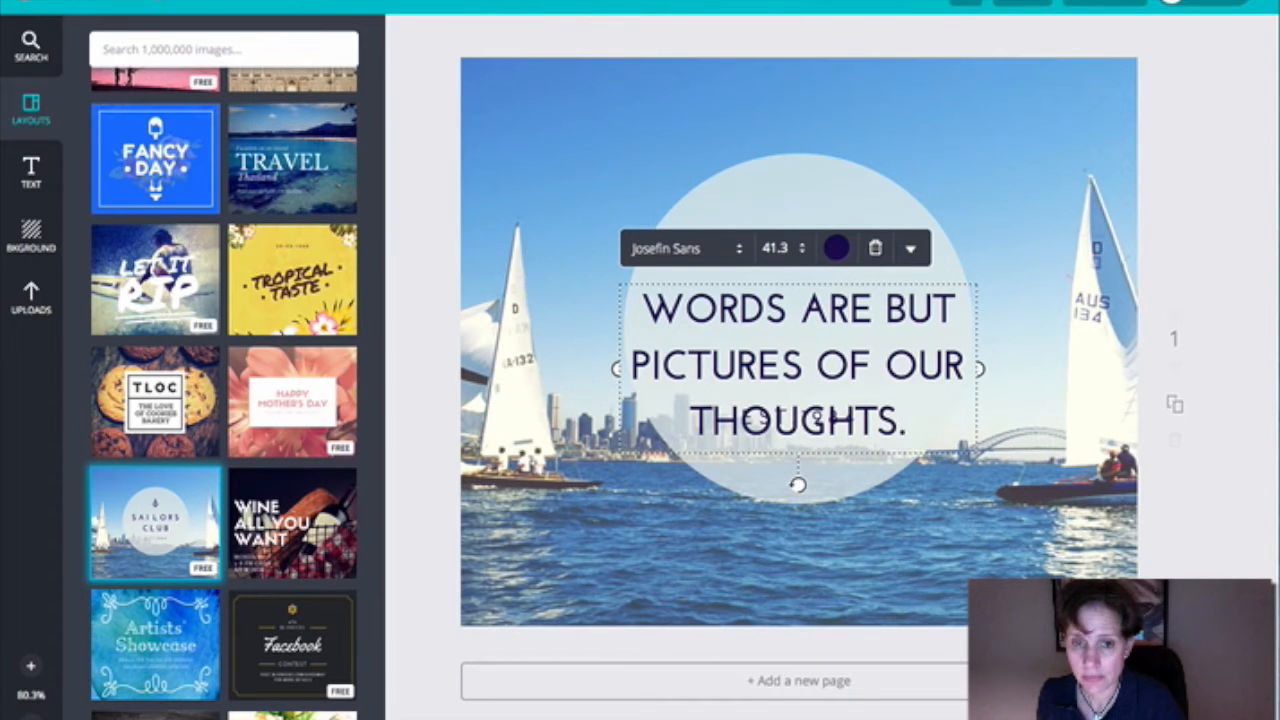
# Shrink the quote's font size so it fits inside the circle above EST 1984
pyautogui.click(910, 422)
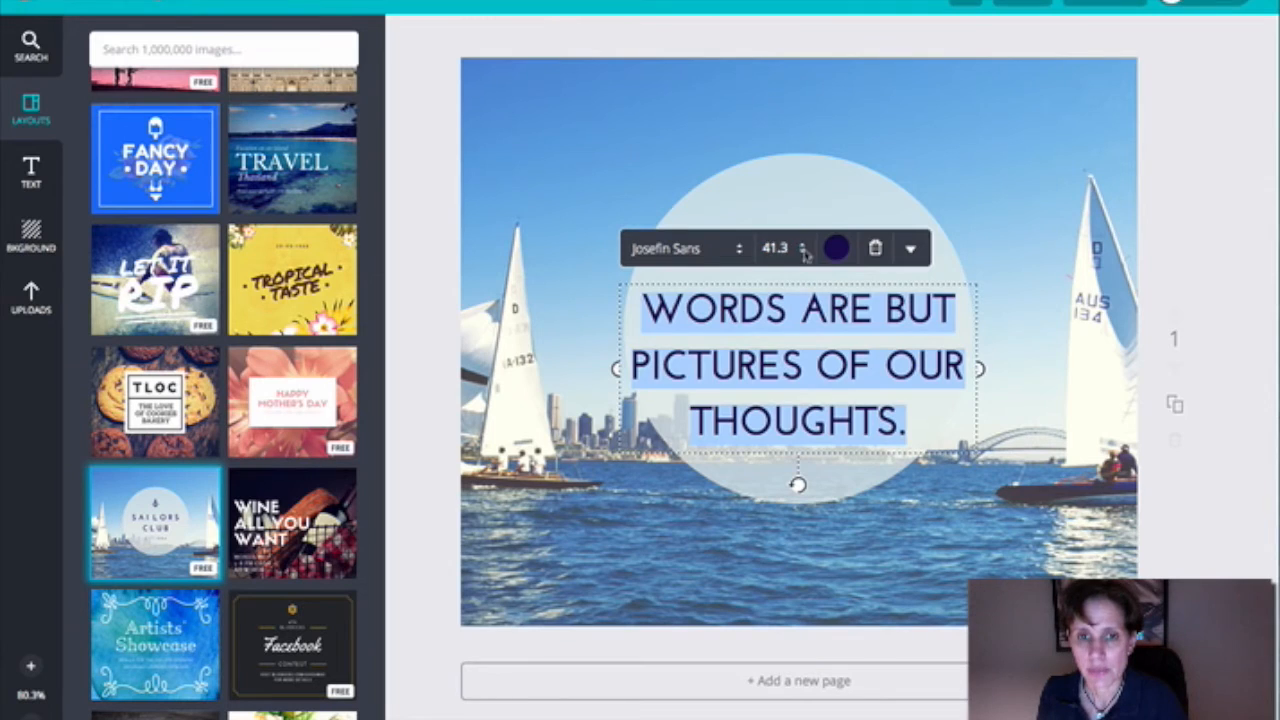
pyautogui.click(806, 248)
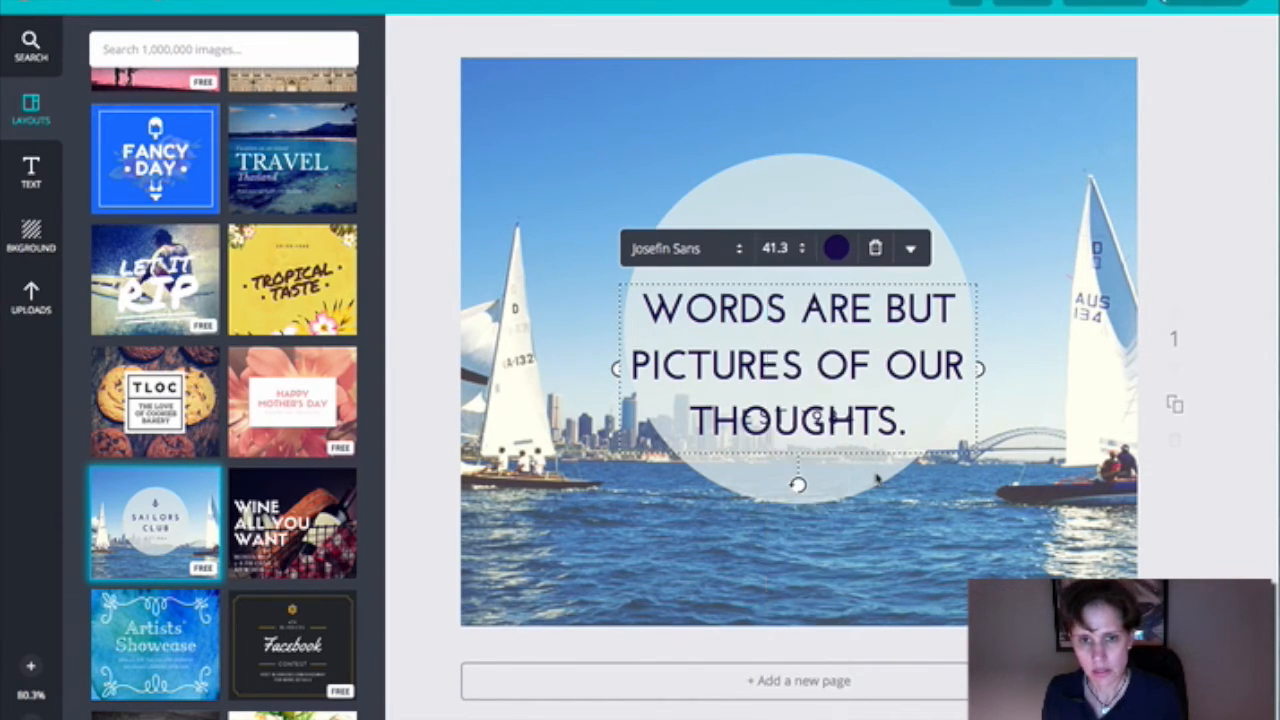
pyautogui.click(804, 248)
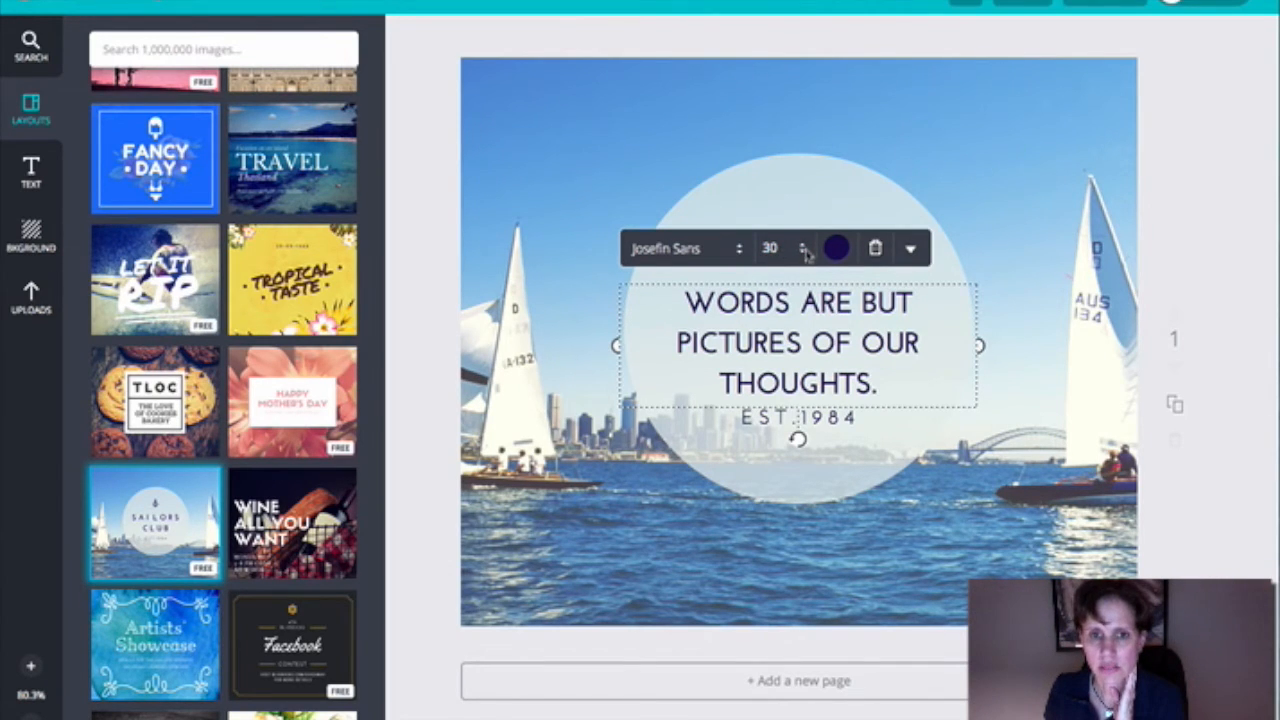
pyautogui.click(803, 248)
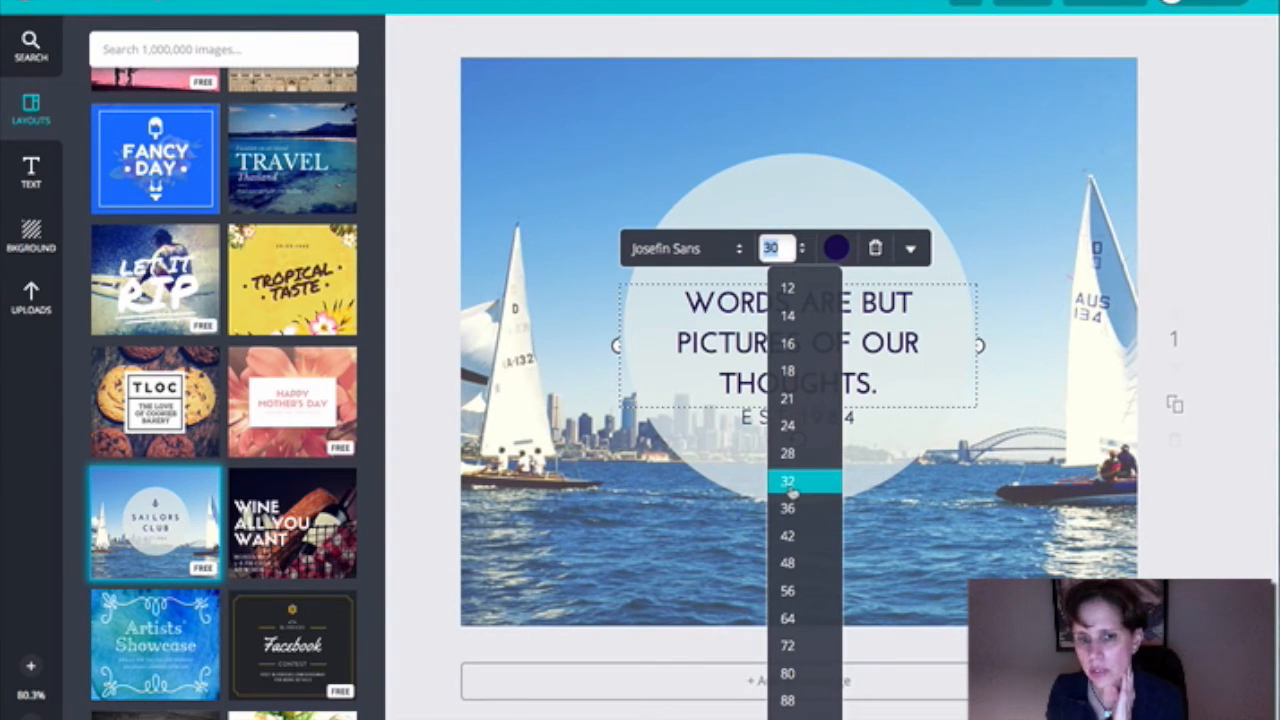
pyautogui.click(793, 506)
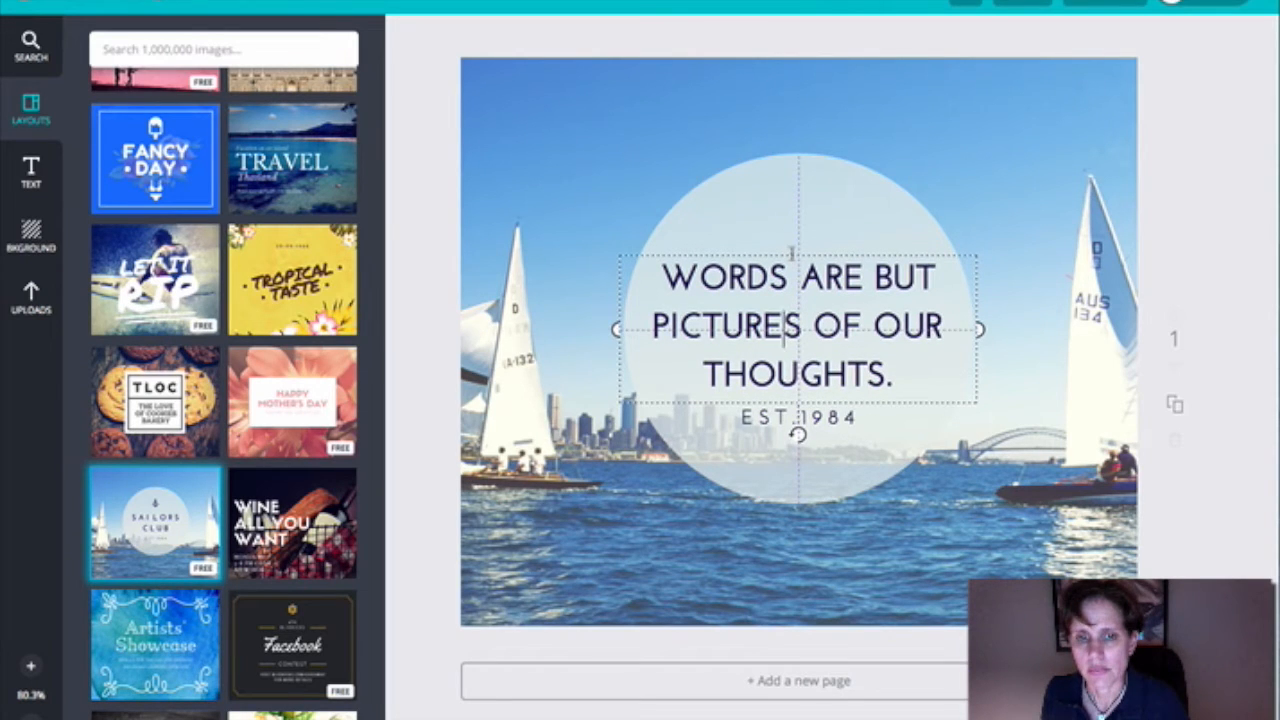
# Select the quote text box and the pale circle behind it
pyautogui.click(790, 325)
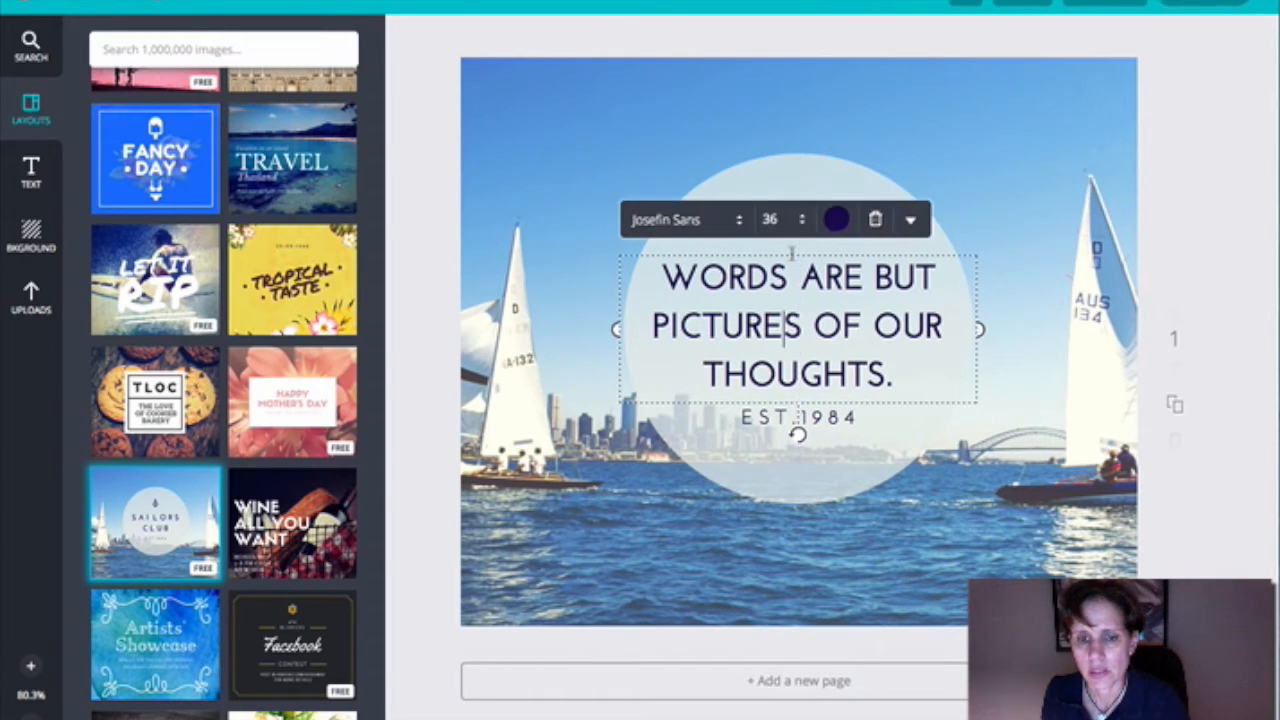
pyautogui.moveTo(801, 455)
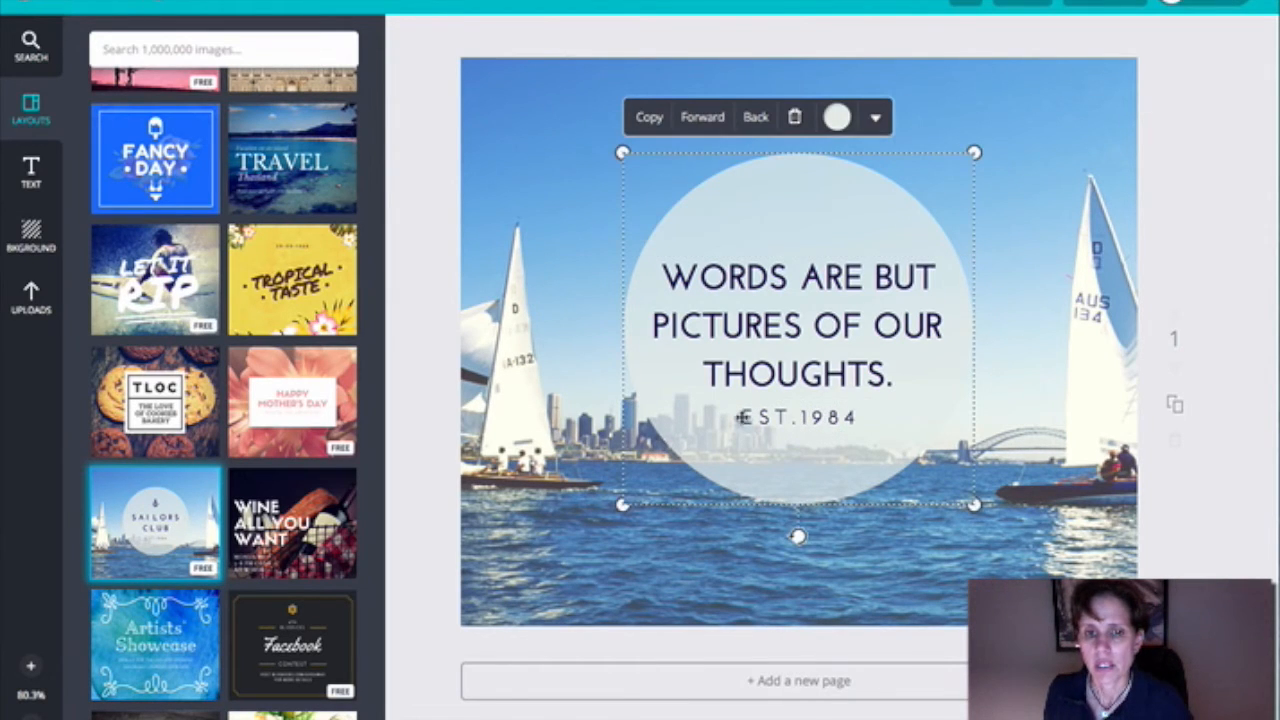
pyautogui.click(797, 419)
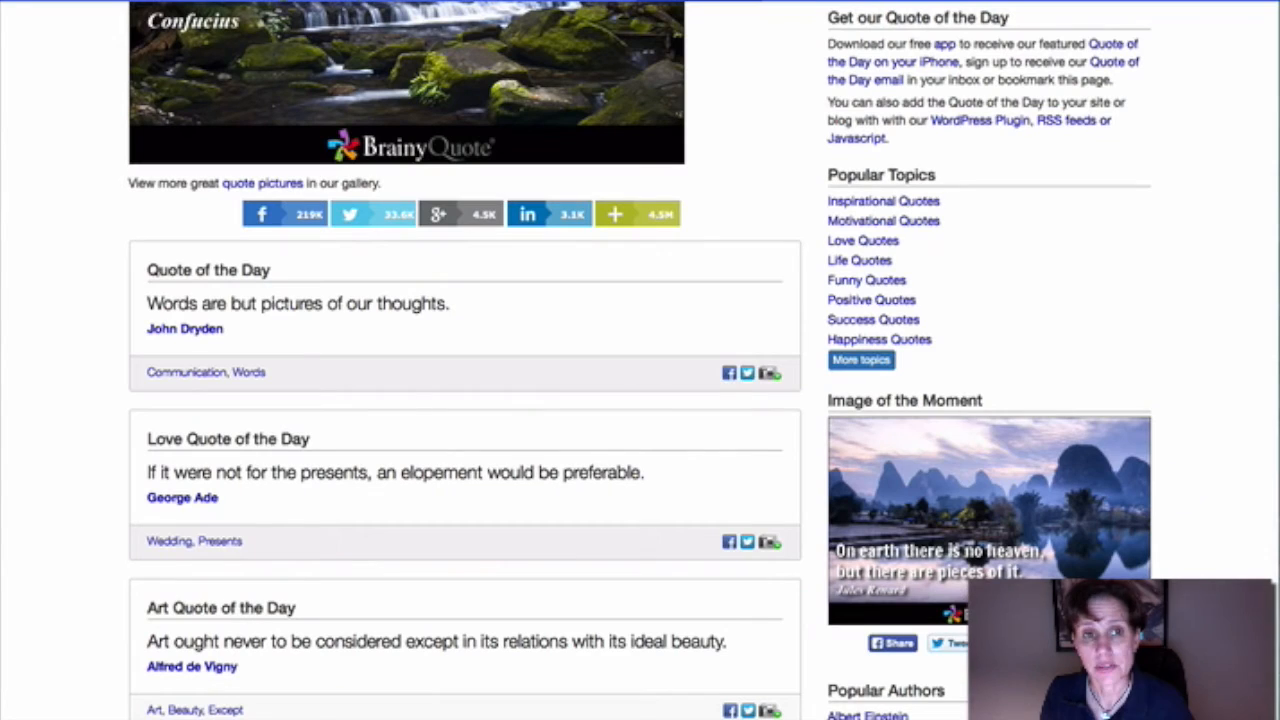
pyautogui.moveTo(185, 335)
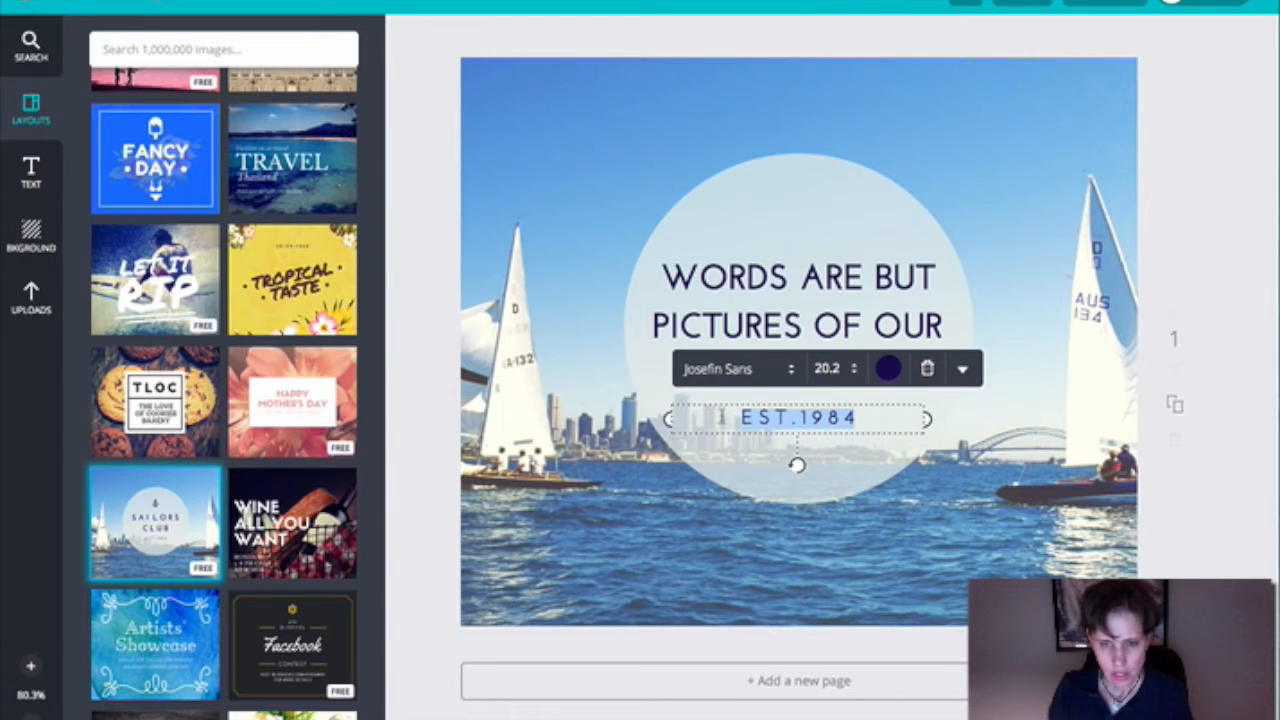
# Type JOHN DRYDEN over the EST.1984 line
pyautogui.write('JOHN')
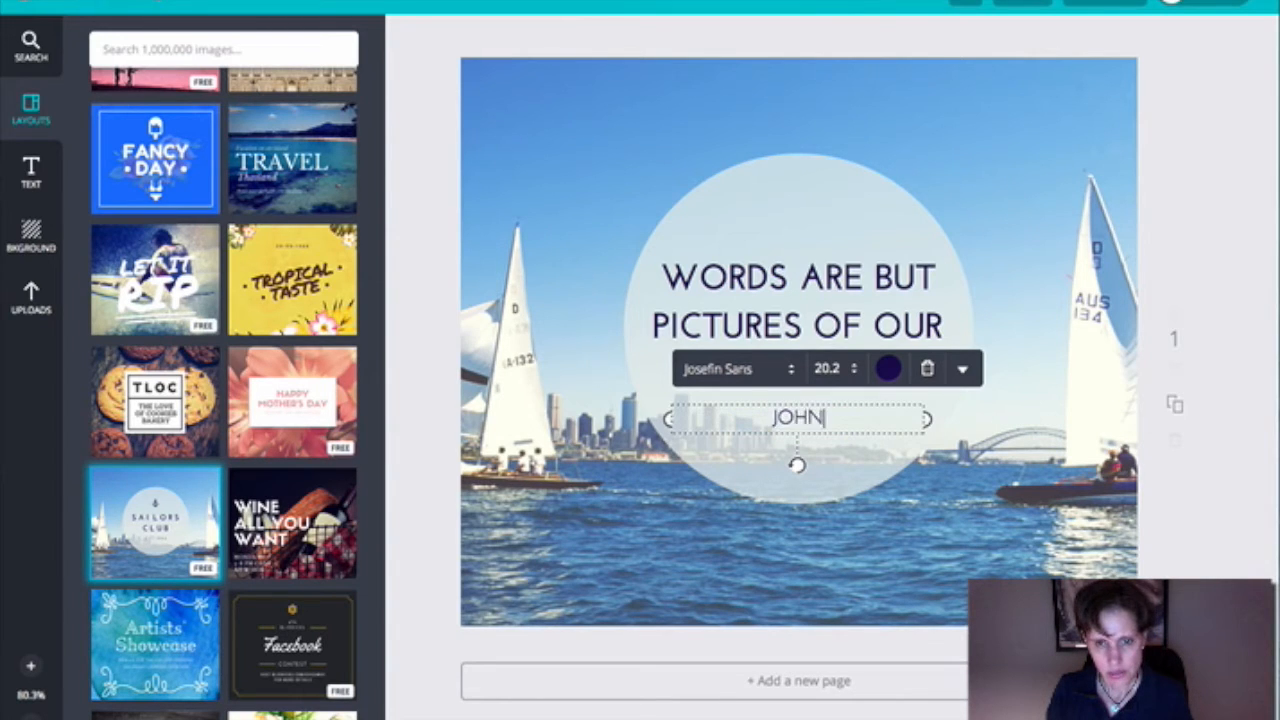
pyautogui.write('DRYDEN')
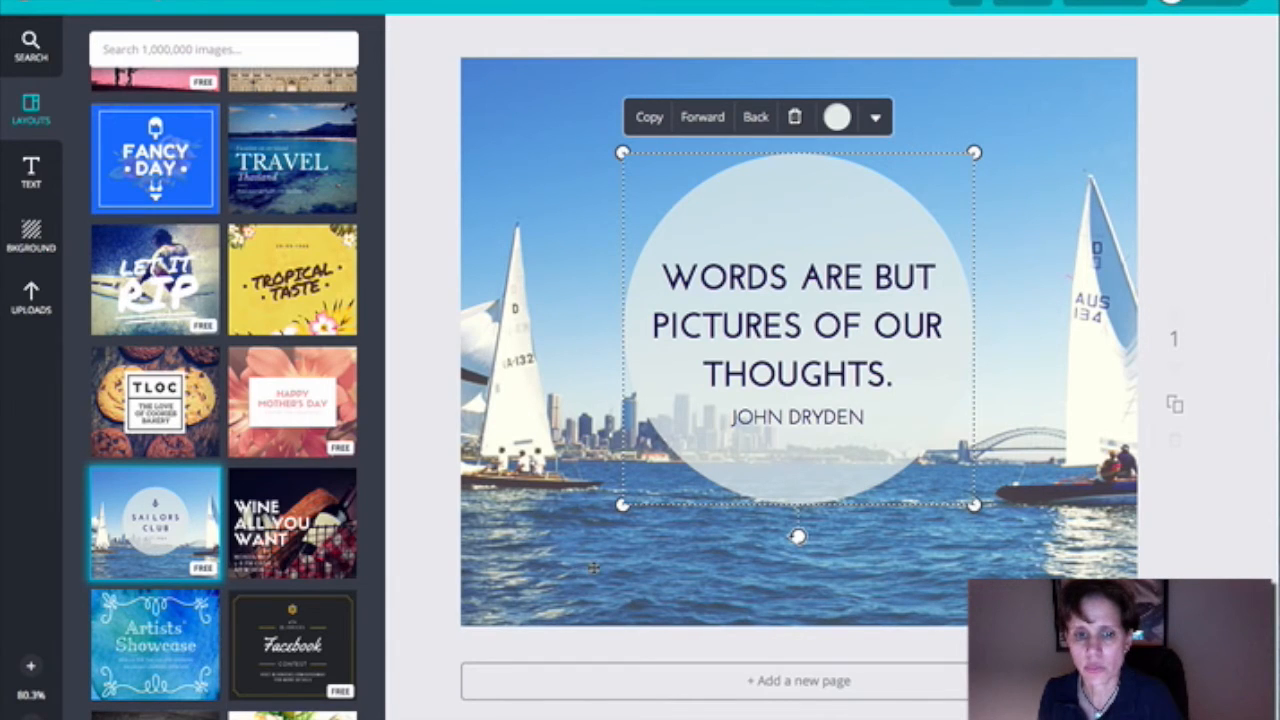
pyautogui.moveTo(944, 166)
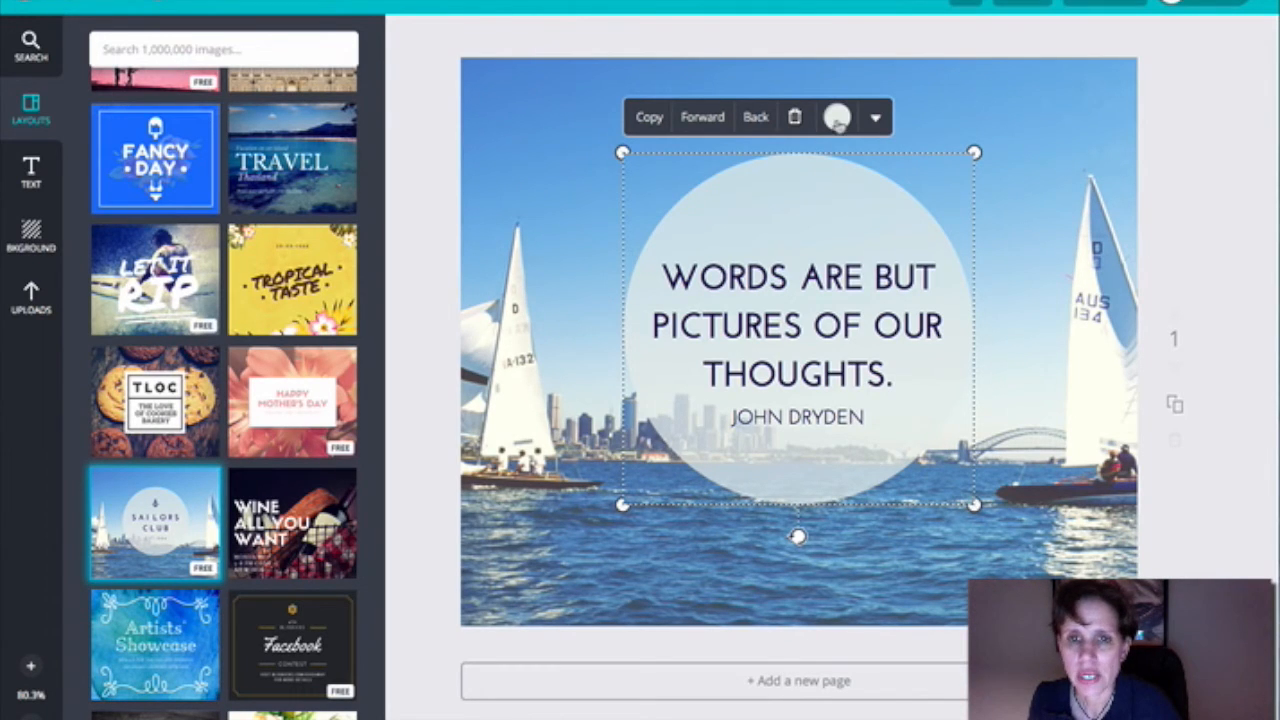
# Try green on the circle behind the quote, then switch it to white
pyautogui.click(843, 117)
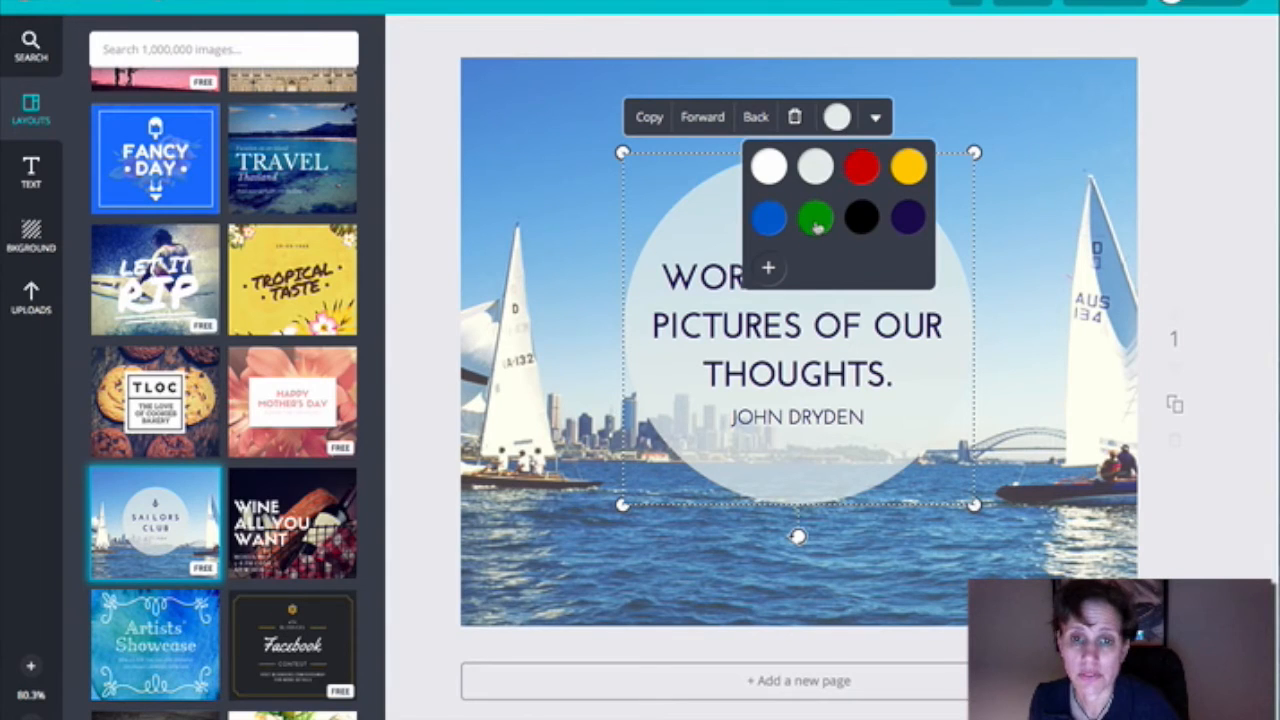
pyautogui.click(811, 216)
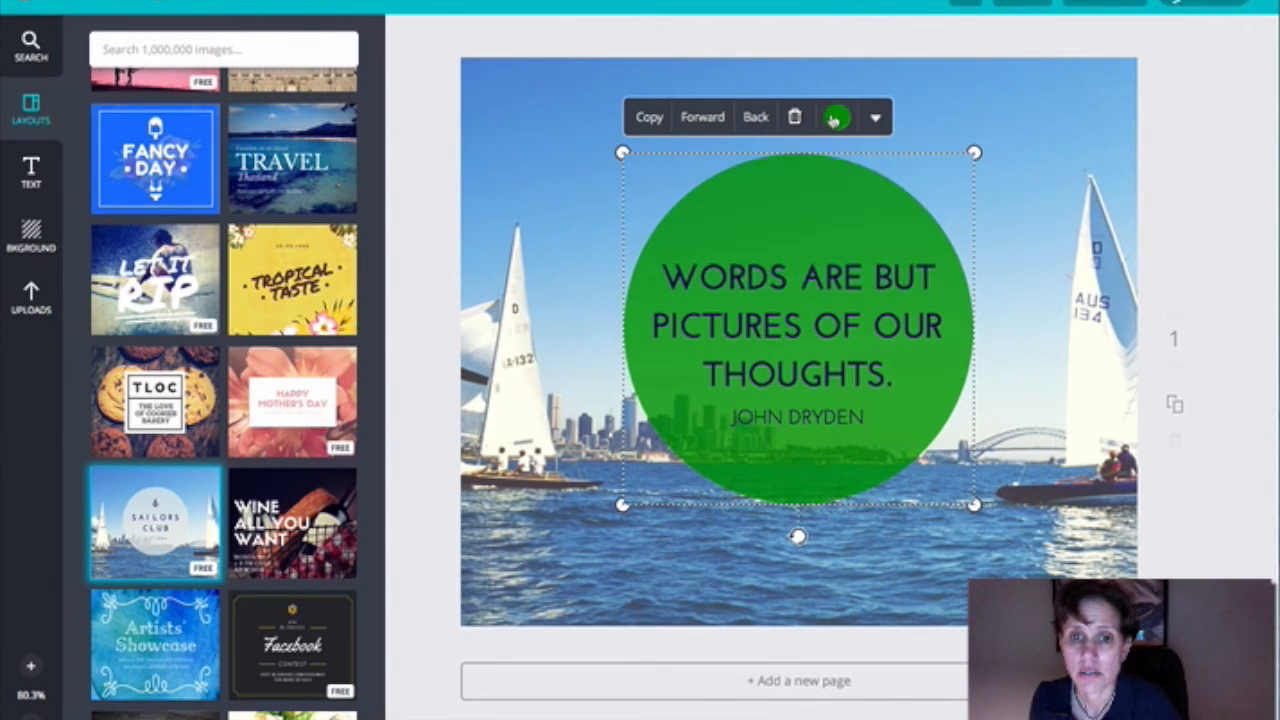
pyautogui.click(838, 116)
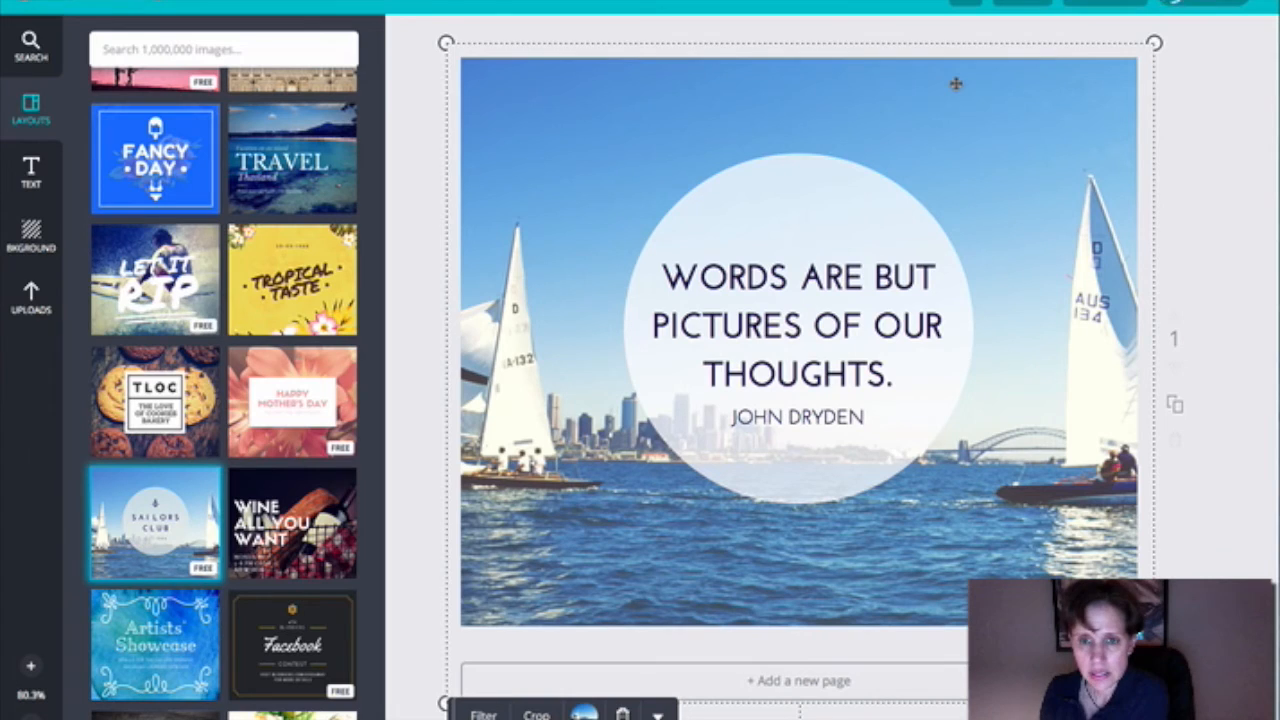
pyautogui.click(1205, 125)
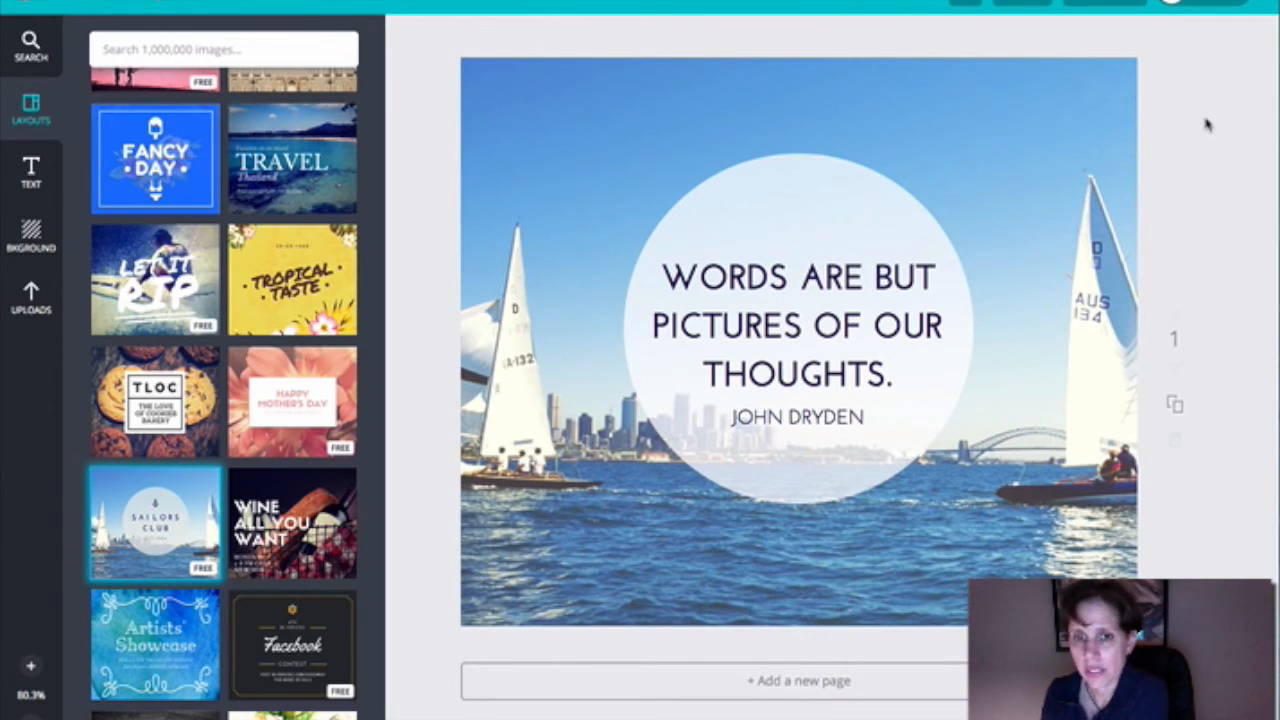
pyautogui.moveTo(1125, 140)
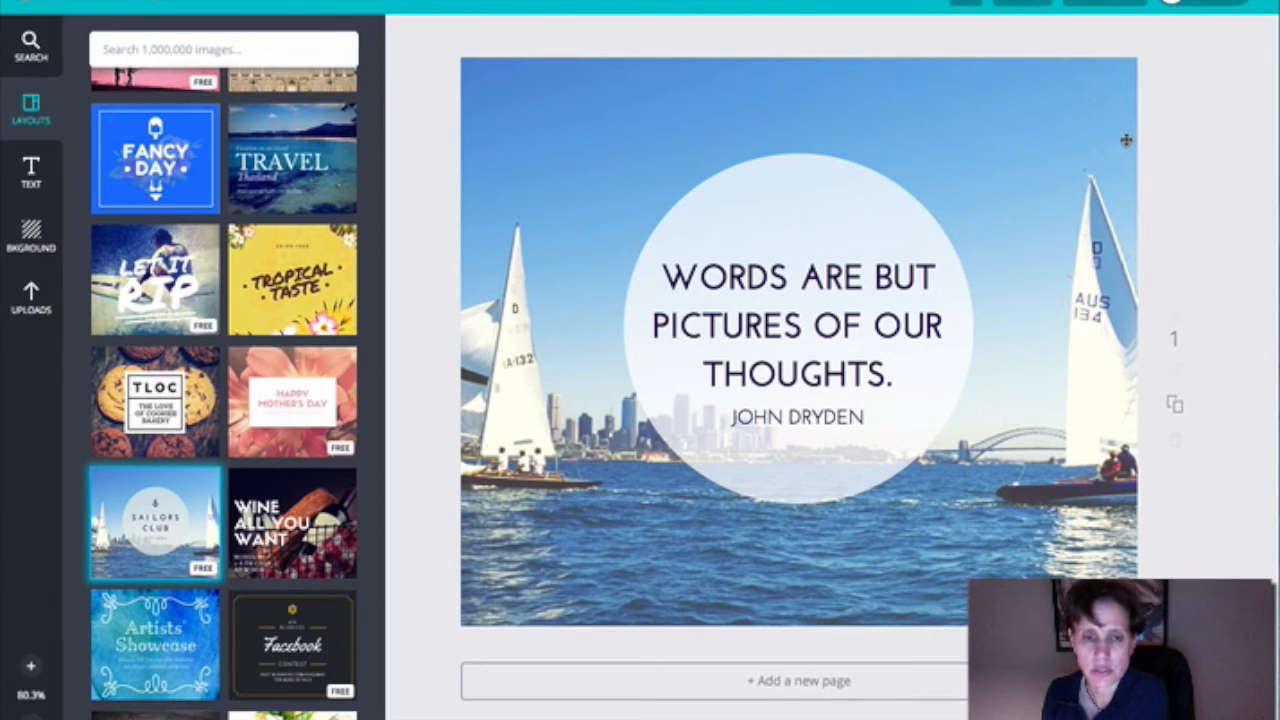
pyautogui.moveTo(589, 145)
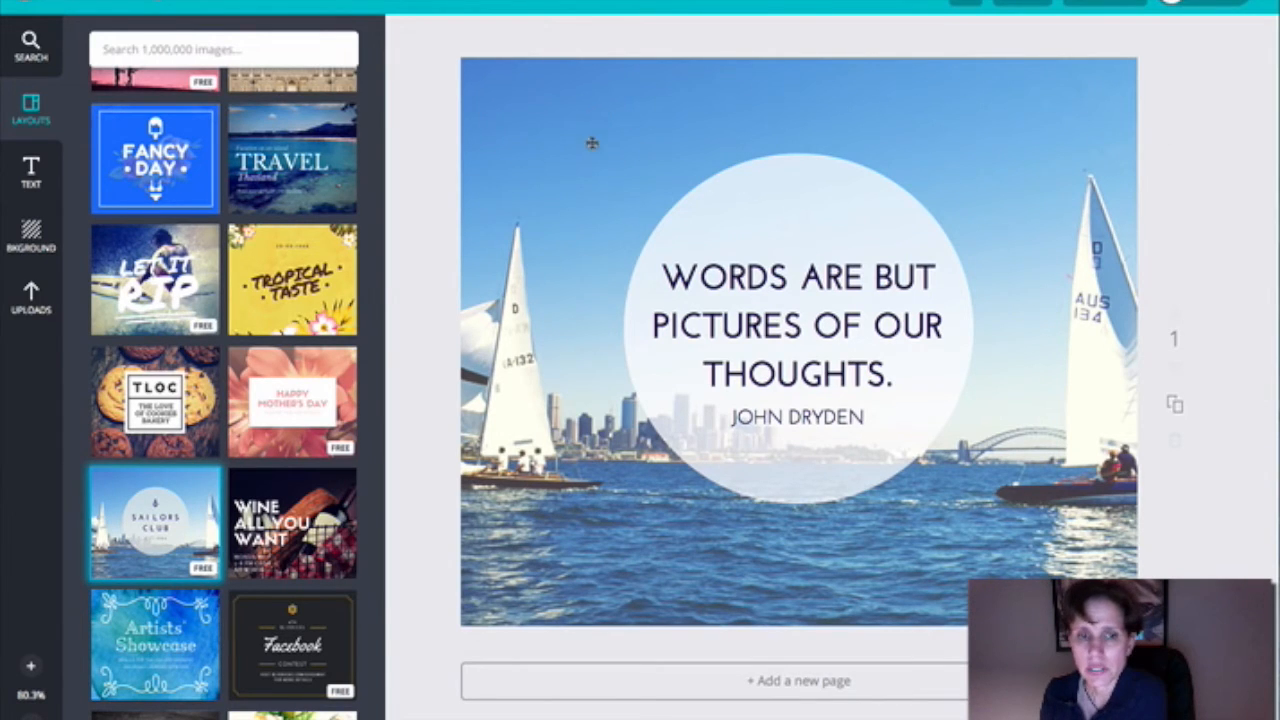
pyautogui.moveTo(603, 152)
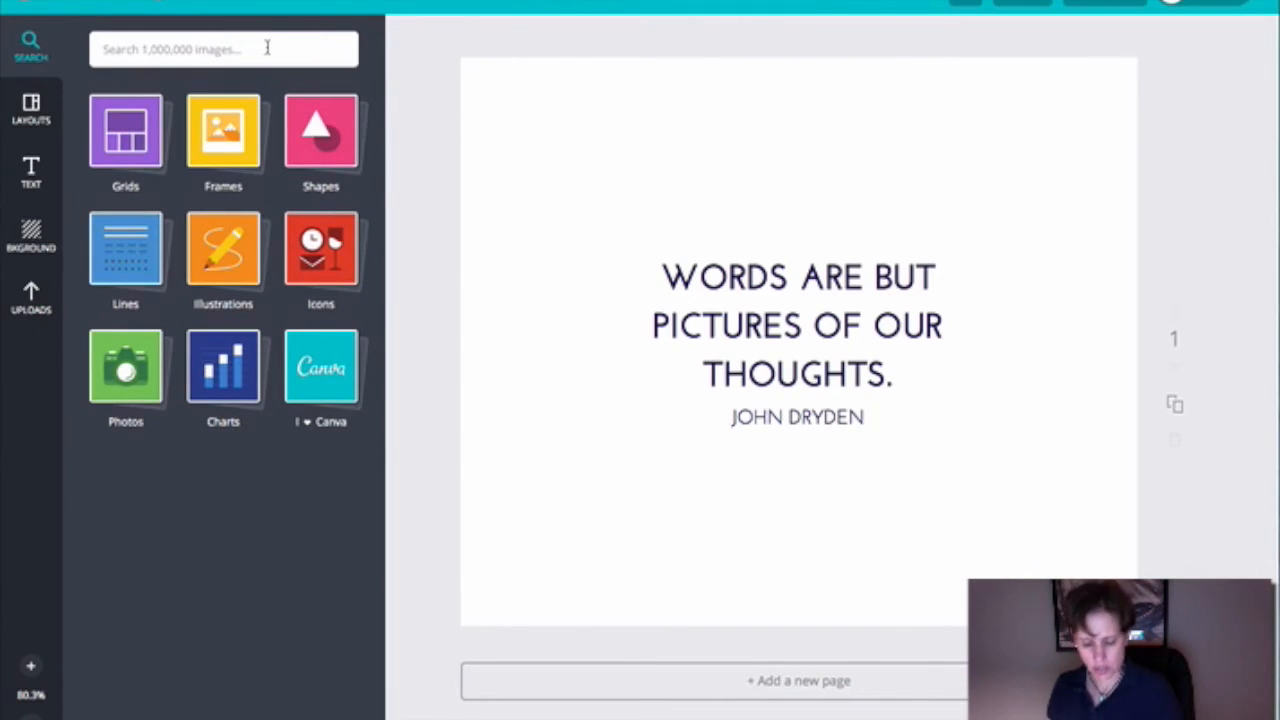
# Search images for 'pencil' and scroll through the photo results
pyautogui.write('PEN')
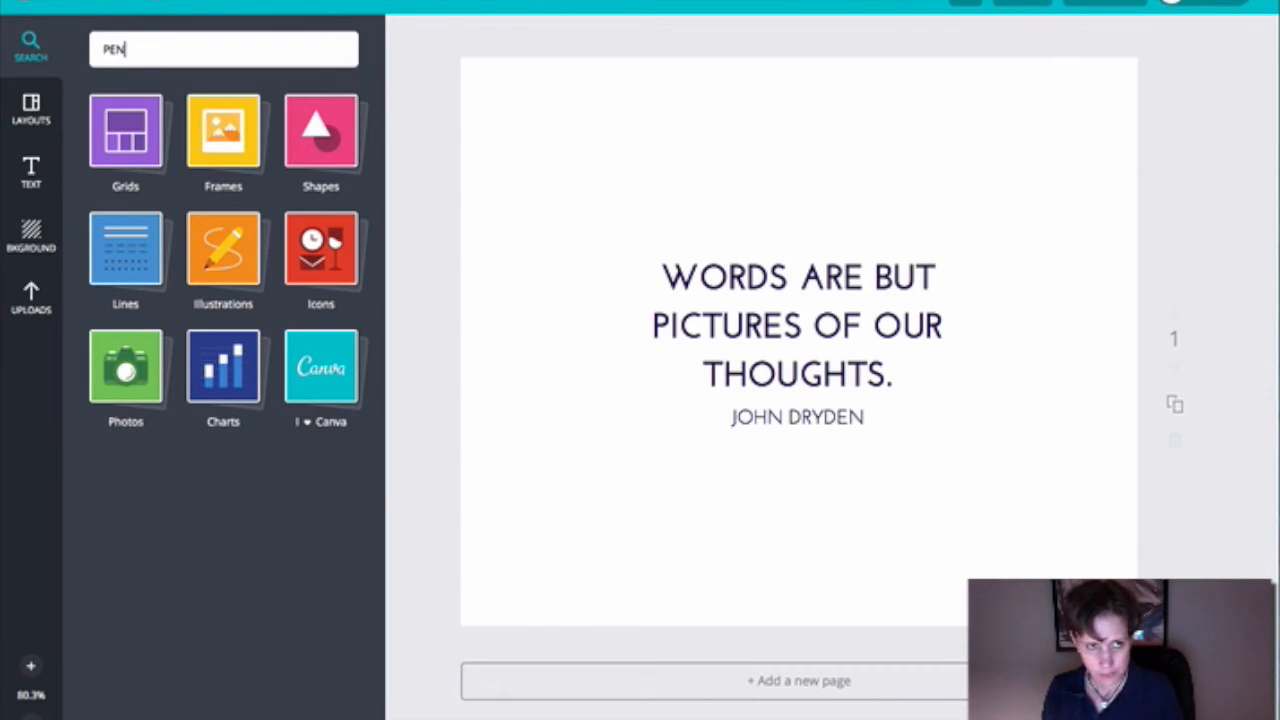
pyautogui.press('Backspace')
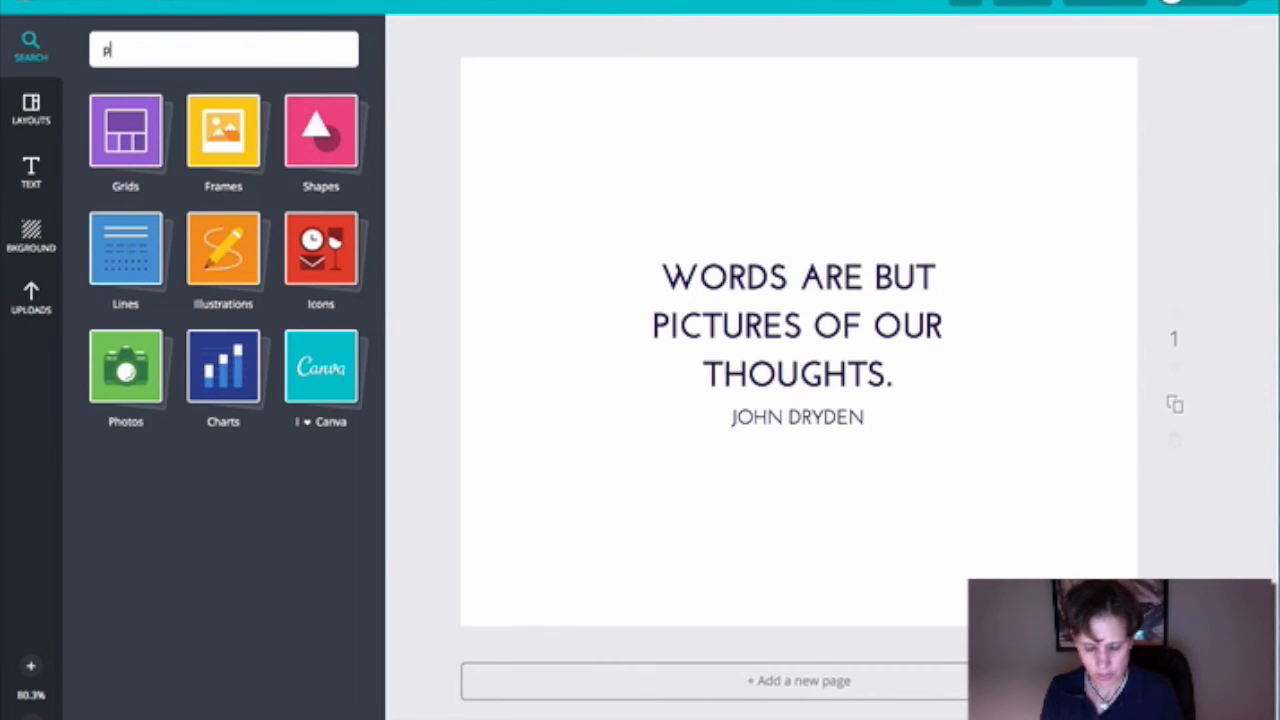
pyautogui.write('pencil')
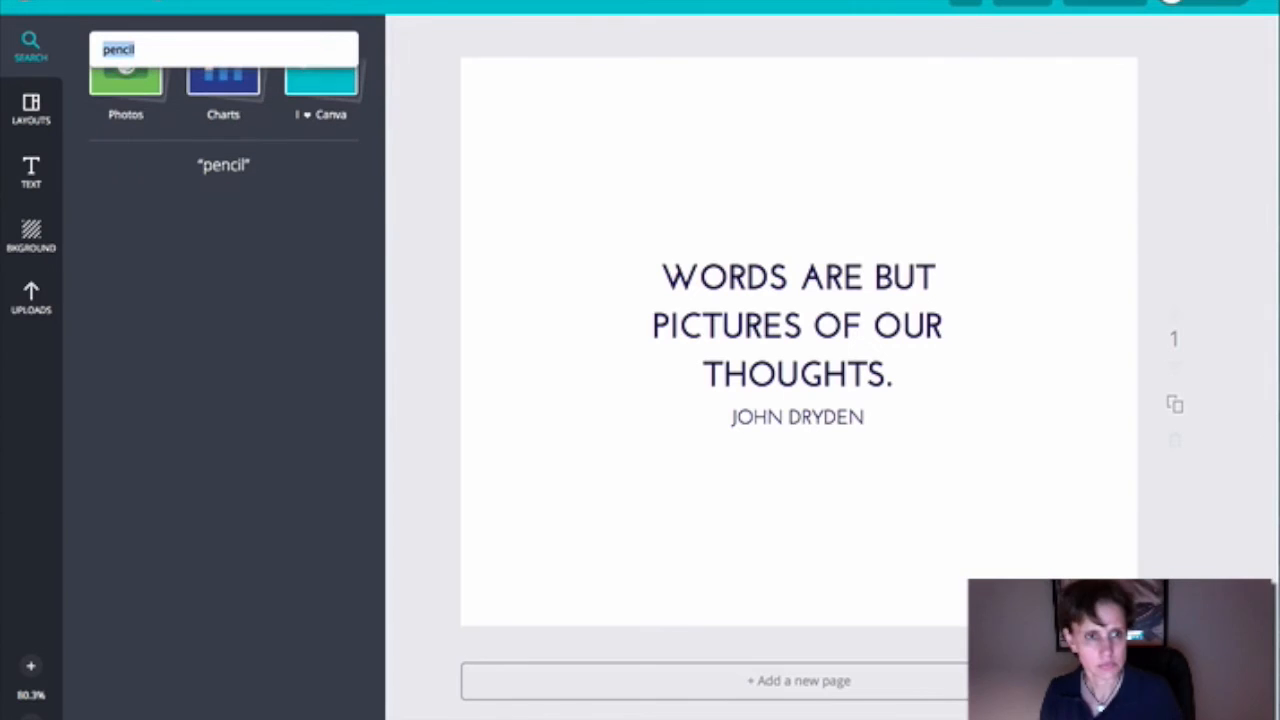
pyautogui.press('Enter')
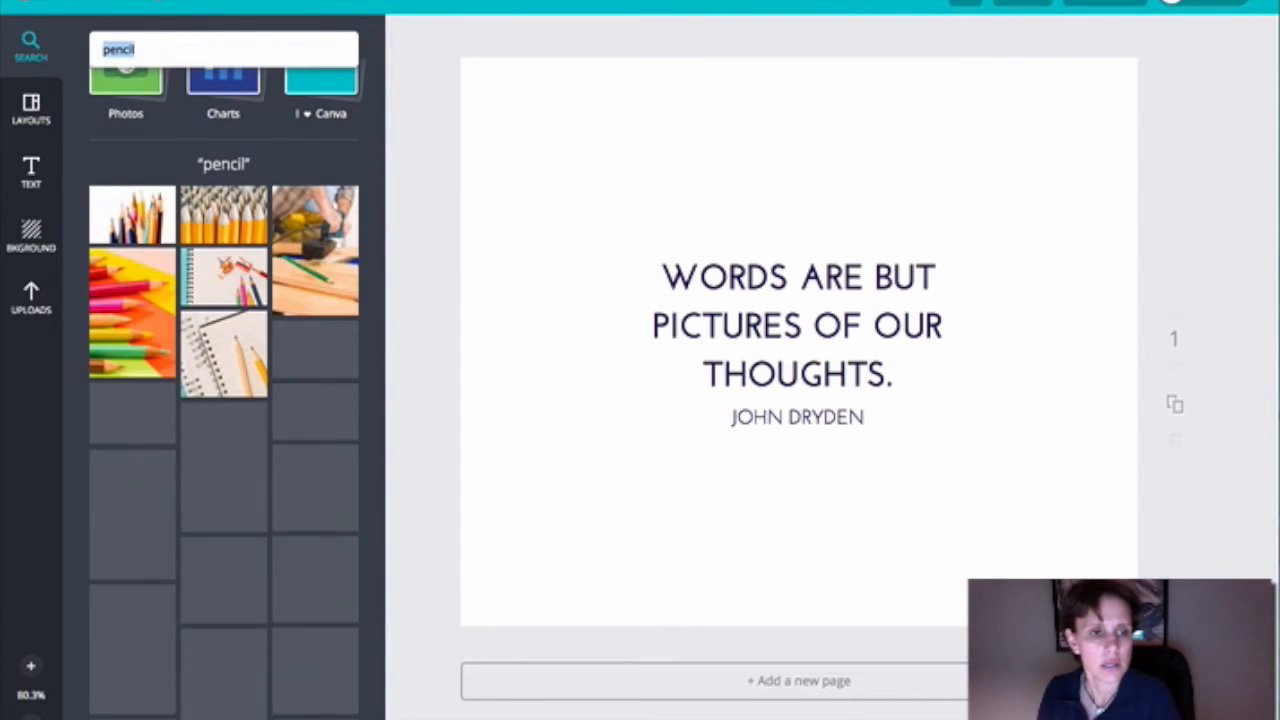
pyautogui.scroll(-3)
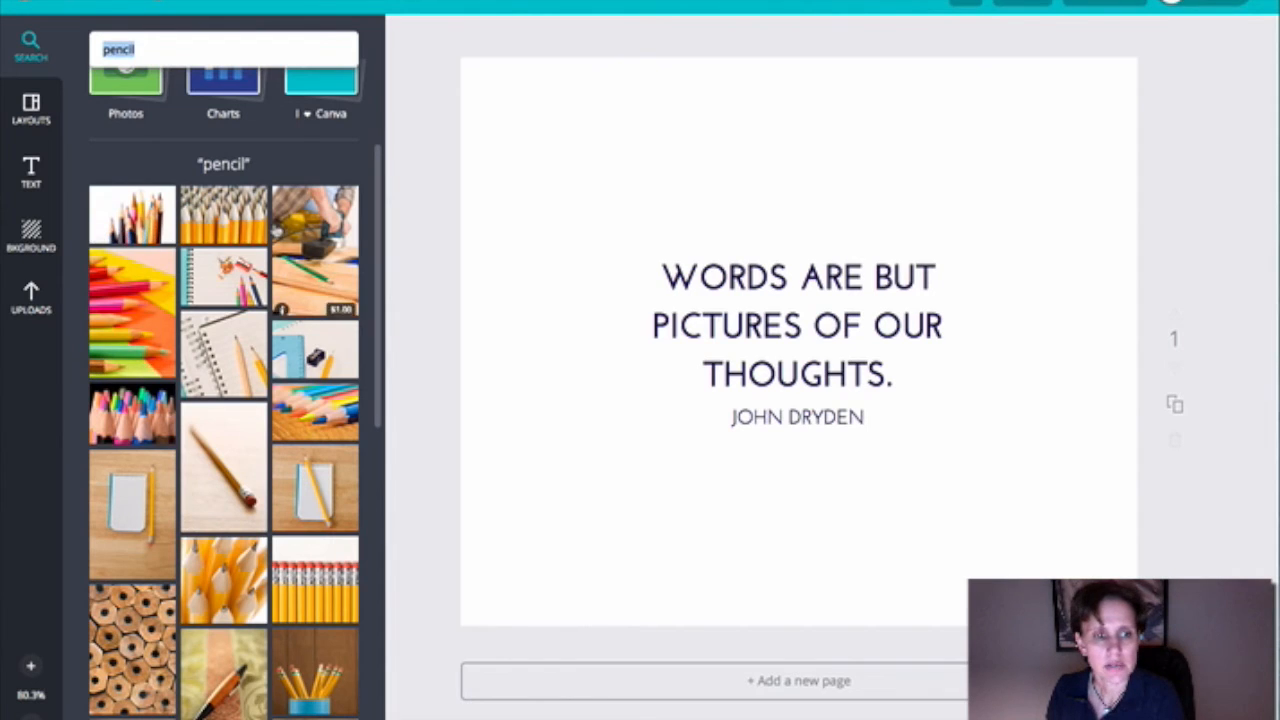
pyautogui.scroll(-3)
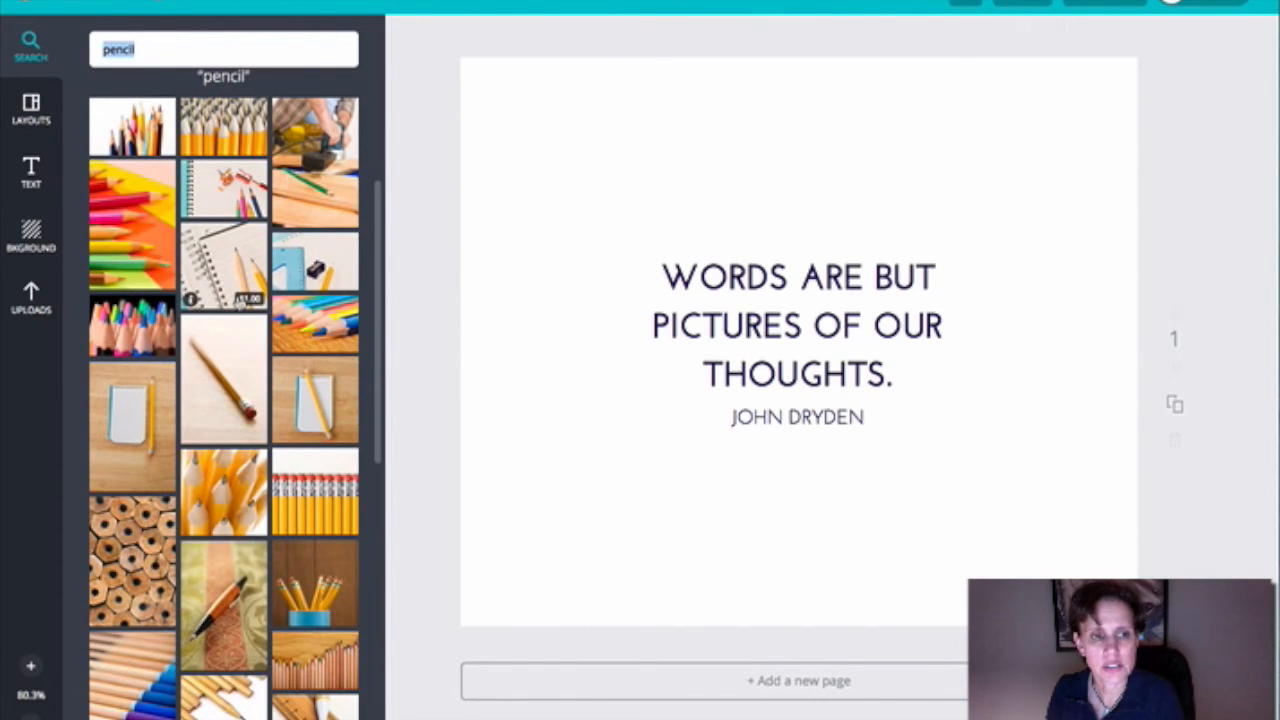
pyautogui.scroll(-3)
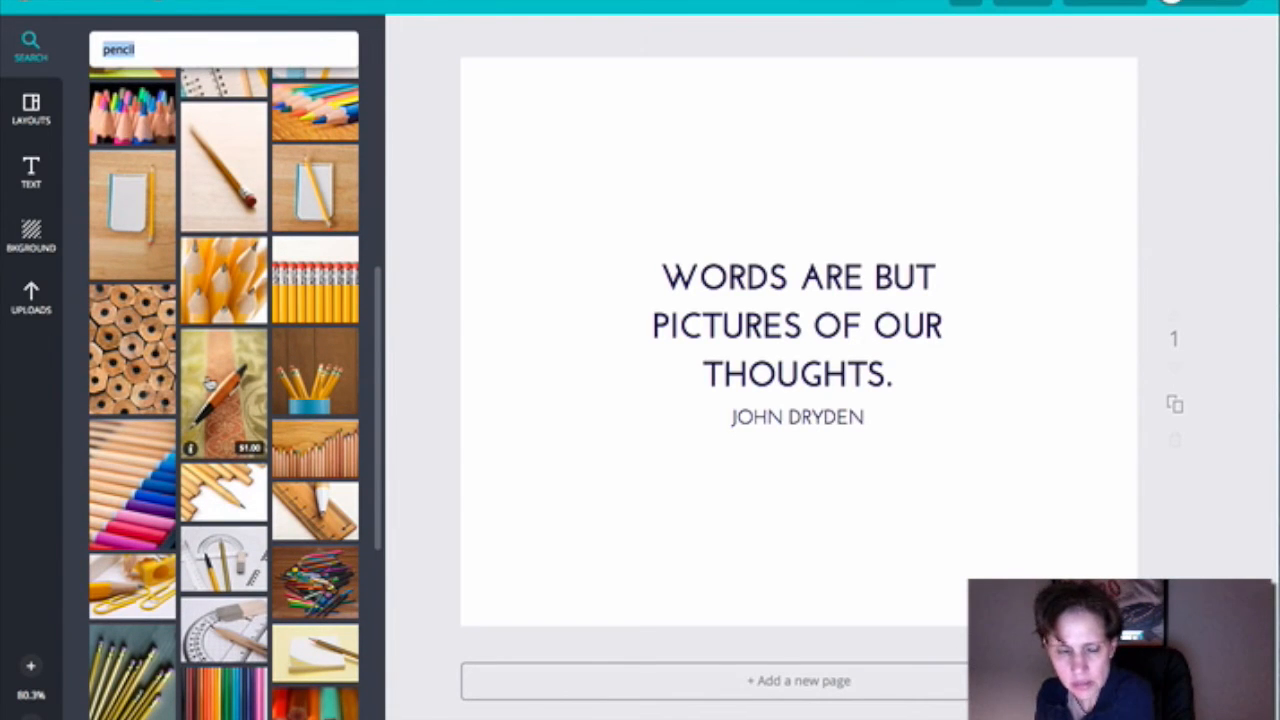
pyautogui.scroll(-3)
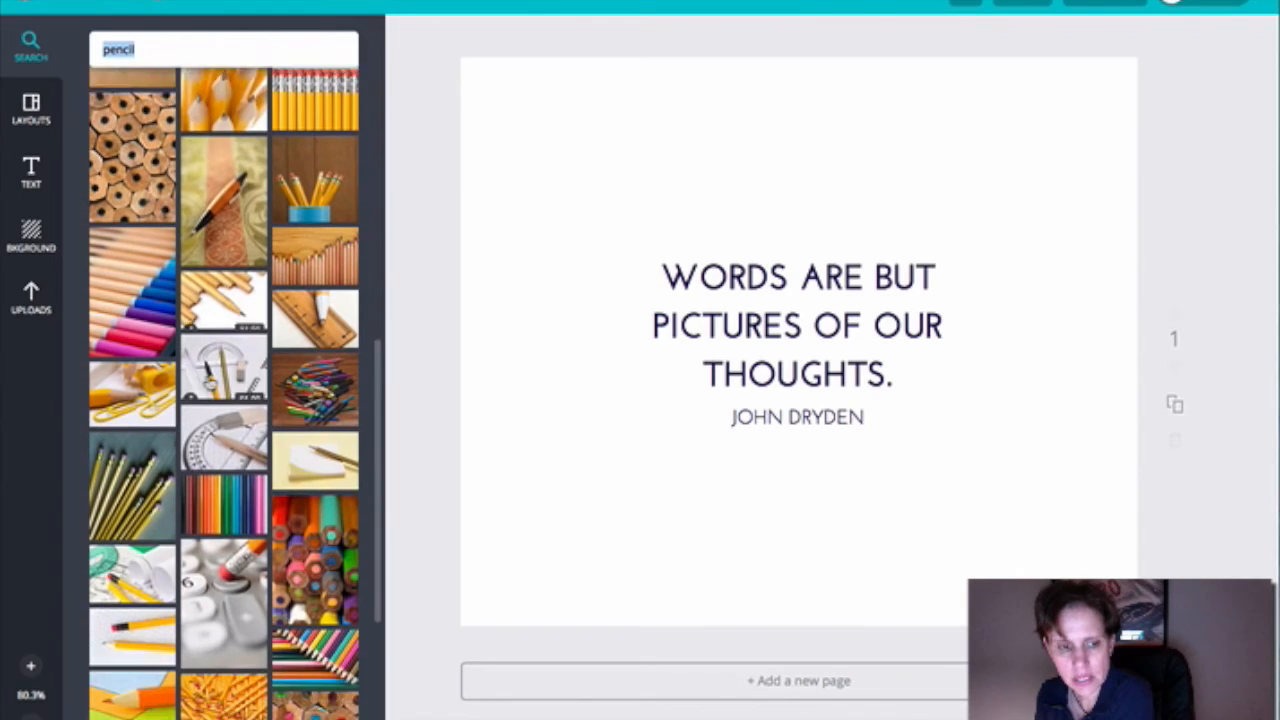
pyautogui.scroll(-3)
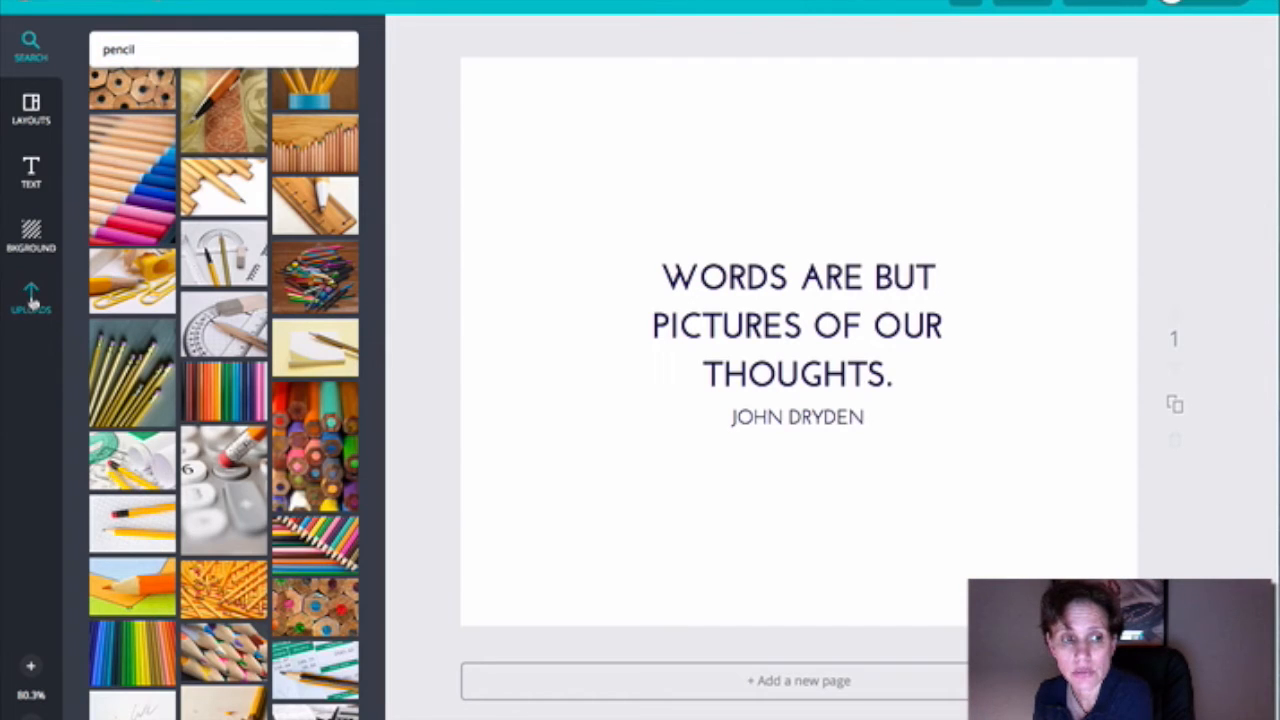
# Drag the uploaded seaside photo onto the page and enlarge it to cover the page
pyautogui.click(31, 300)
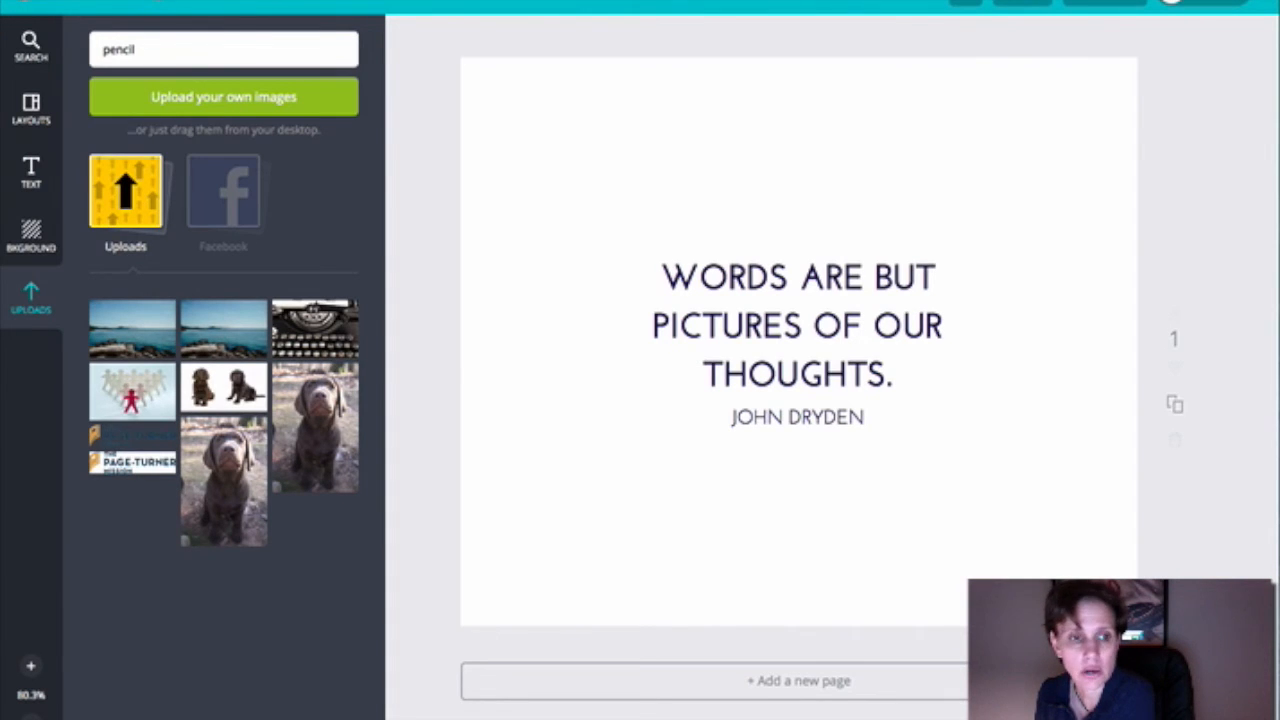
pyautogui.moveTo(132, 330); pyautogui.dragTo(577, 395)
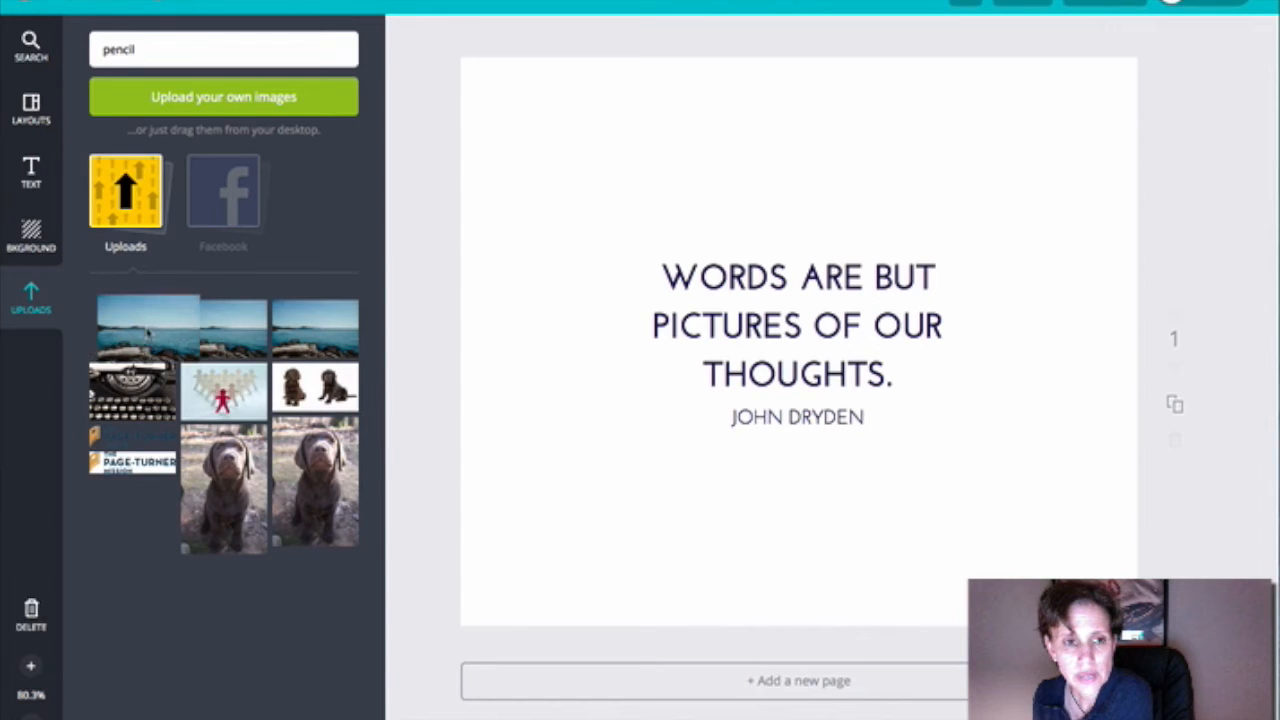
pyautogui.moveTo(142, 328); pyautogui.dragTo(703, 200)
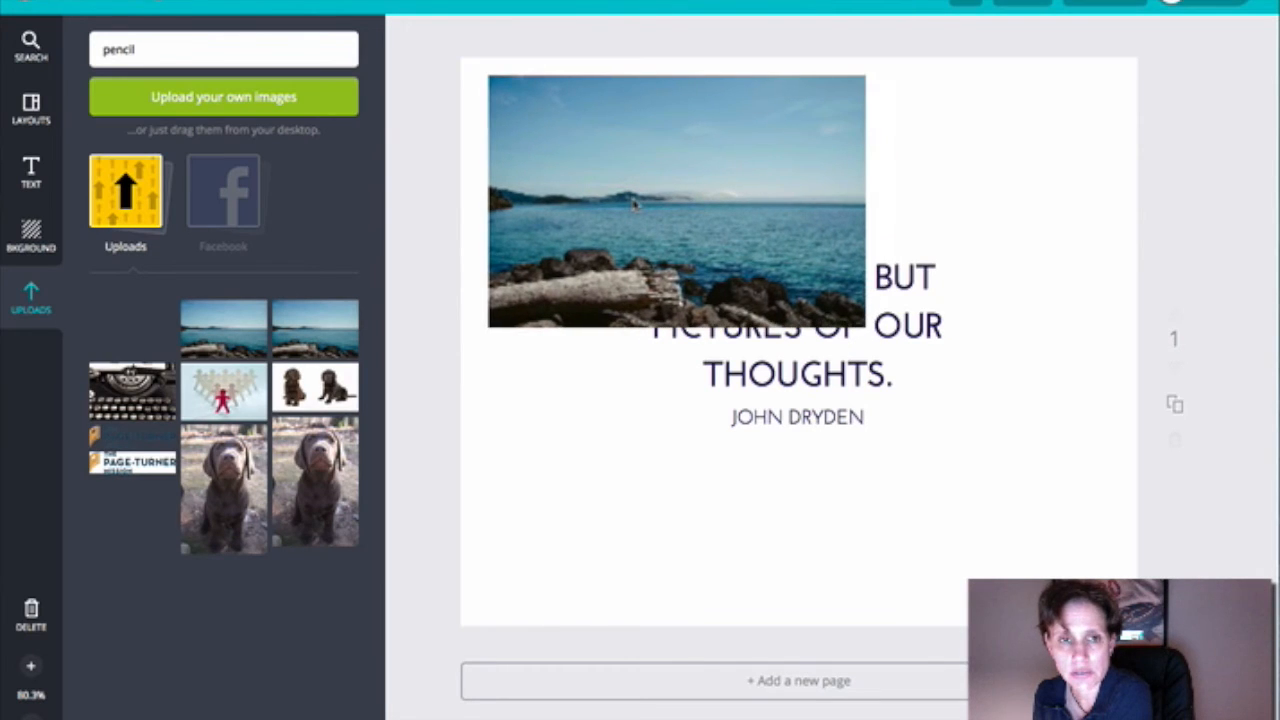
pyautogui.click(676, 210)
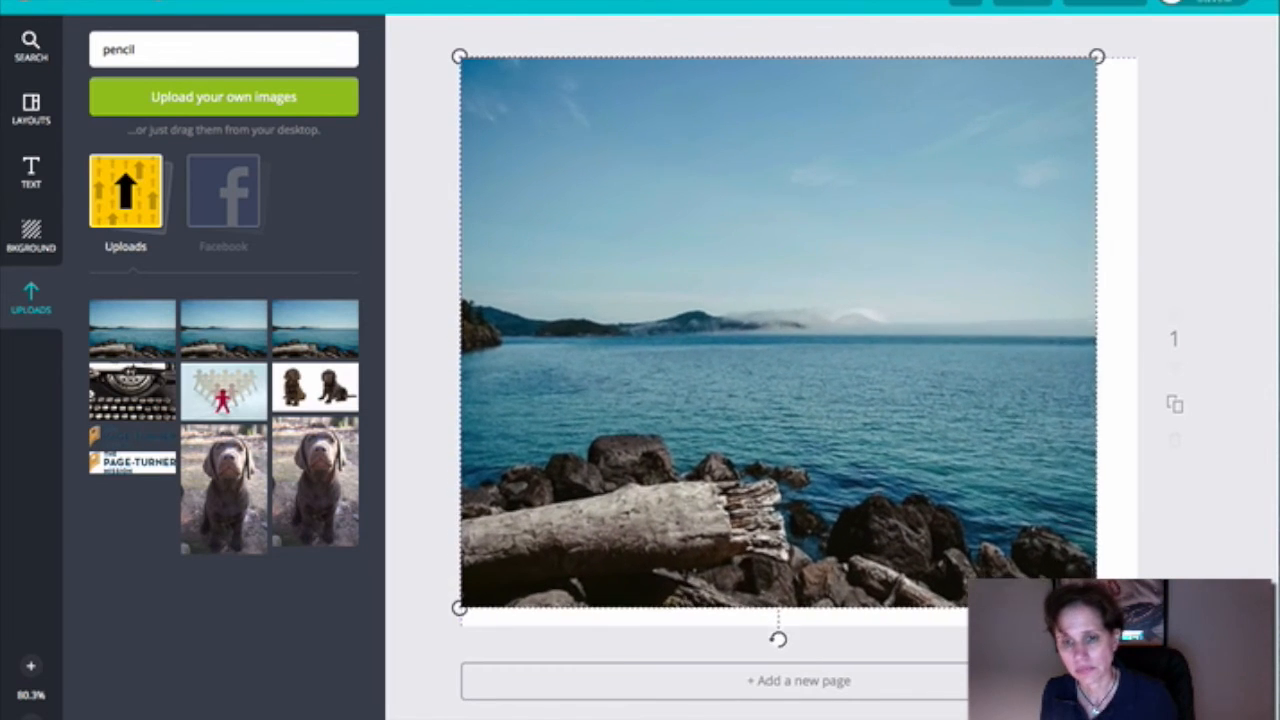
pyautogui.moveTo(1095, 55); pyautogui.dragTo(1145, 55)
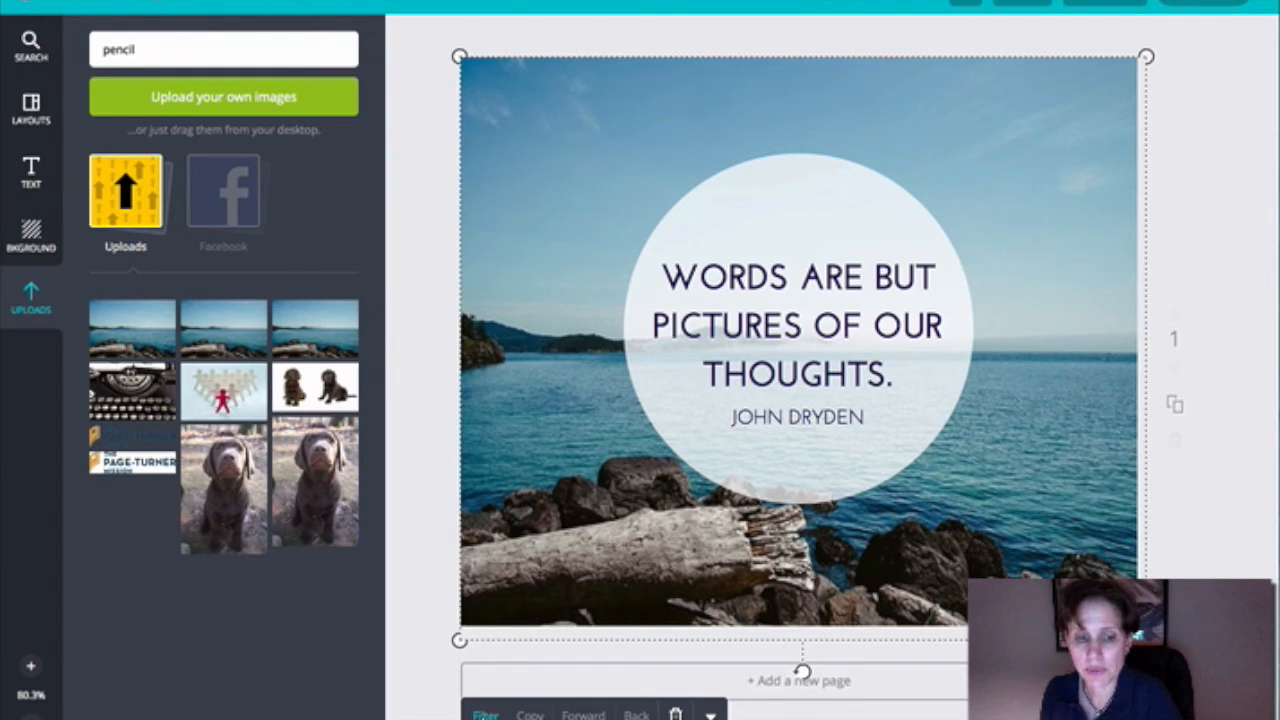
# Preview Epic, Festive, Nordic, Retro and grayscale filters on the photo, then apply Festive
pyautogui.click(491, 710)
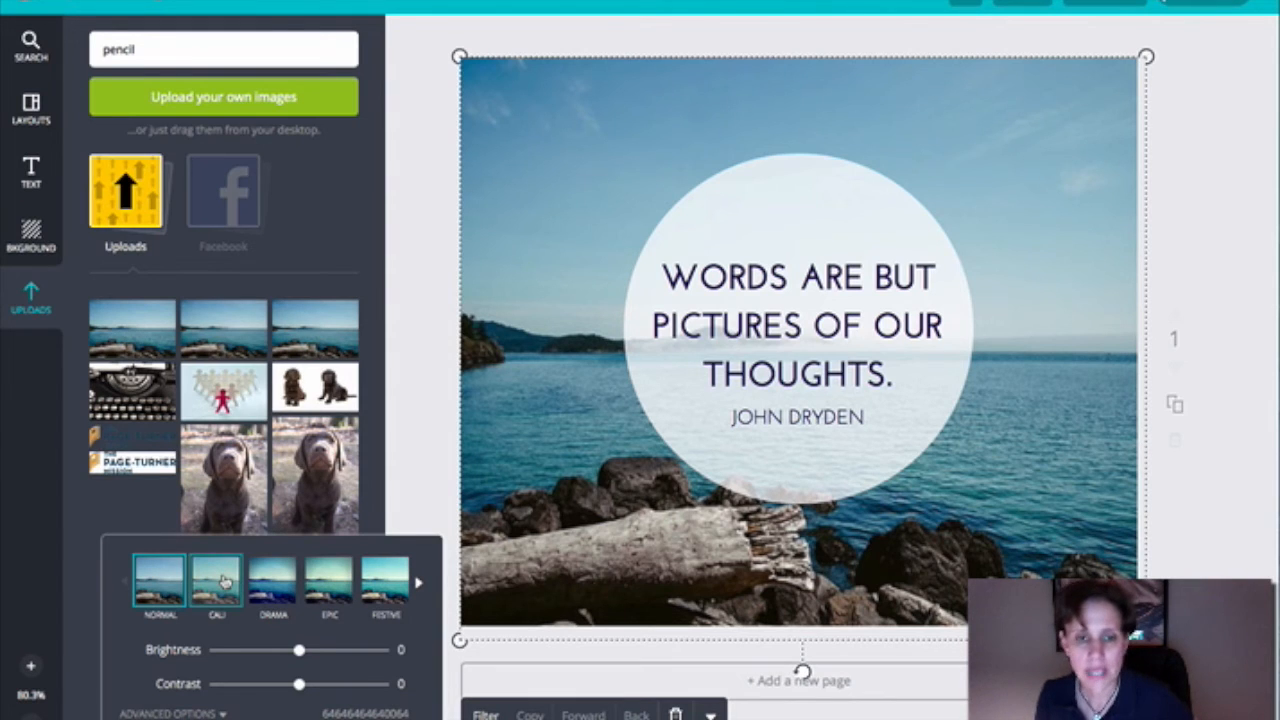
pyautogui.click(272, 585)
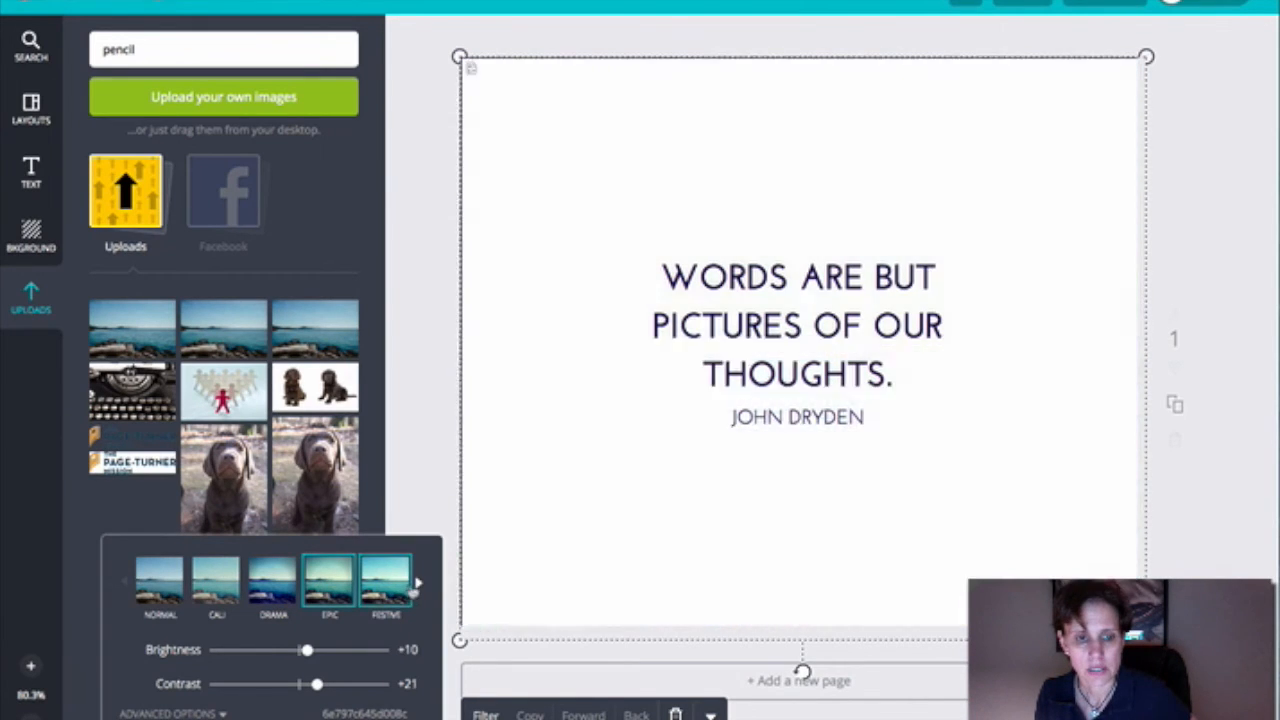
pyautogui.click(383, 586)
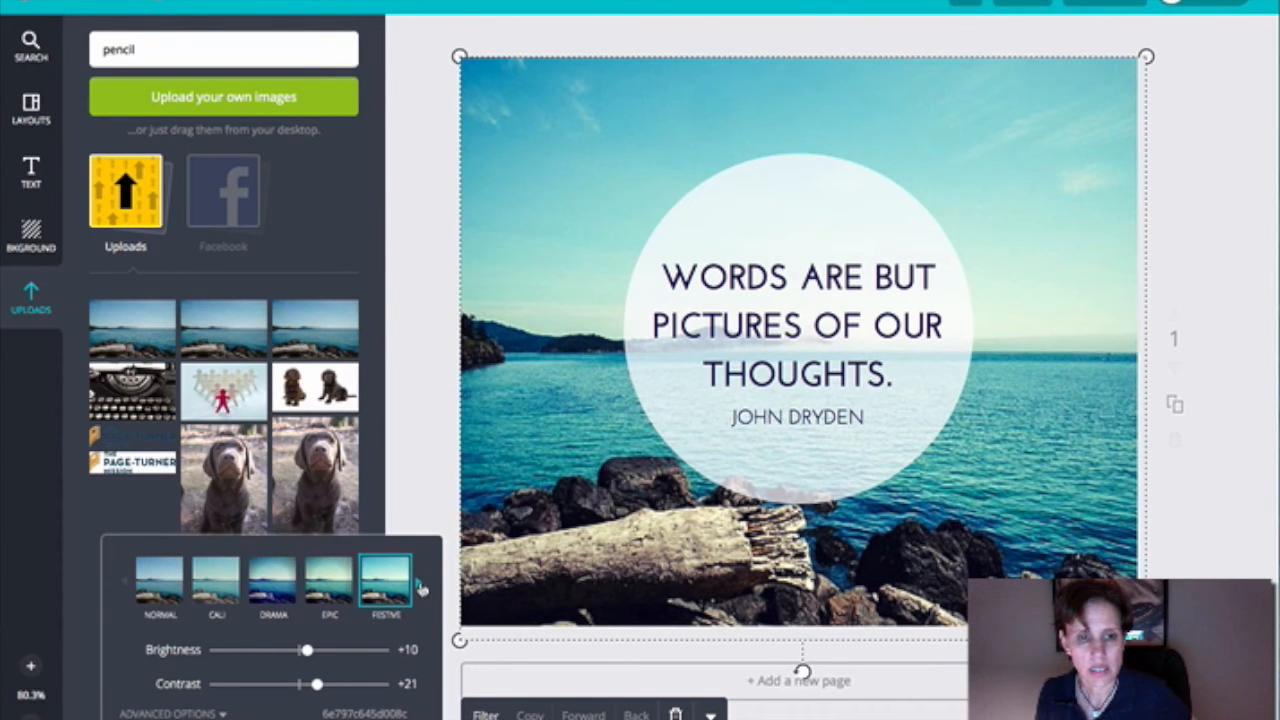
pyautogui.click(421, 585)
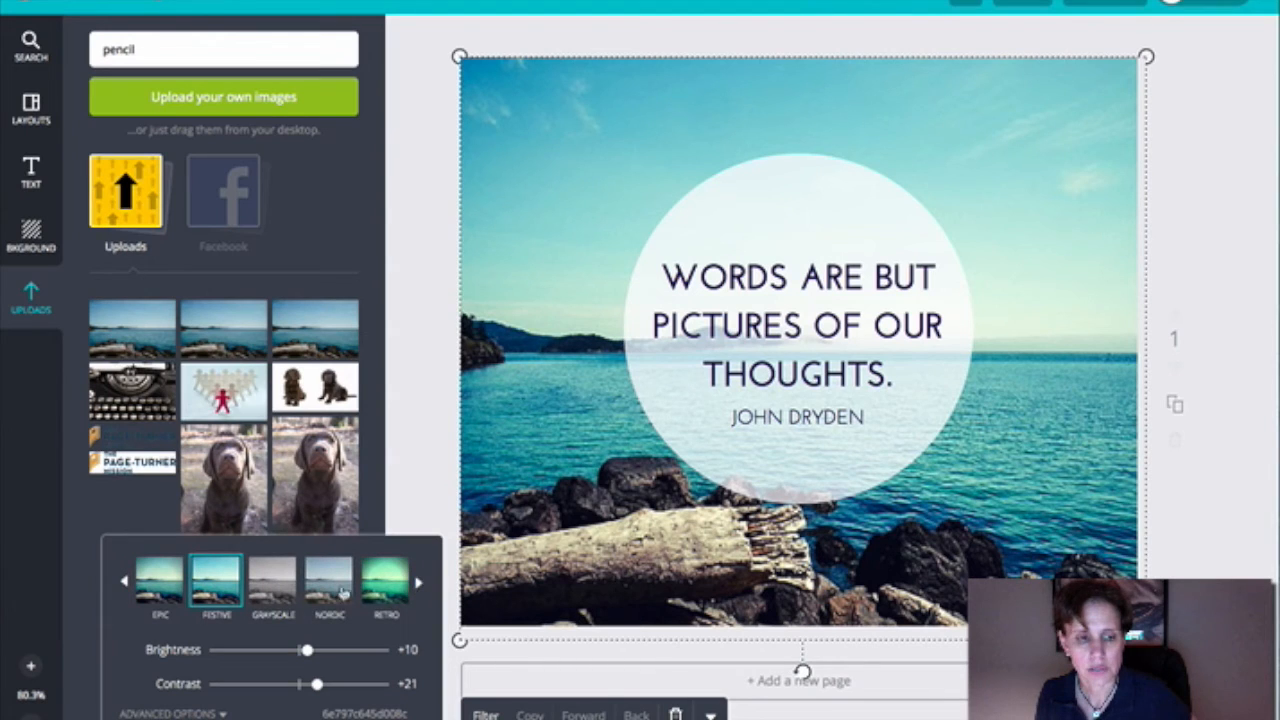
pyautogui.click(329, 590)
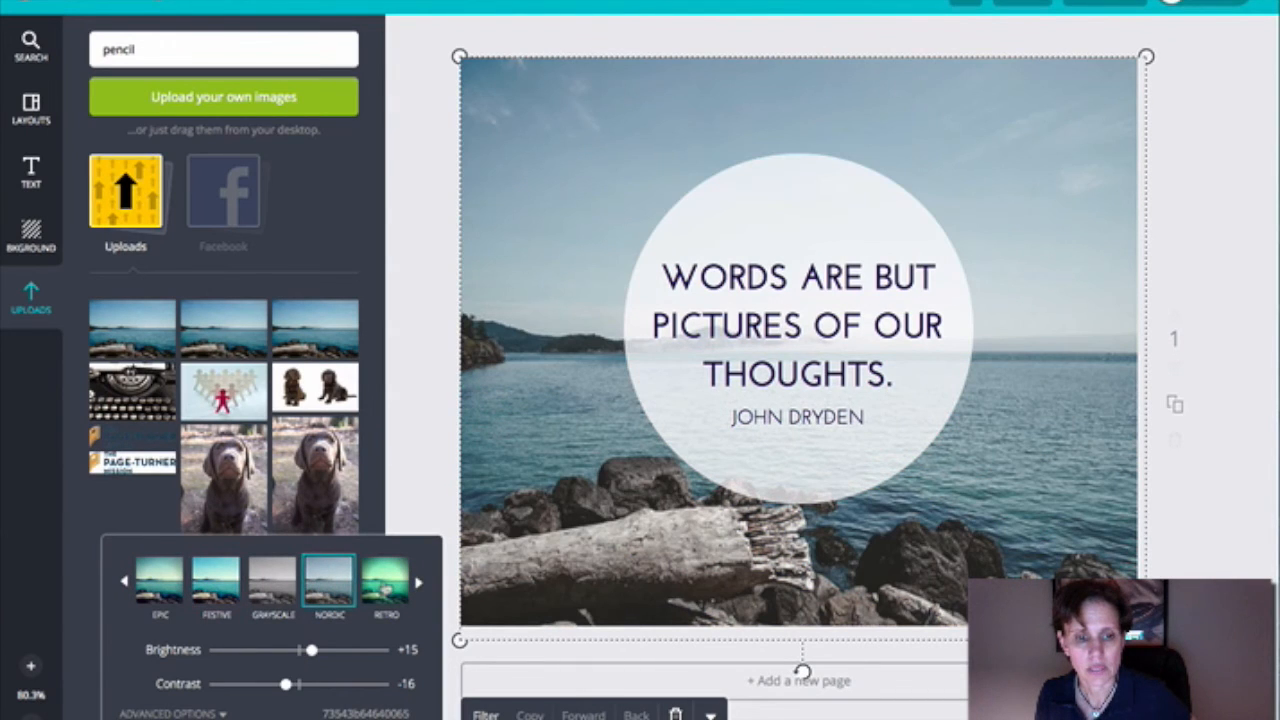
pyautogui.click(217, 588)
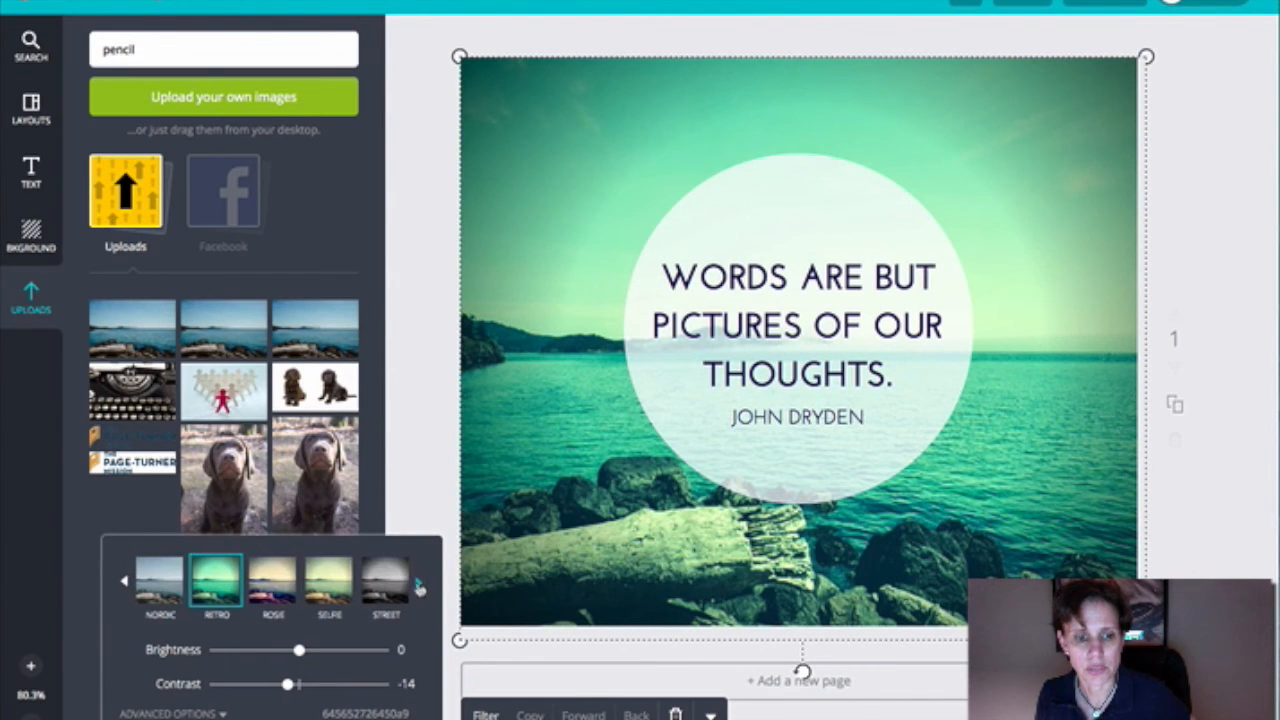
pyautogui.click(384, 584)
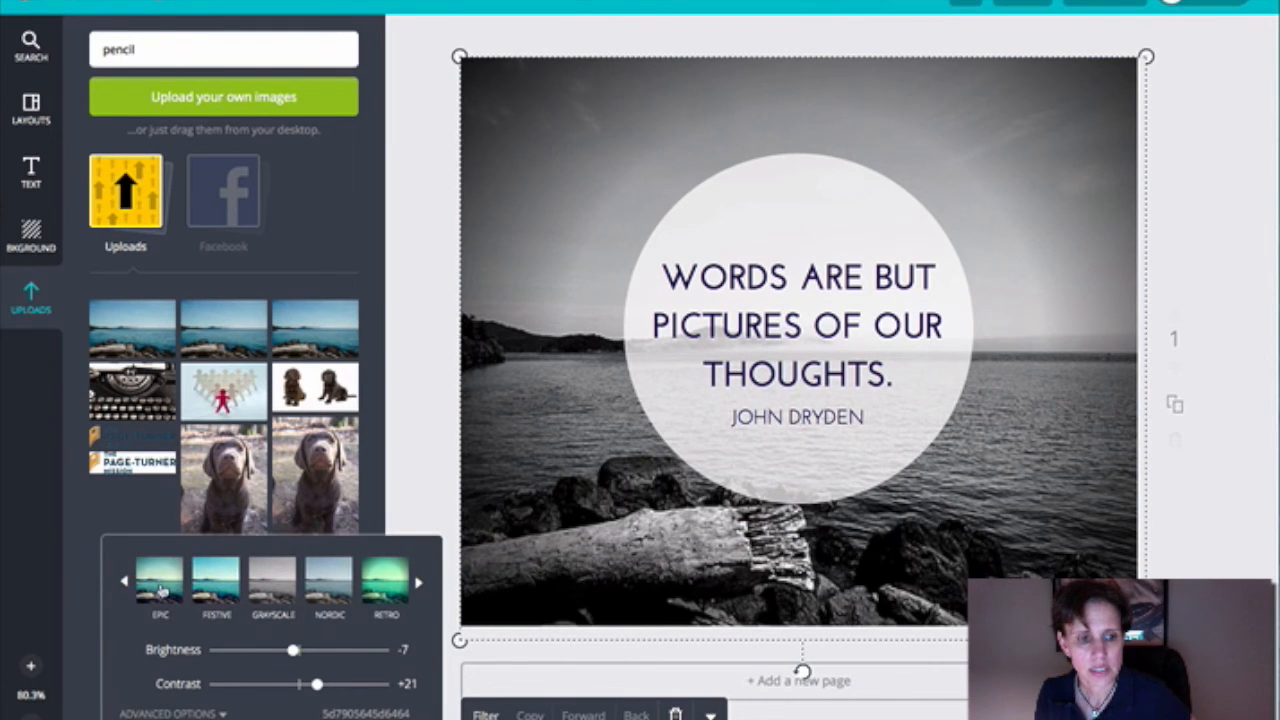
pyautogui.click(158, 587)
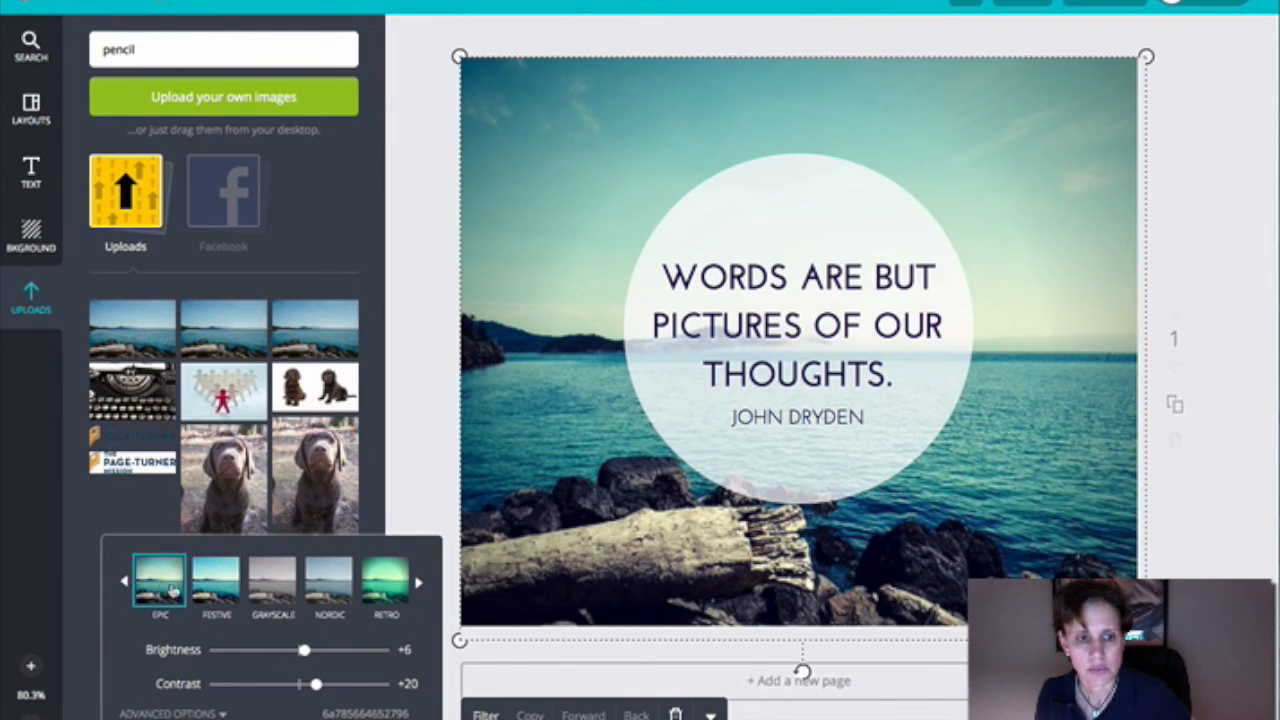
pyautogui.click(216, 588)
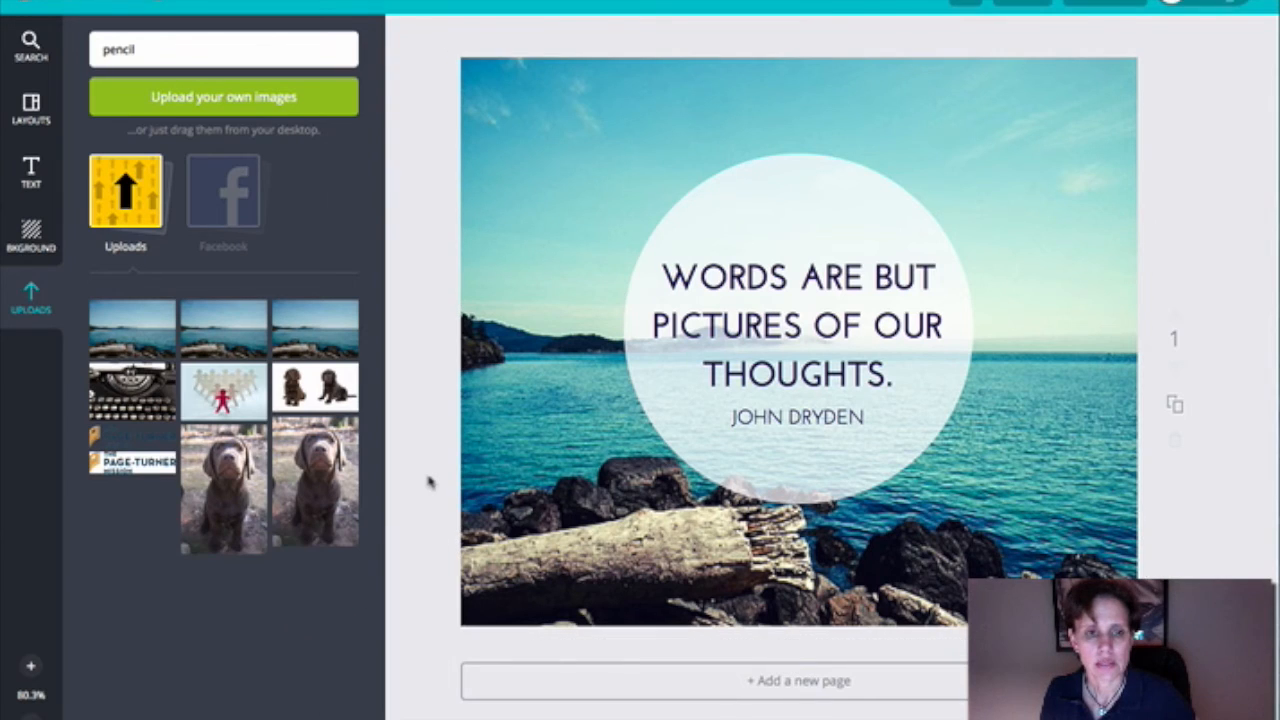
pyautogui.moveTo(765, 357)
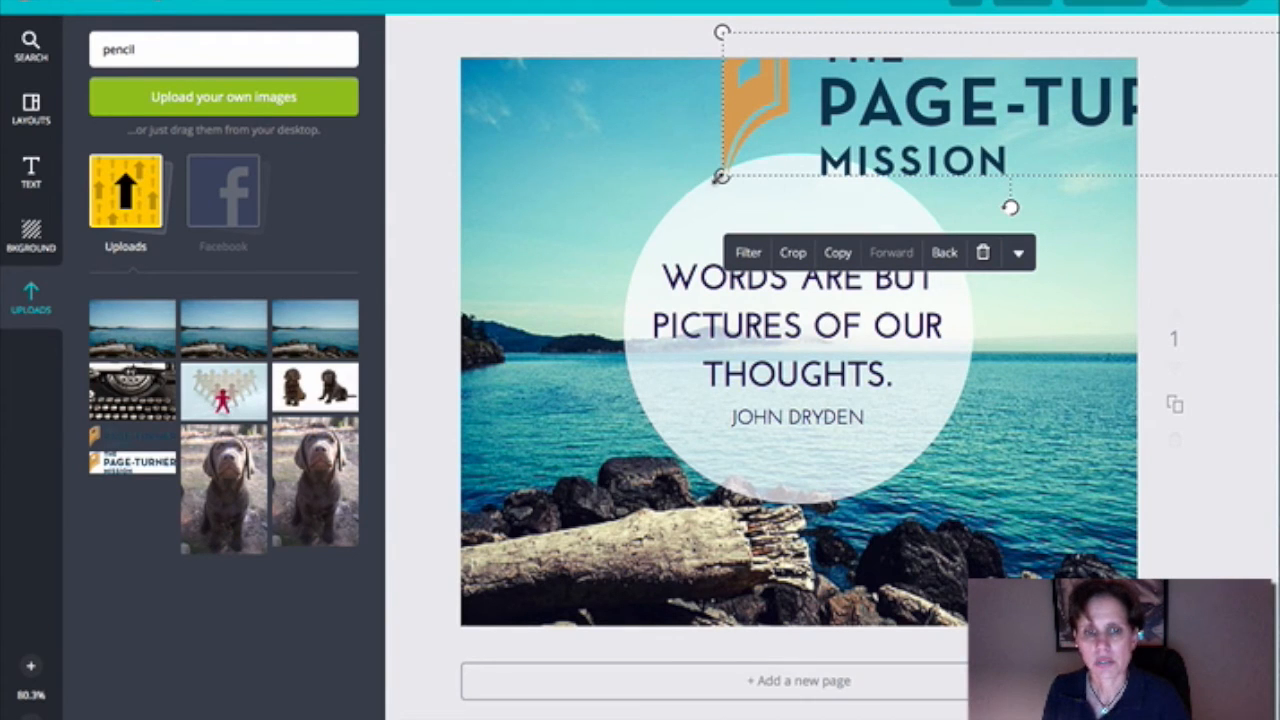
pyautogui.moveTo(722, 180)
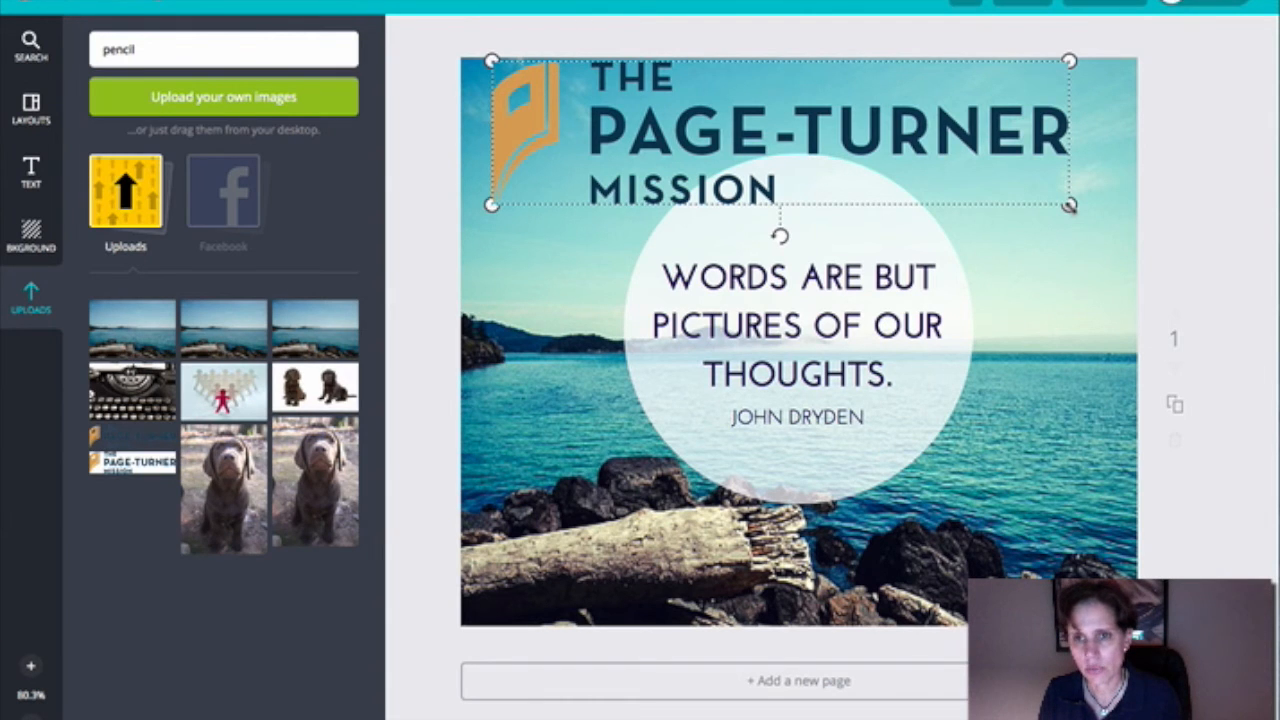
# Shrink the Page-Turner Mission logo and move it to the page's top-right corner
pyautogui.moveTo(1070, 205); pyautogui.dragTo(835, 135)
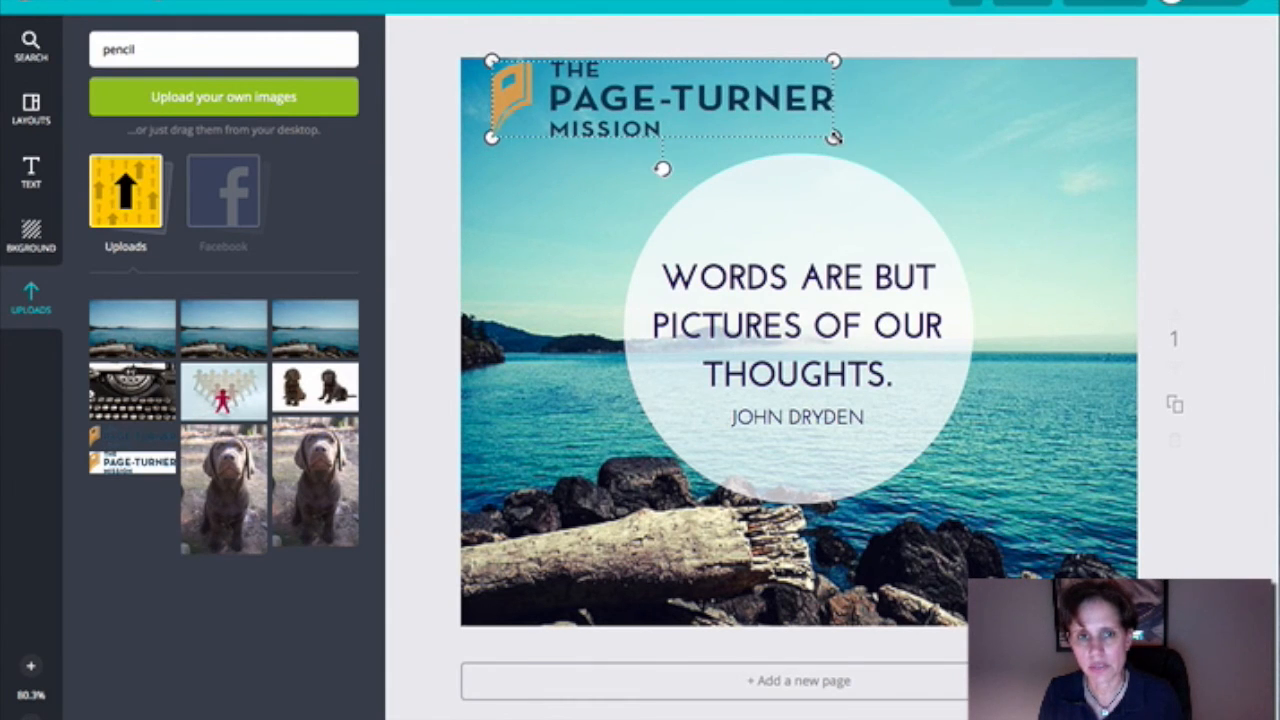
pyautogui.moveTo(835, 138); pyautogui.dragTo(725, 113)
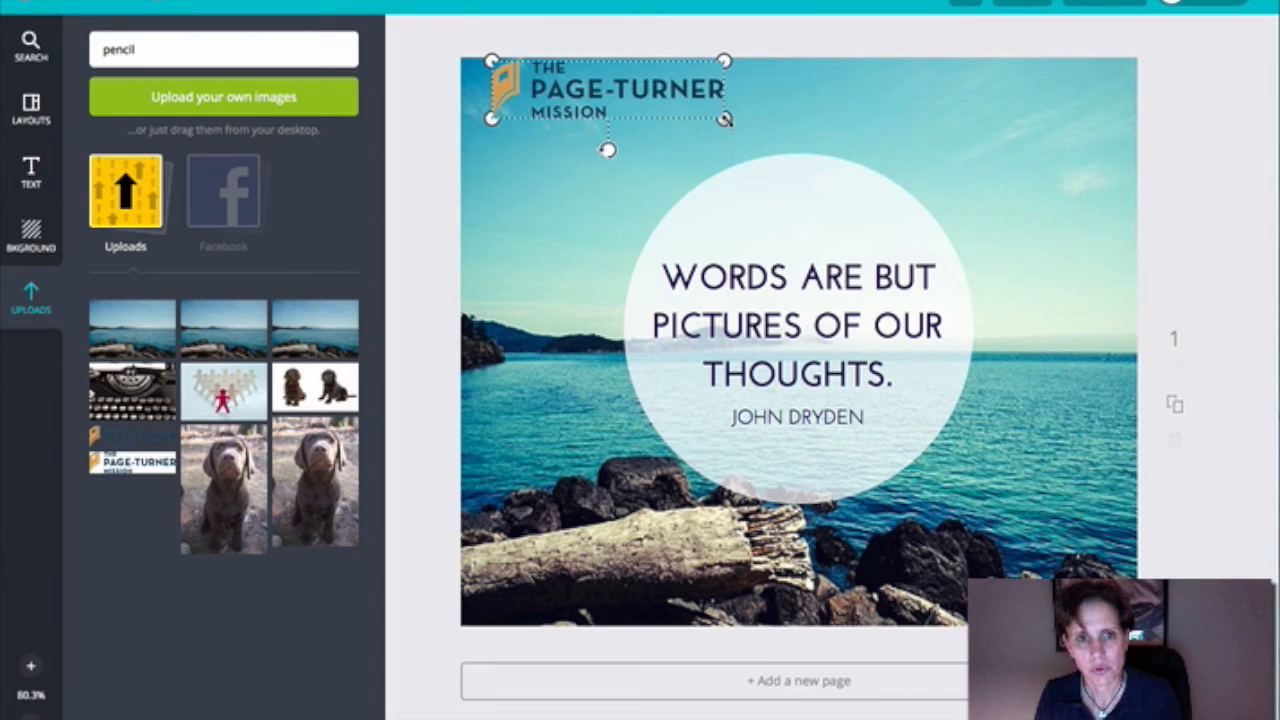
pyautogui.click(605, 100)
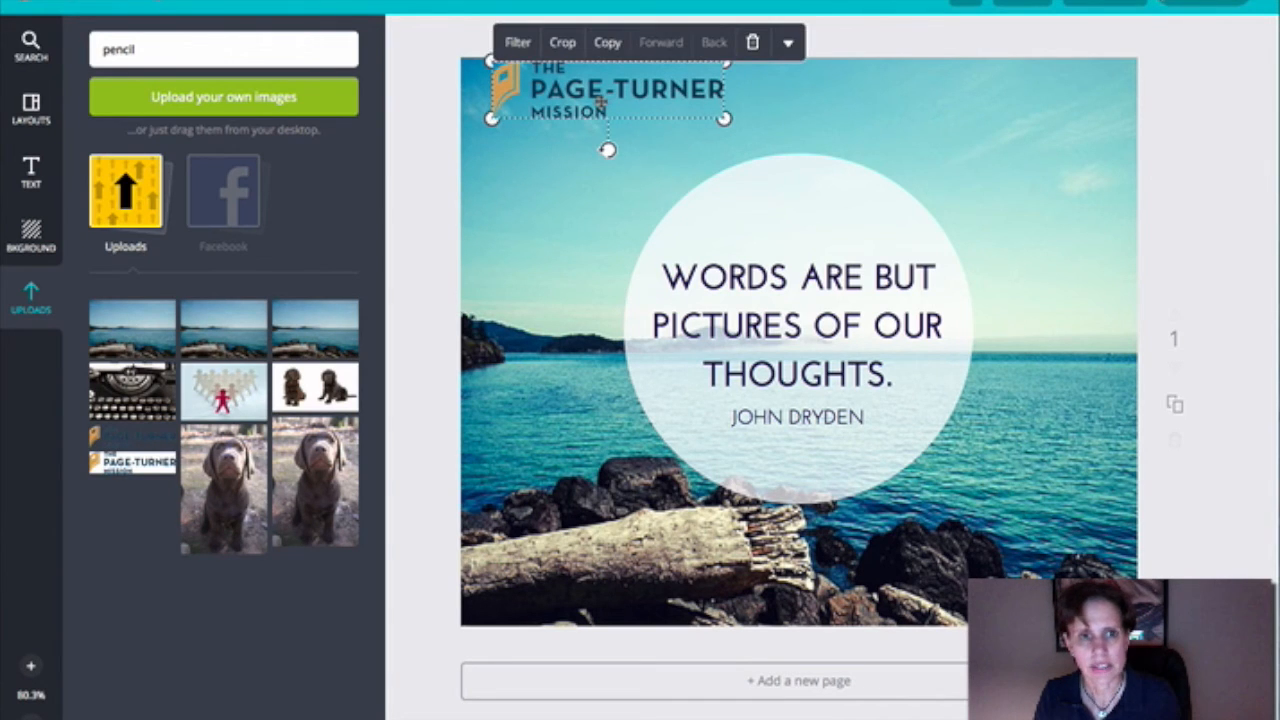
pyautogui.moveTo(608, 95); pyautogui.dragTo(995, 107)
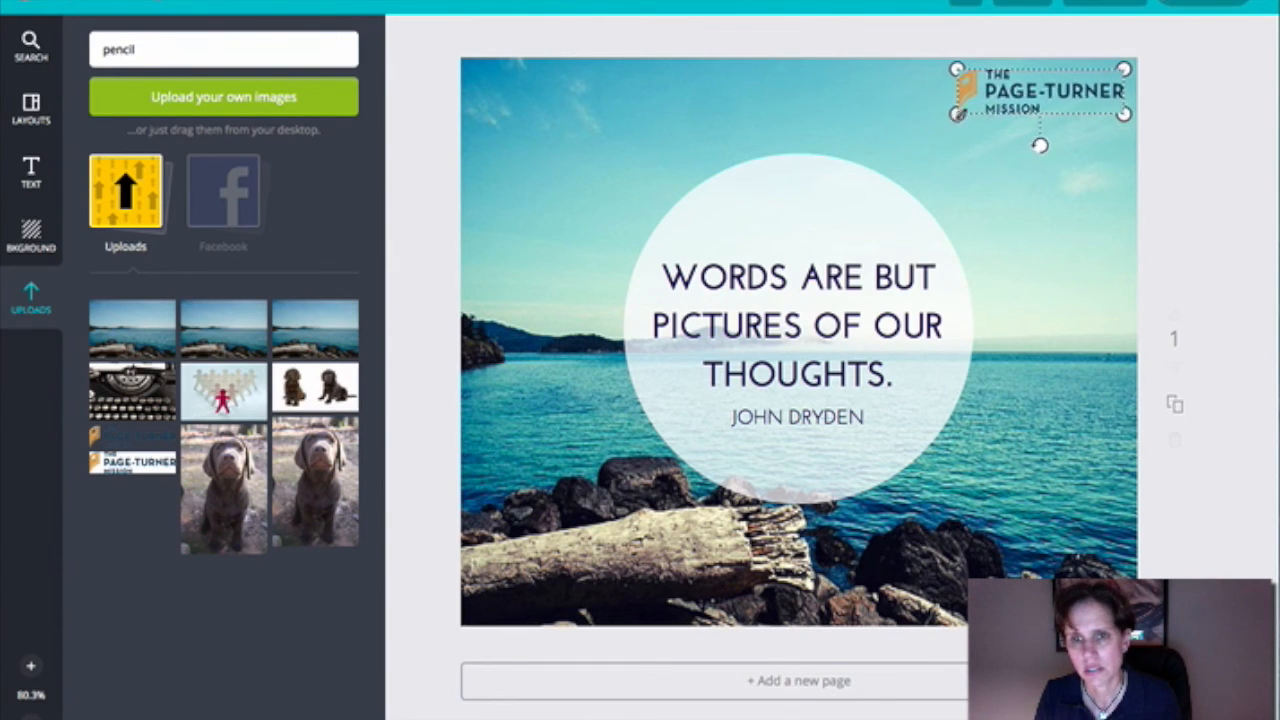
pyautogui.click(1065, 180)
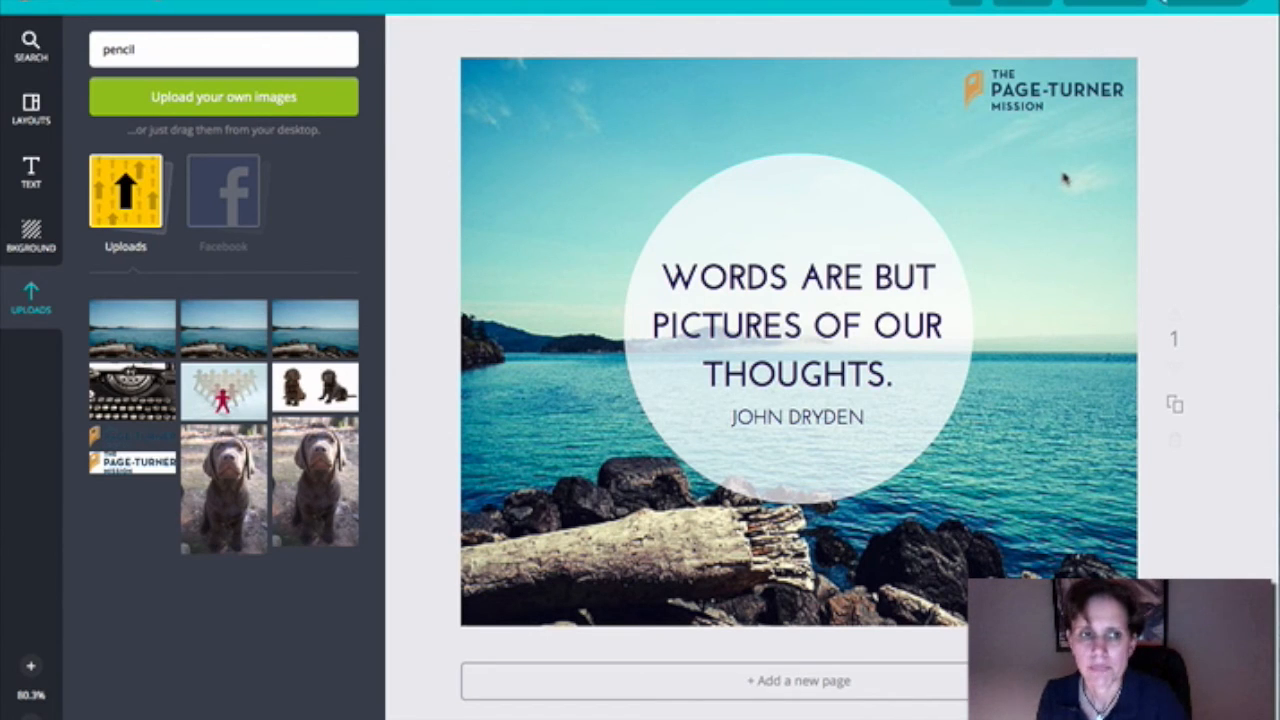
pyautogui.moveTo(372, 171)
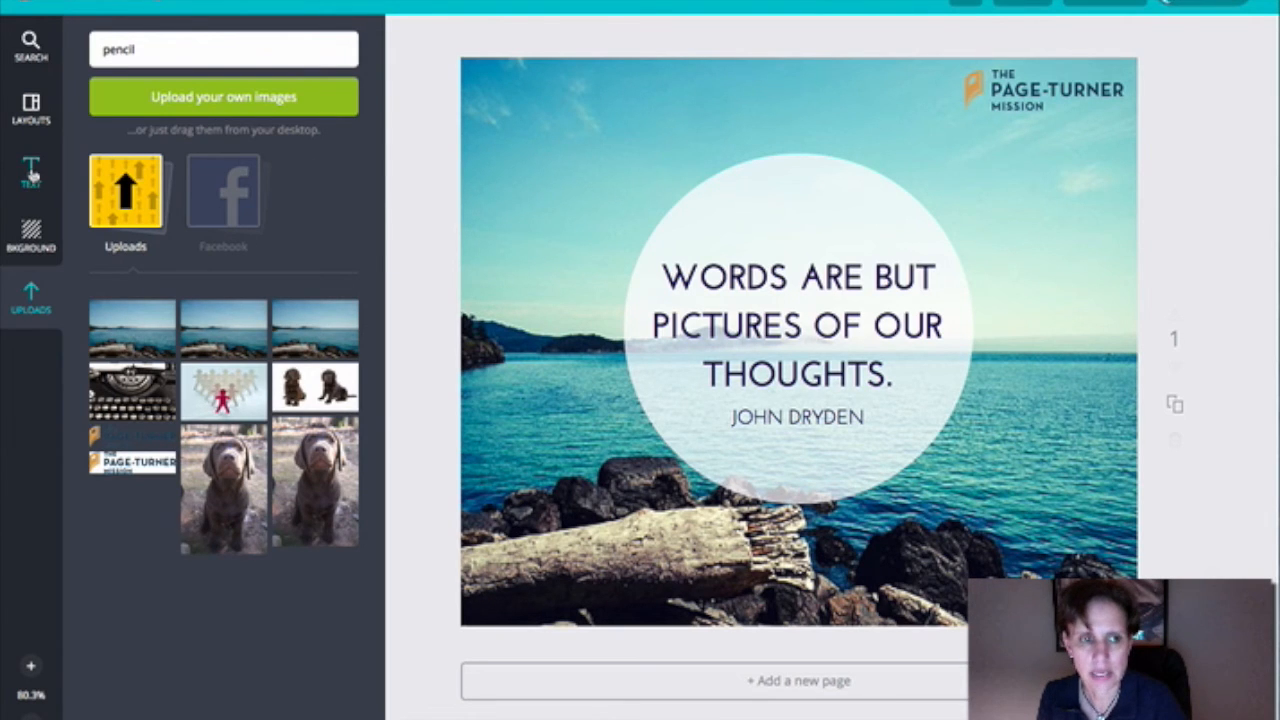
pyautogui.click(33, 168)
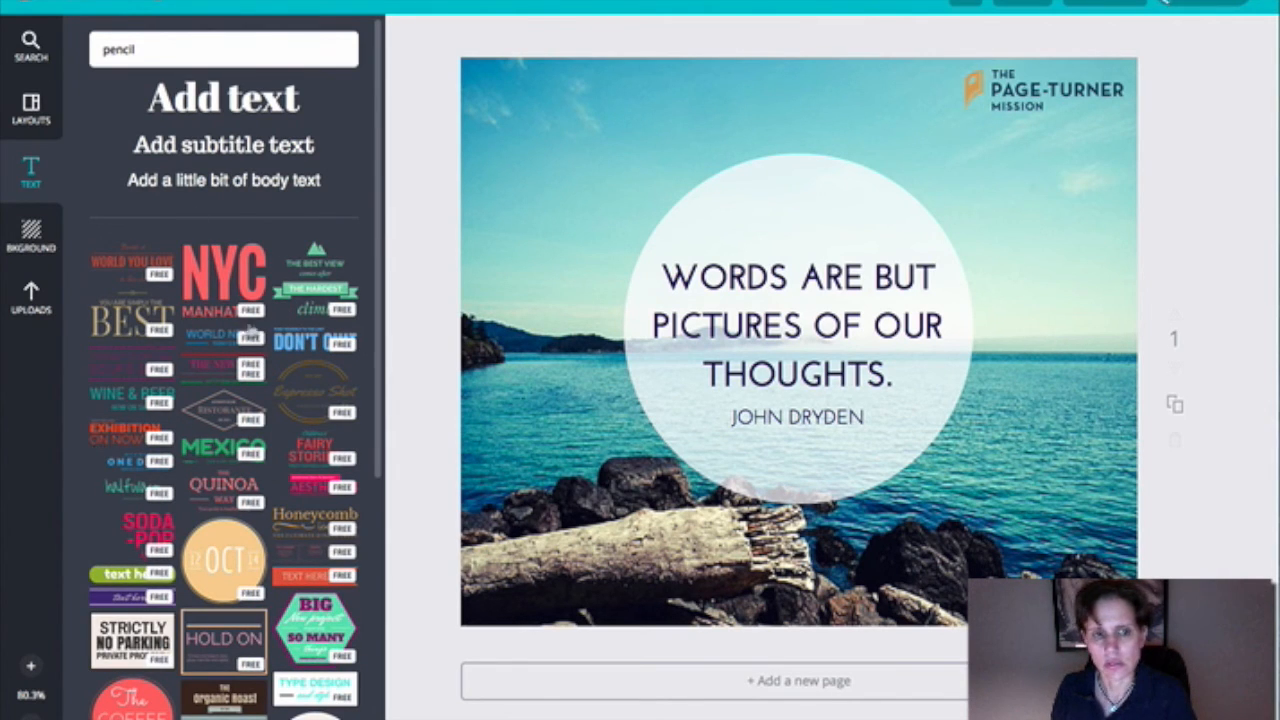
pyautogui.moveTo(214, 429)
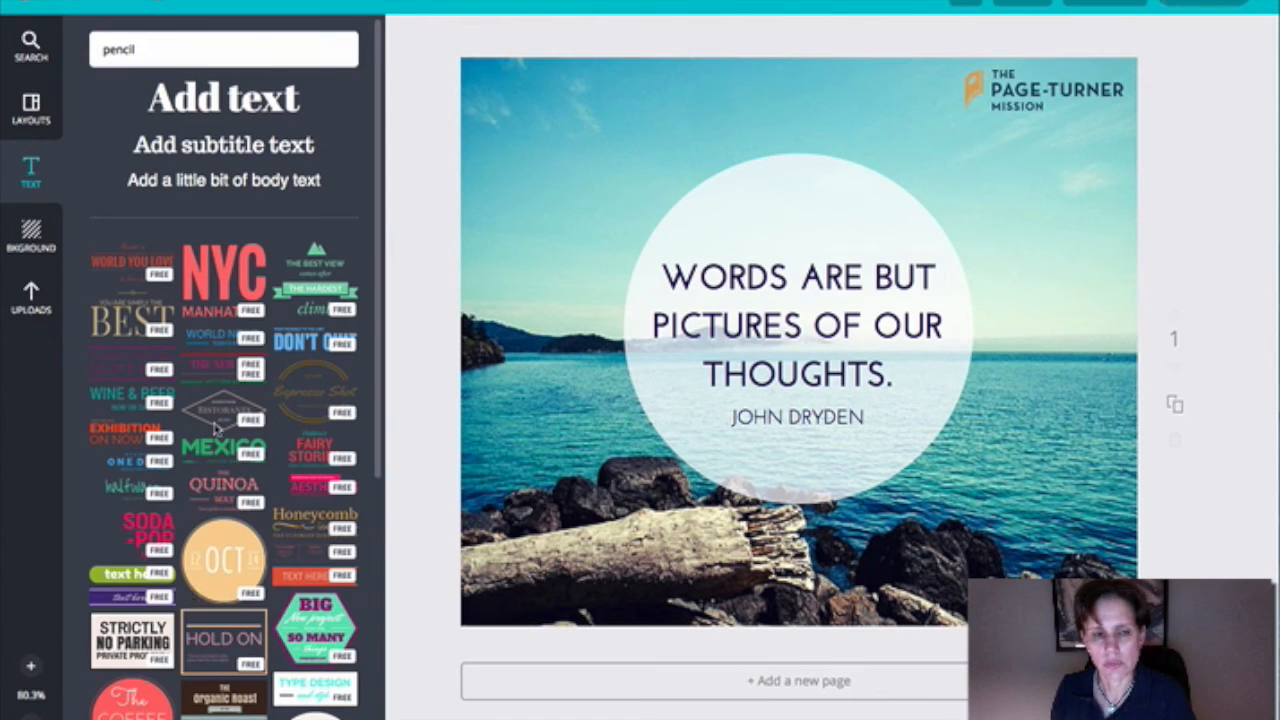
pyautogui.moveTo(200, 183)
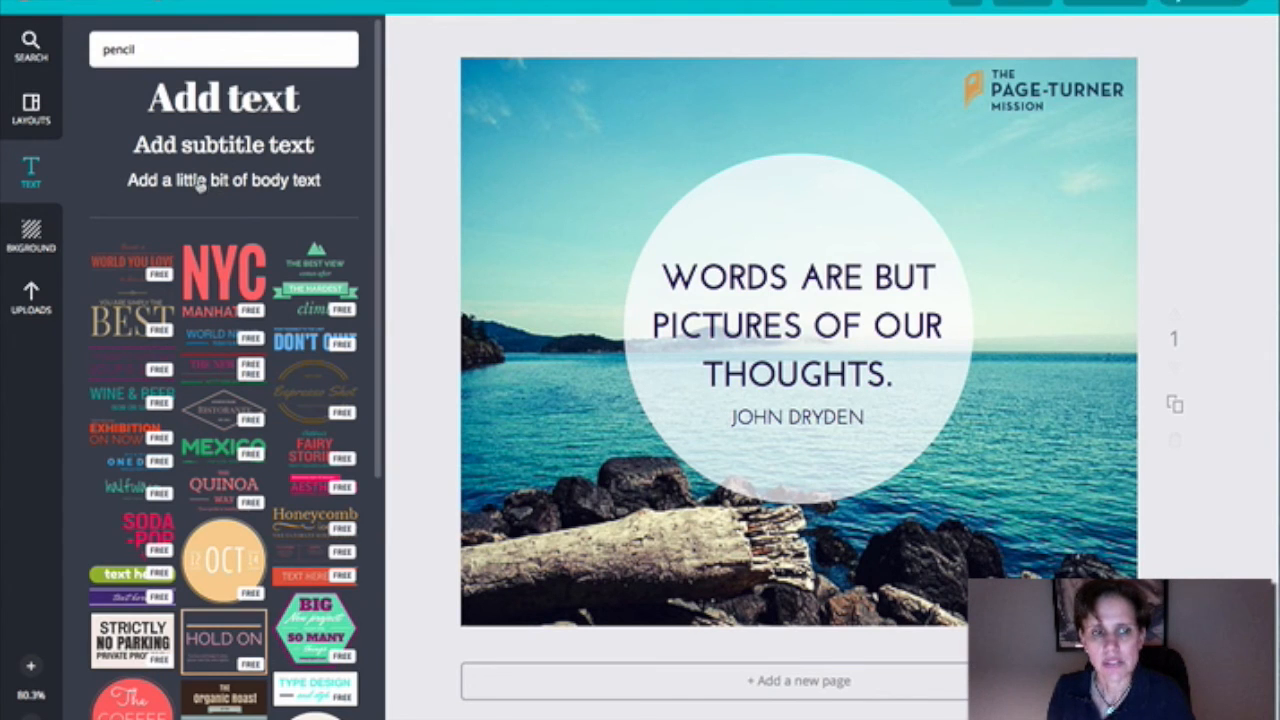
pyautogui.moveTo(197, 152)
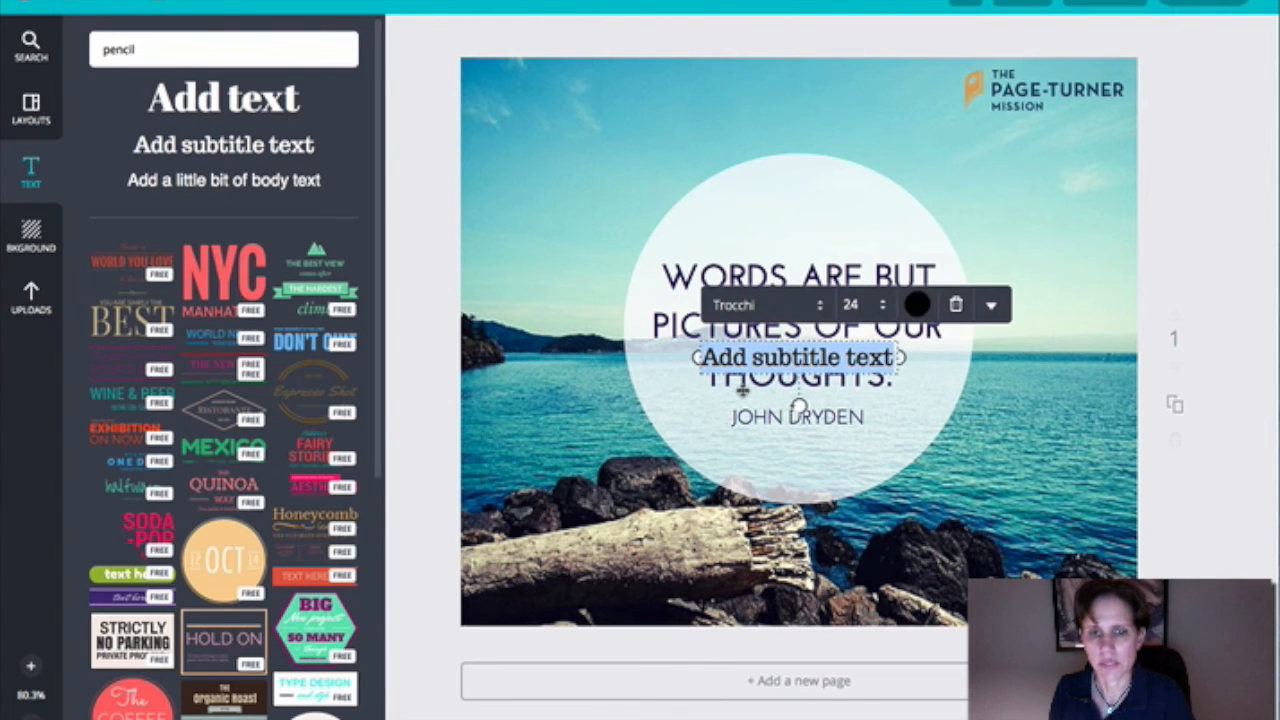
pyautogui.click(923, 304)
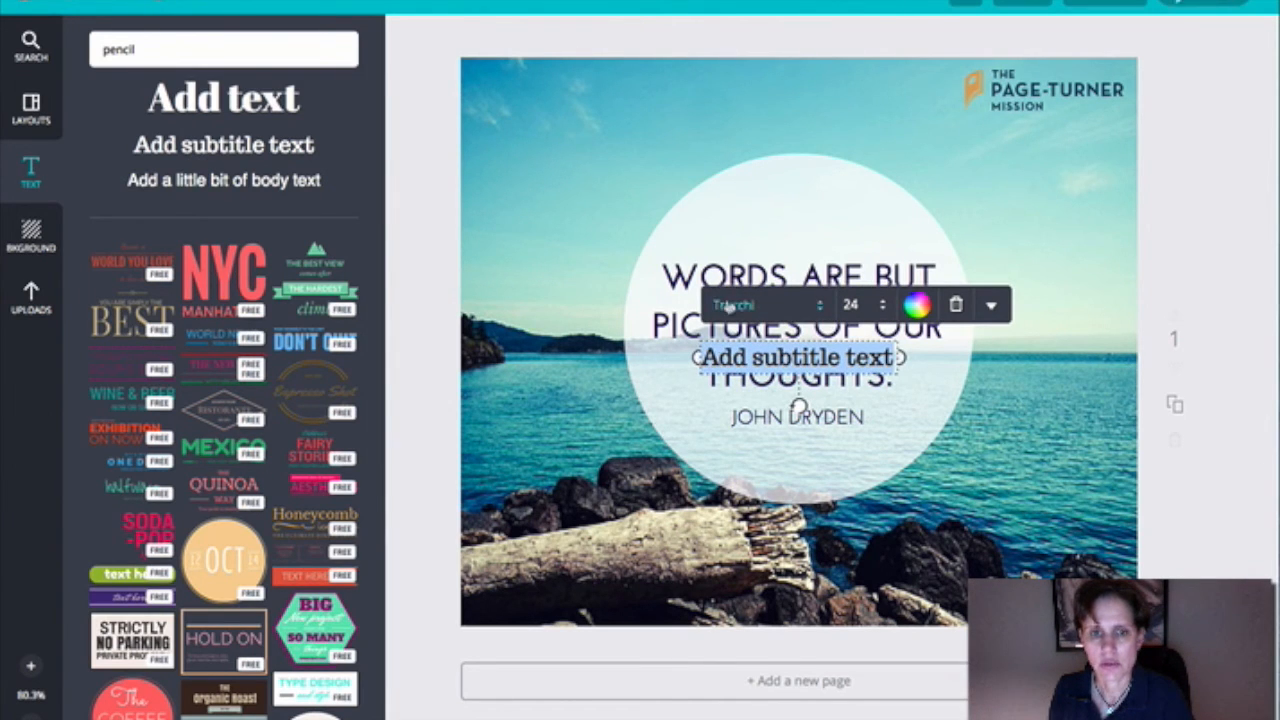
pyautogui.moveTo(797, 357); pyautogui.dragTo(728, 153)
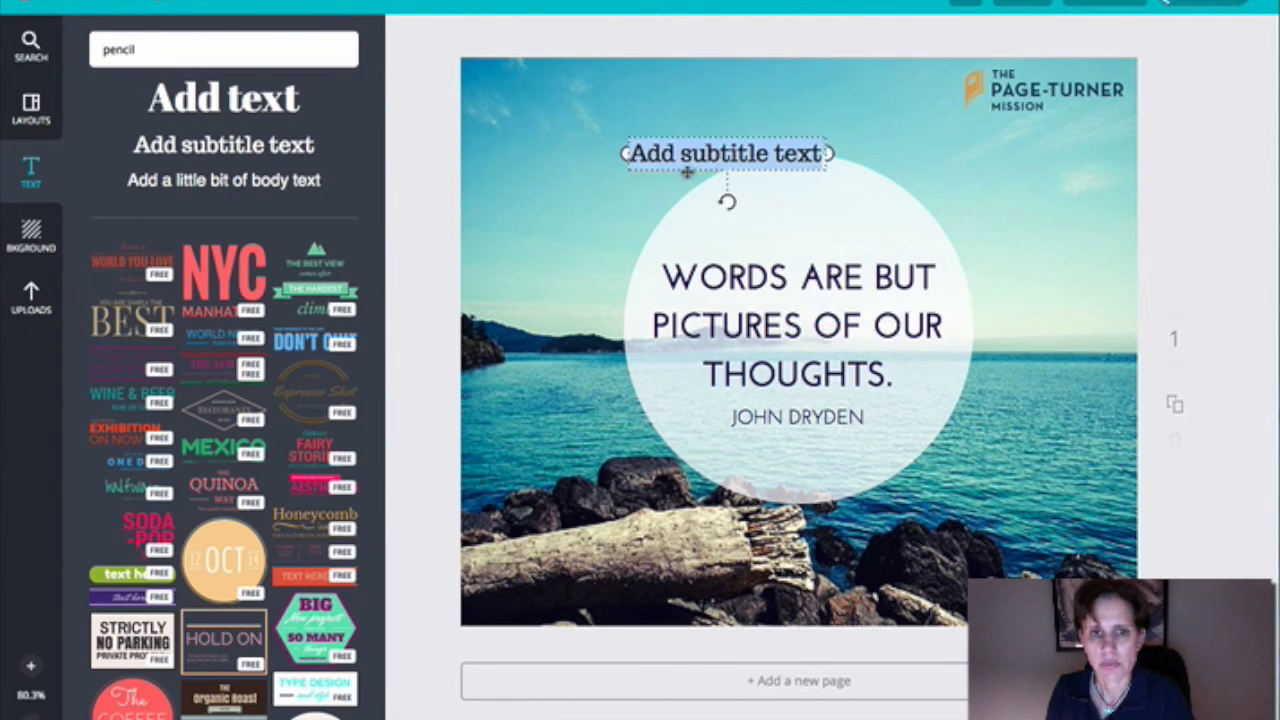
pyautogui.moveTo(730, 153); pyautogui.dragTo(1010, 137)
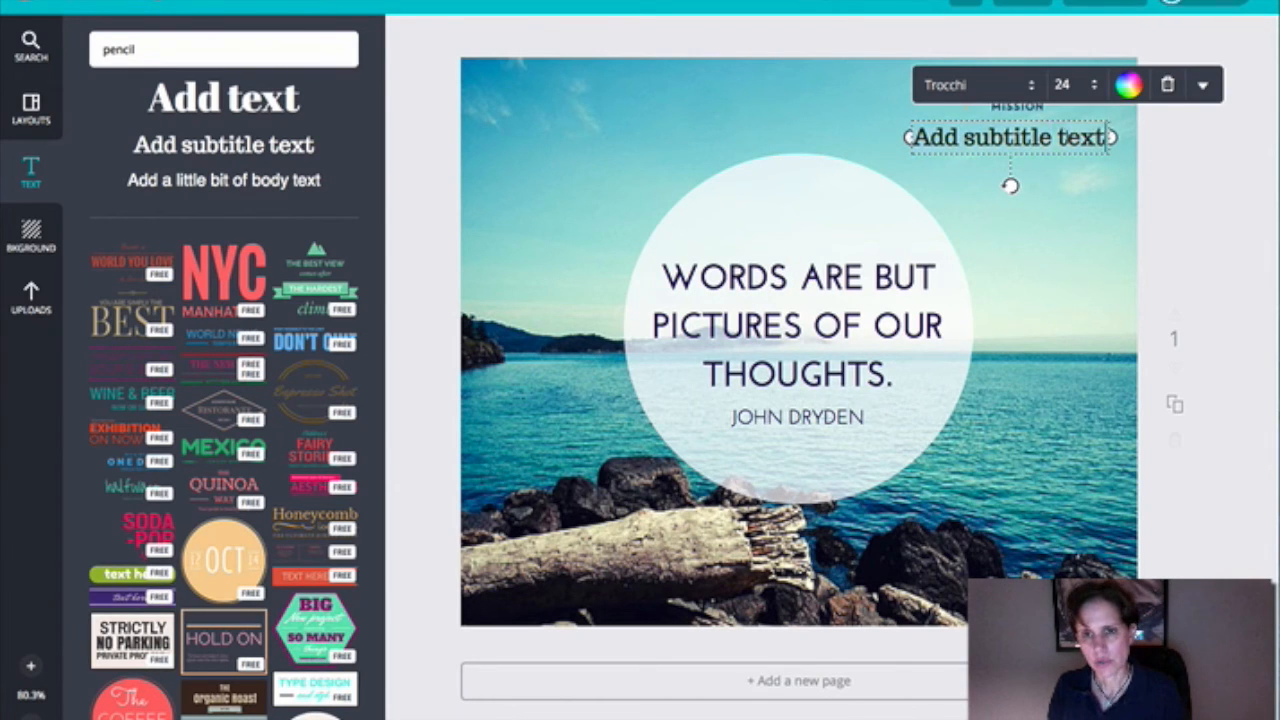
pyautogui.write('www')
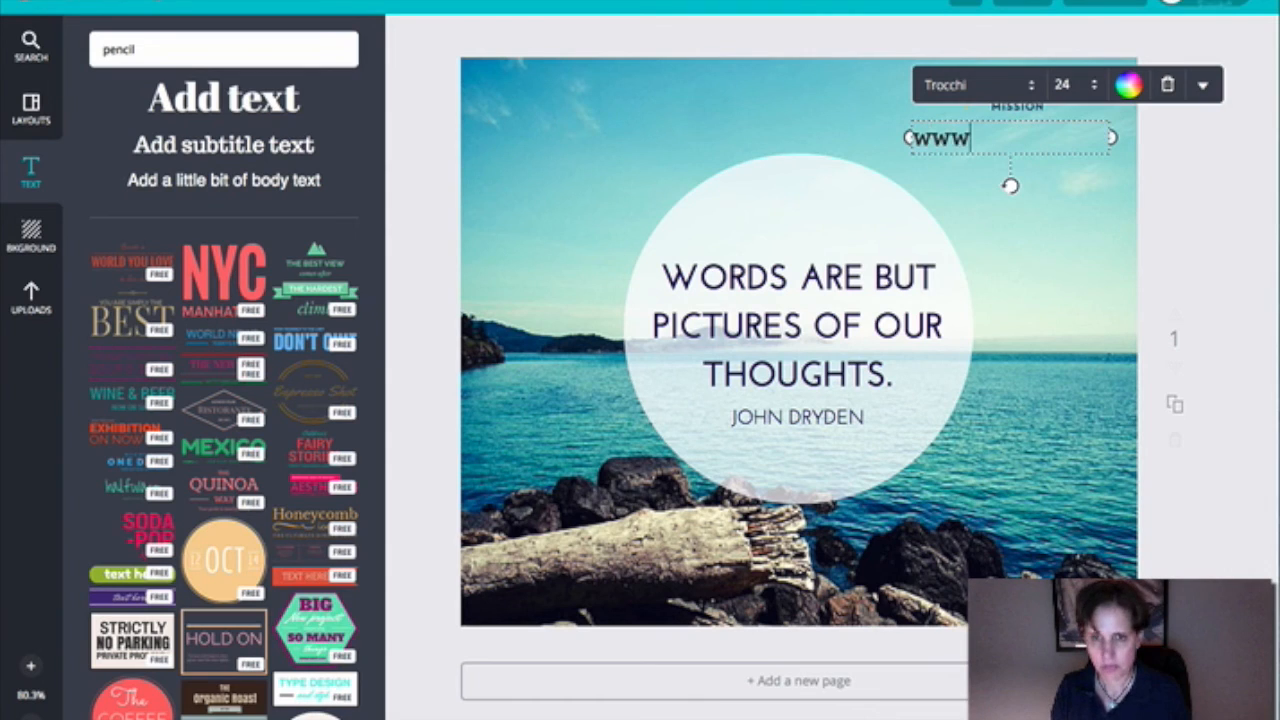
pyautogui.write('.paget')
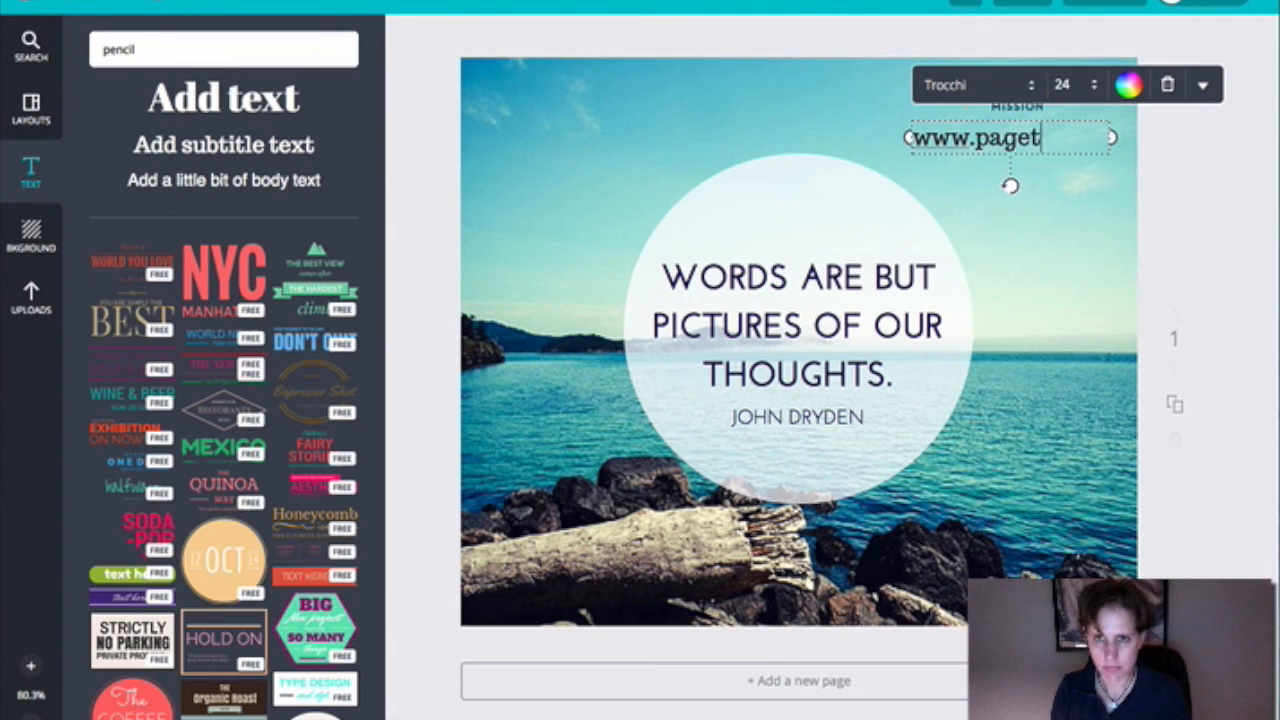
pyautogui.write('urnermission')
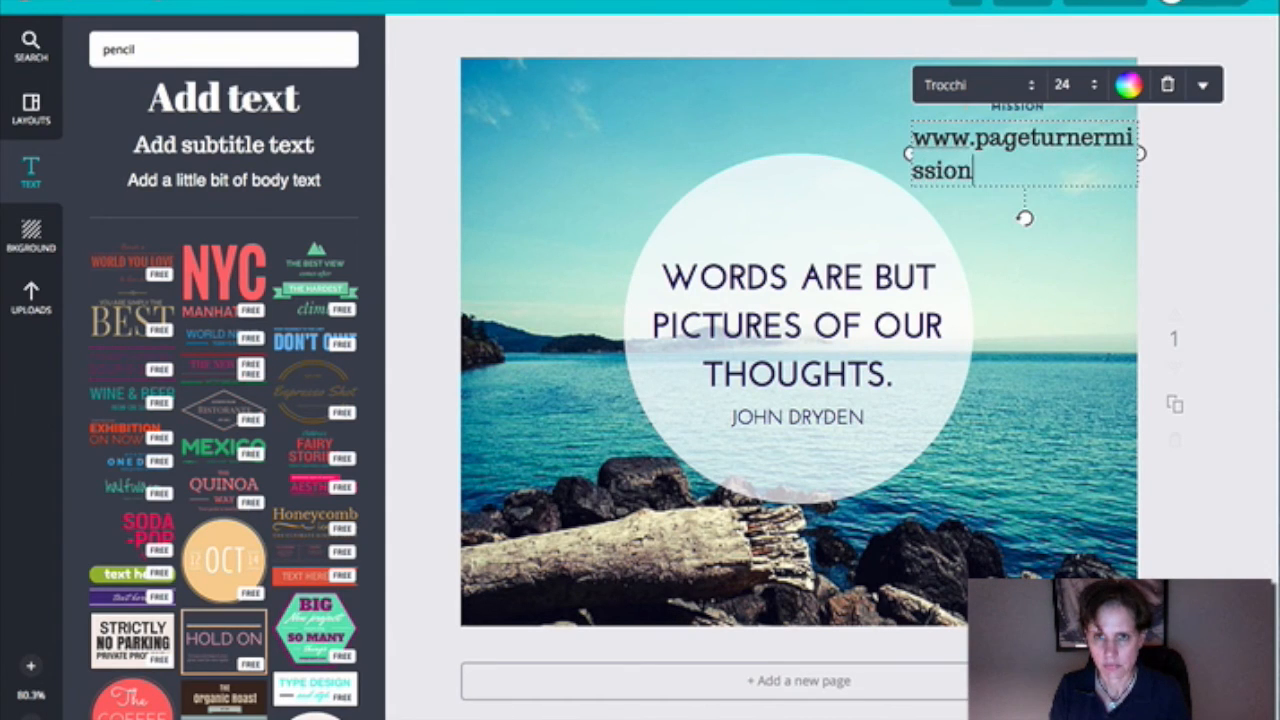
pyautogui.write('.com')
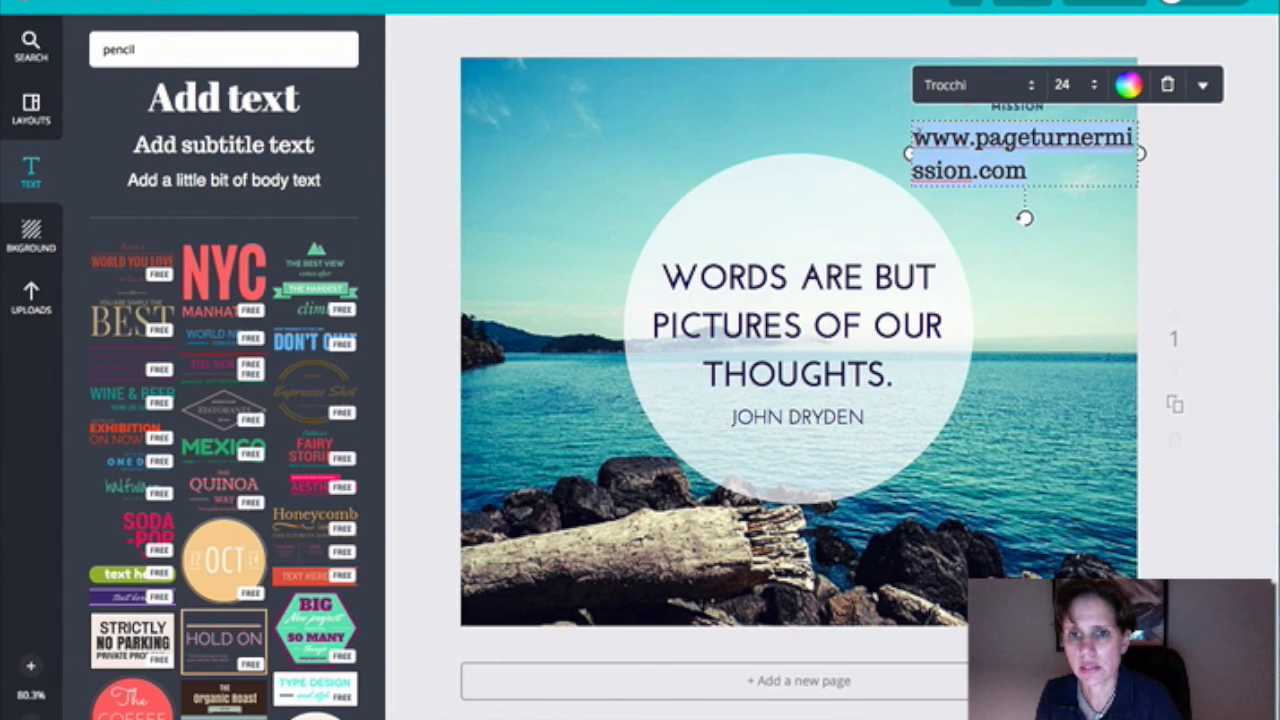
# Set the web address to size 12 and switch it to a cleaner font
pyautogui.click(1097, 83)
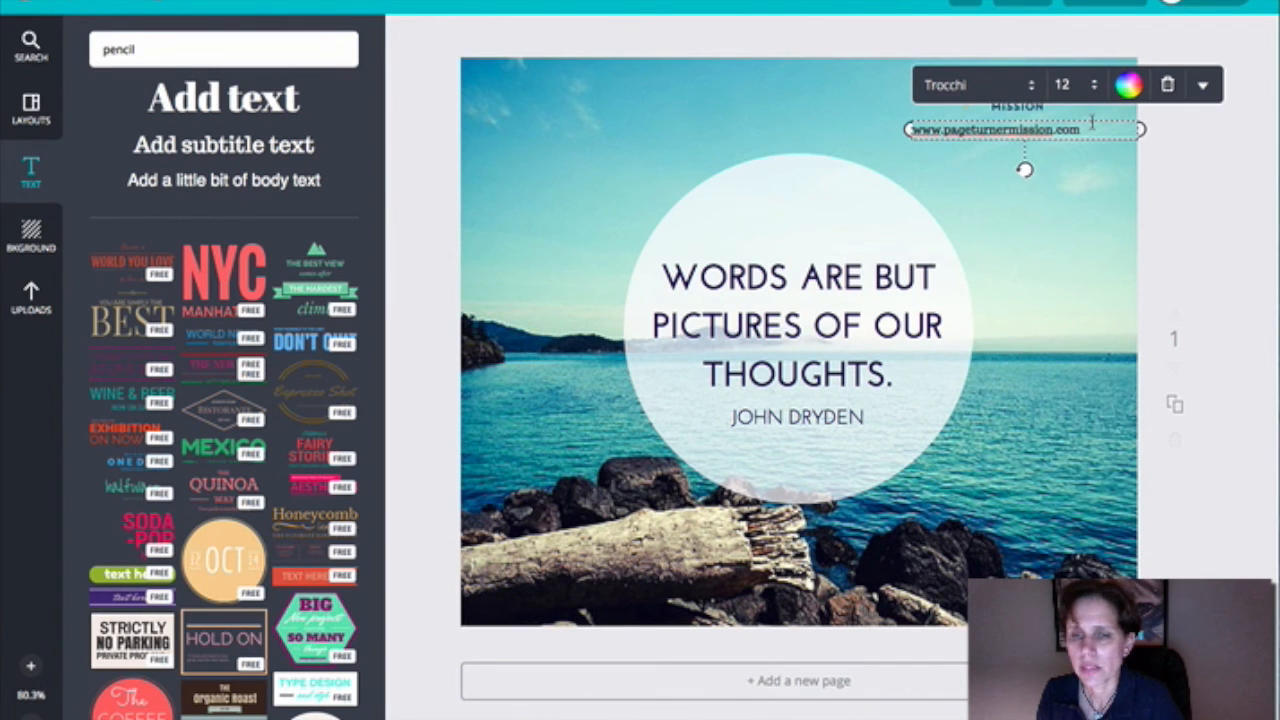
pyautogui.click(1089, 82)
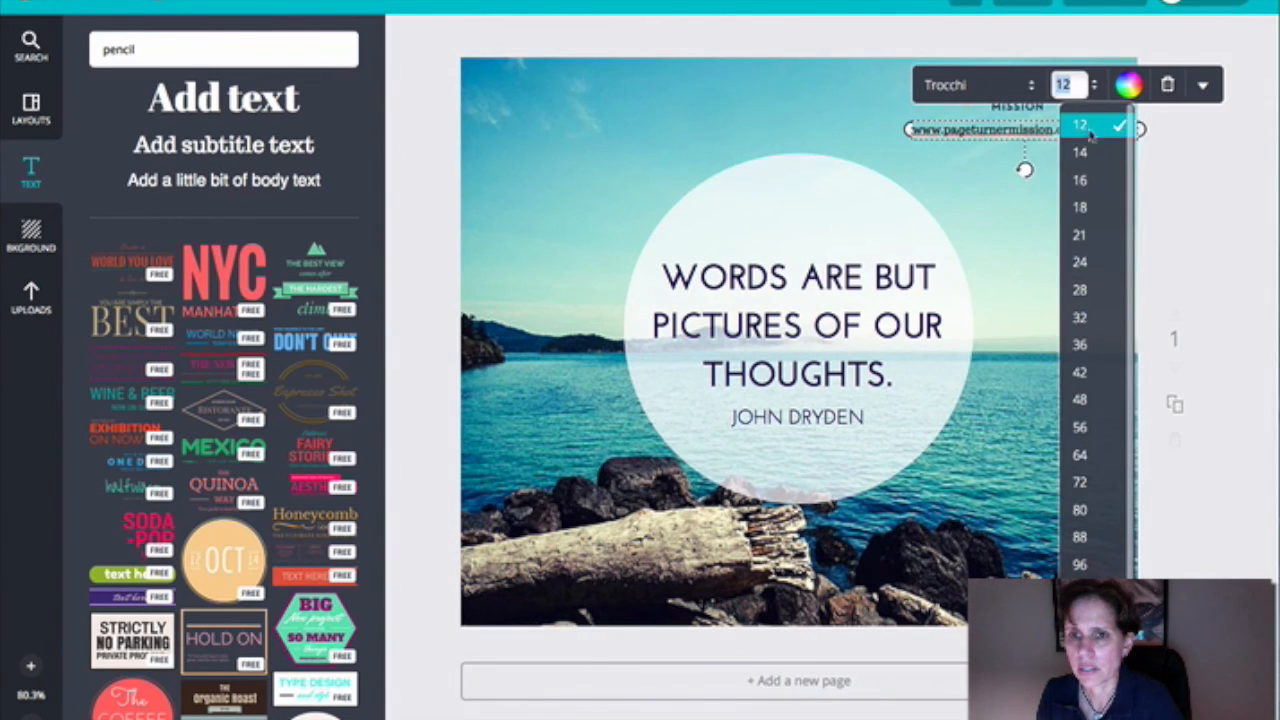
pyautogui.click(1078, 153)
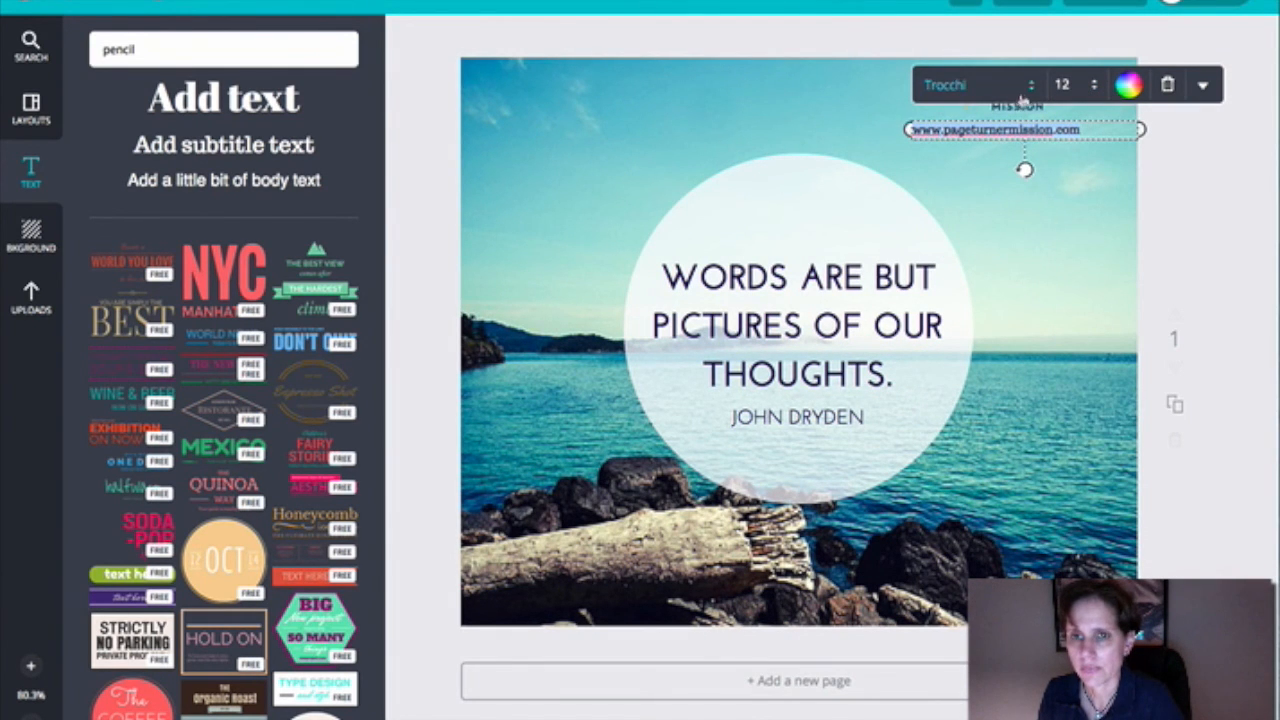
pyautogui.click(973, 82)
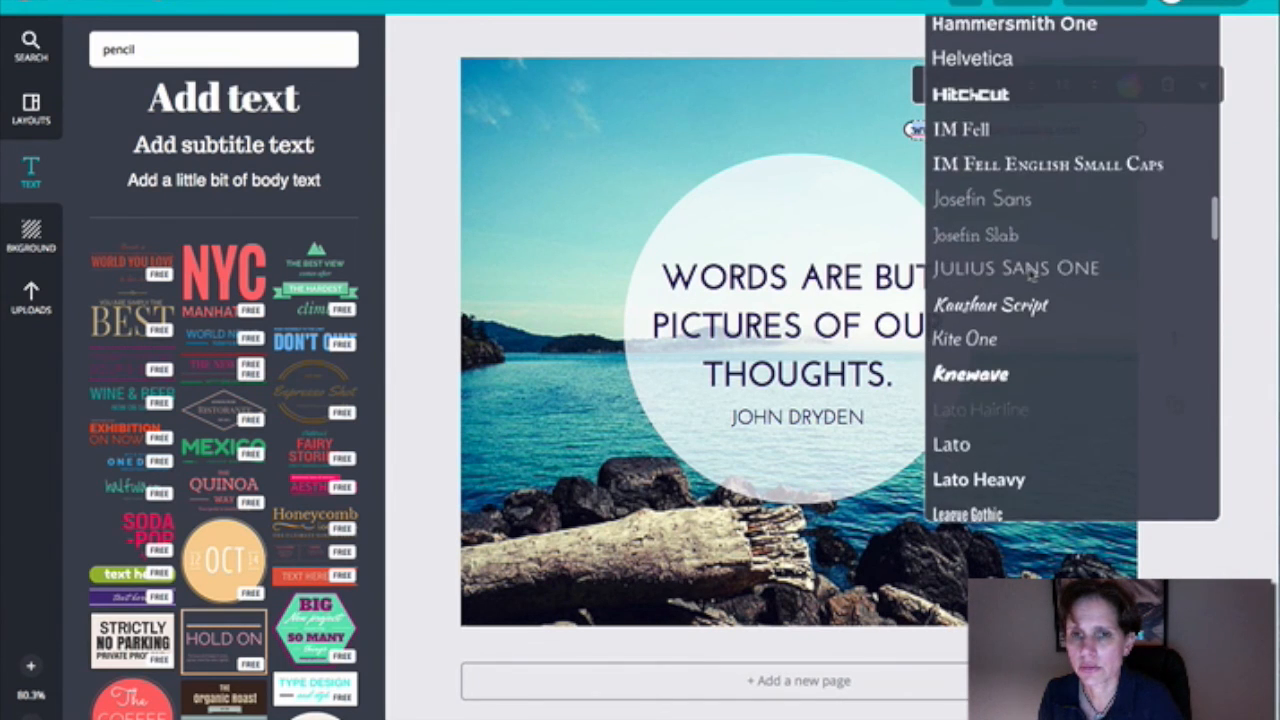
pyautogui.click(975, 54)
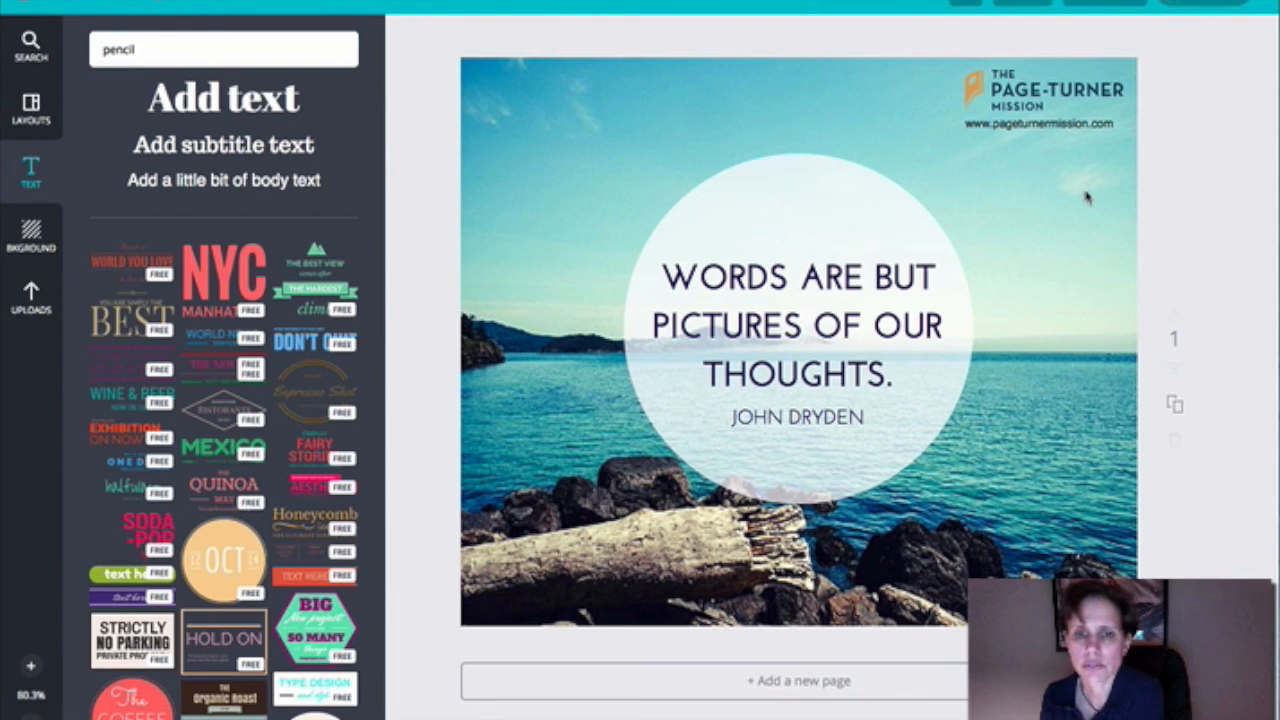
pyautogui.moveTo(1224, 124)
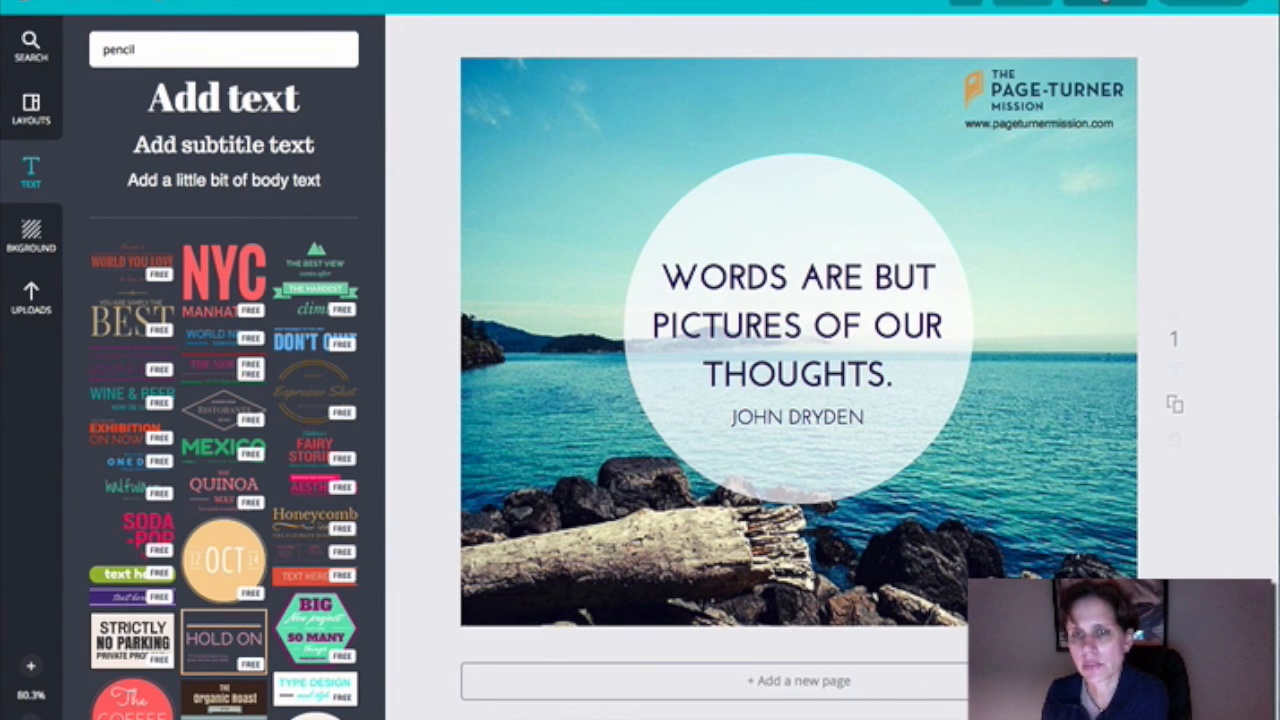
# Download the design as an image, save the file, and dismiss the confirmation
pyautogui.click(1105, 3)
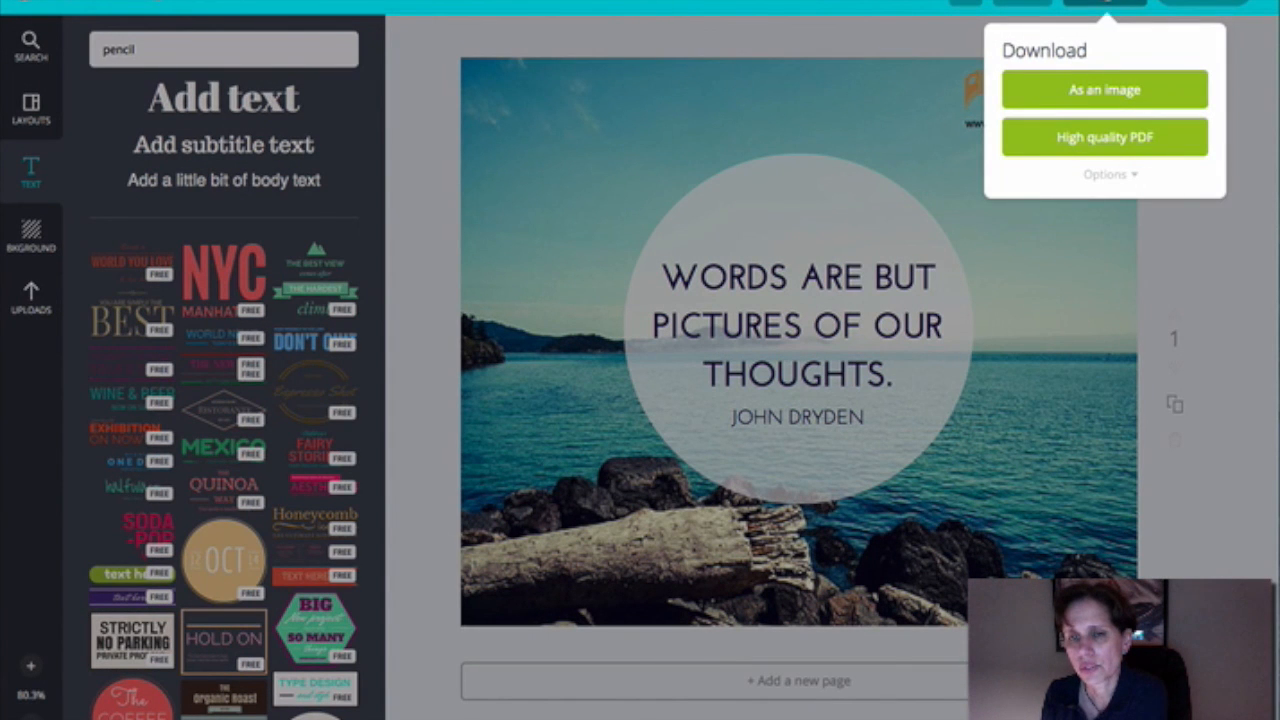
pyautogui.moveTo(1070, 137)
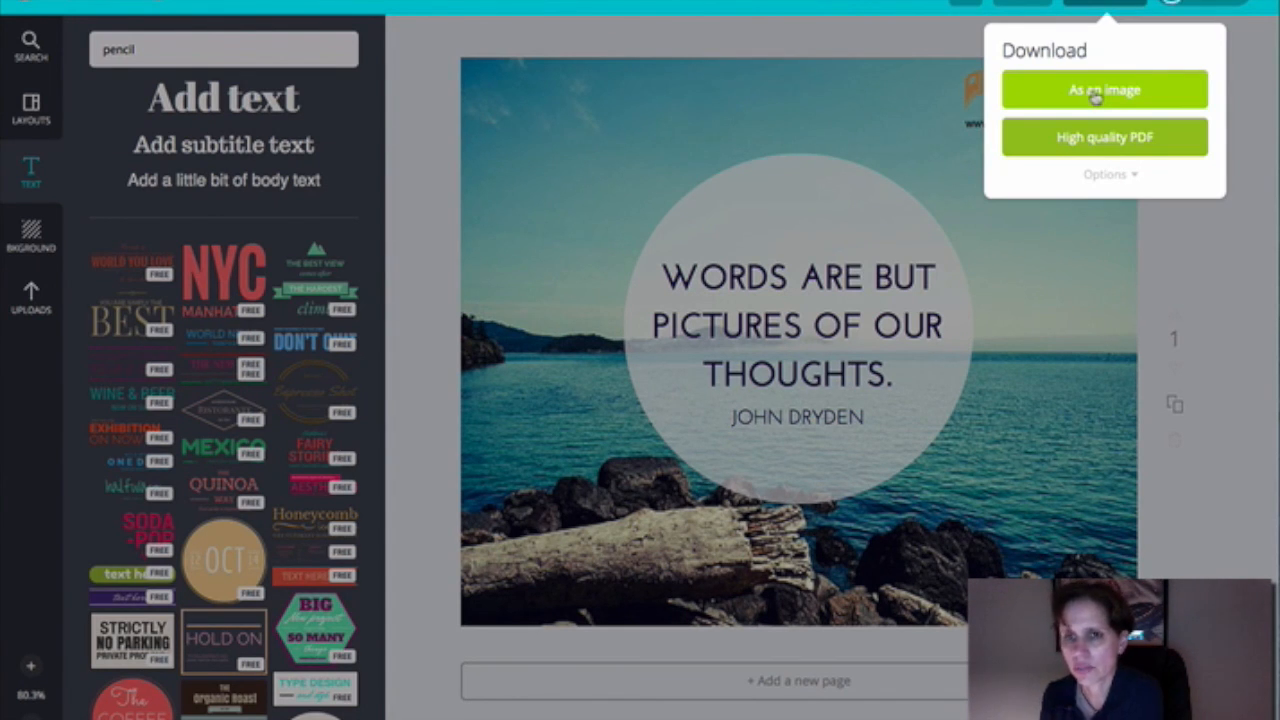
pyautogui.click(1104, 90)
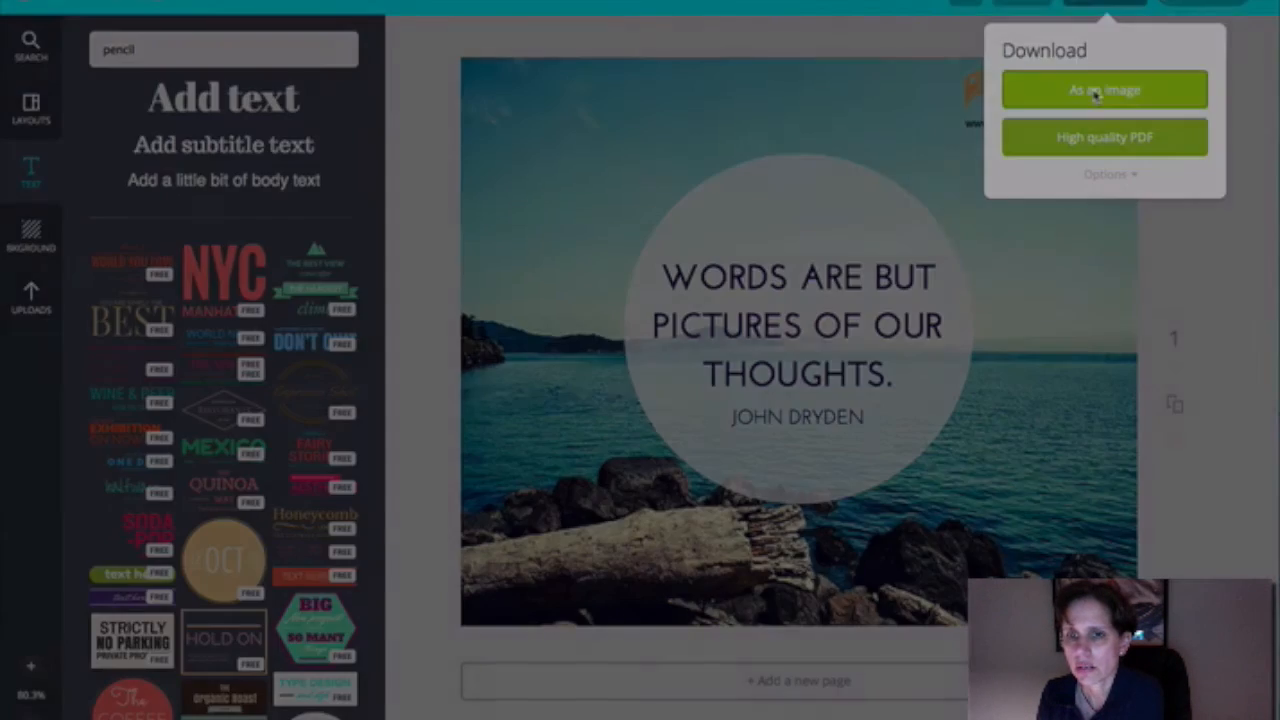
pyautogui.click(1104, 90)
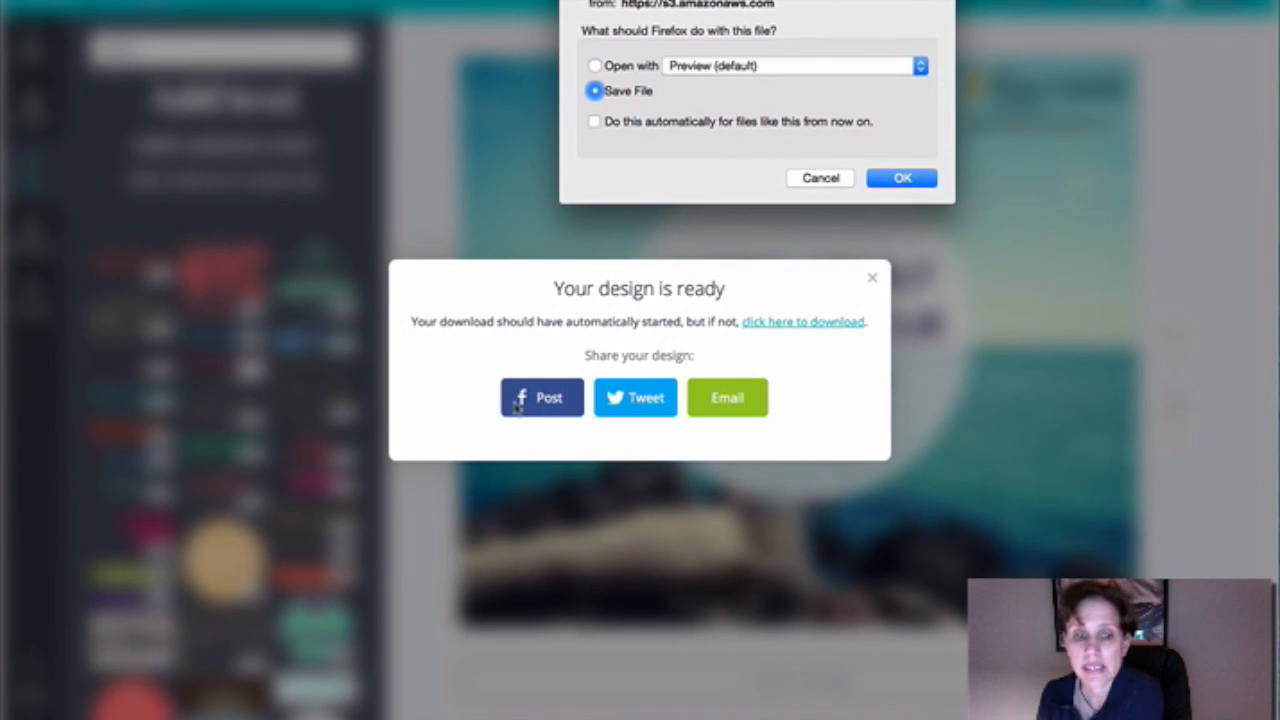
pyautogui.moveTo(701, 355)
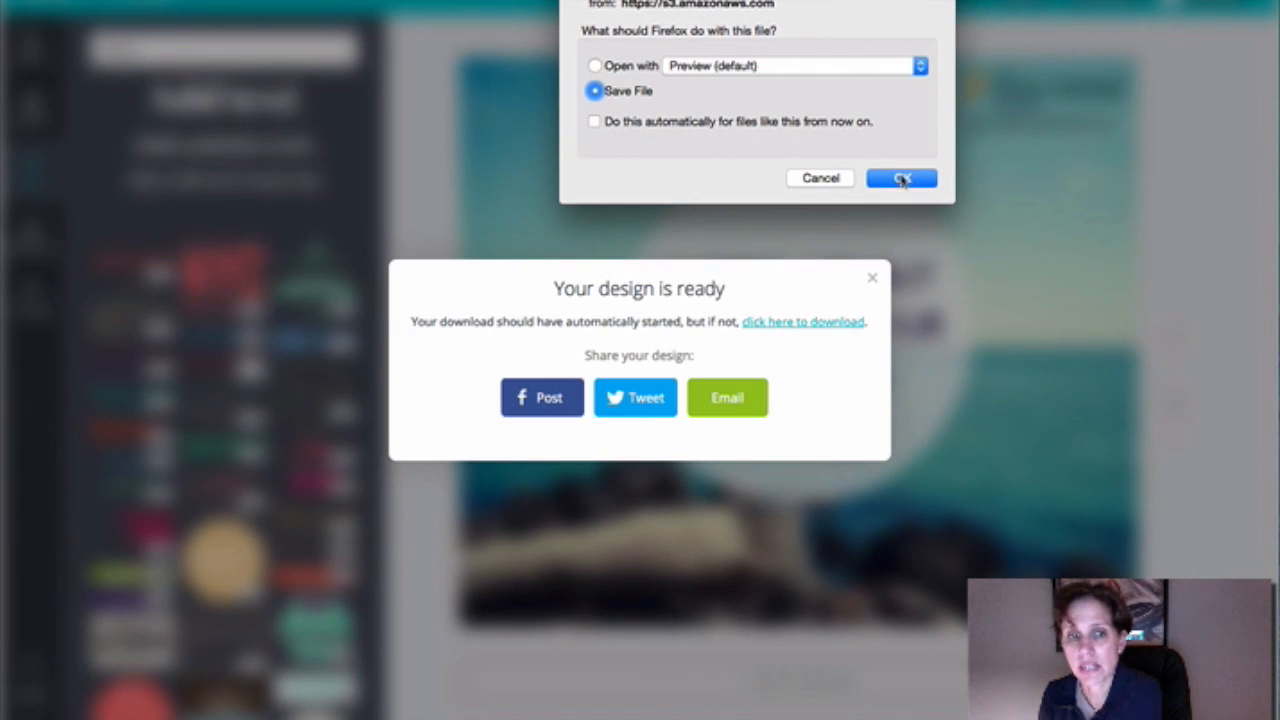
pyautogui.click(901, 178)
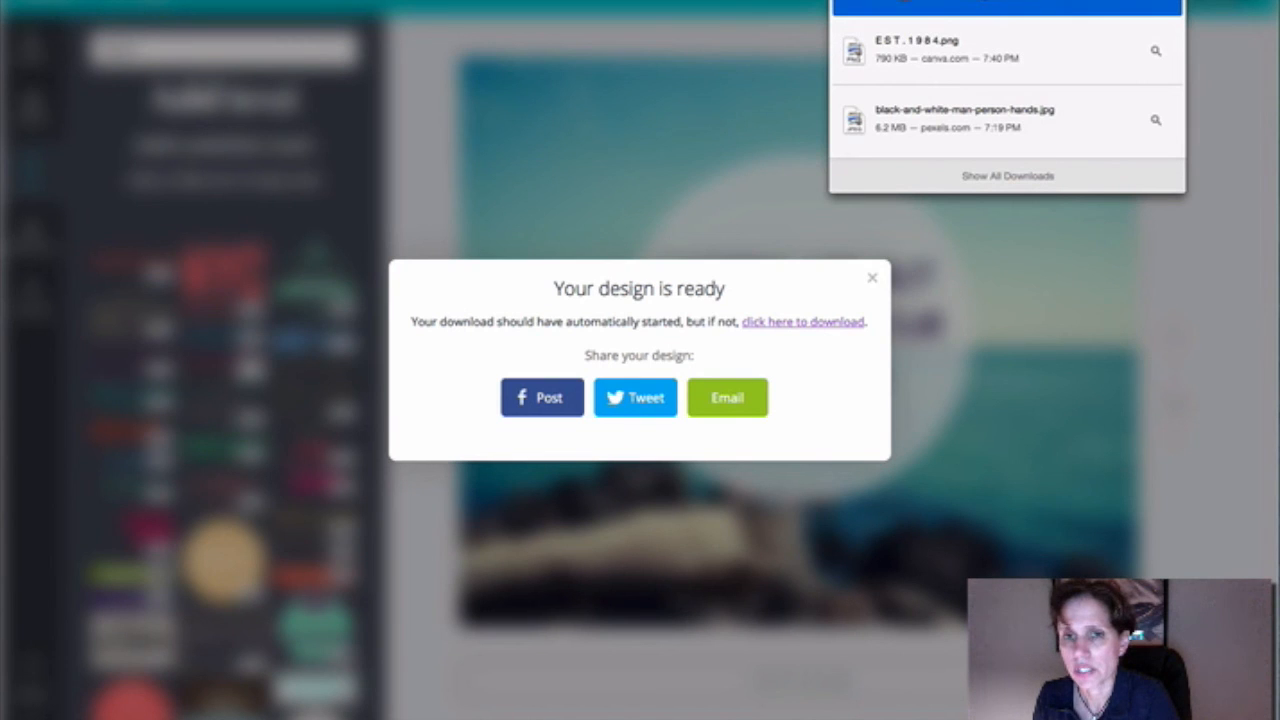
pyautogui.click(872, 277)
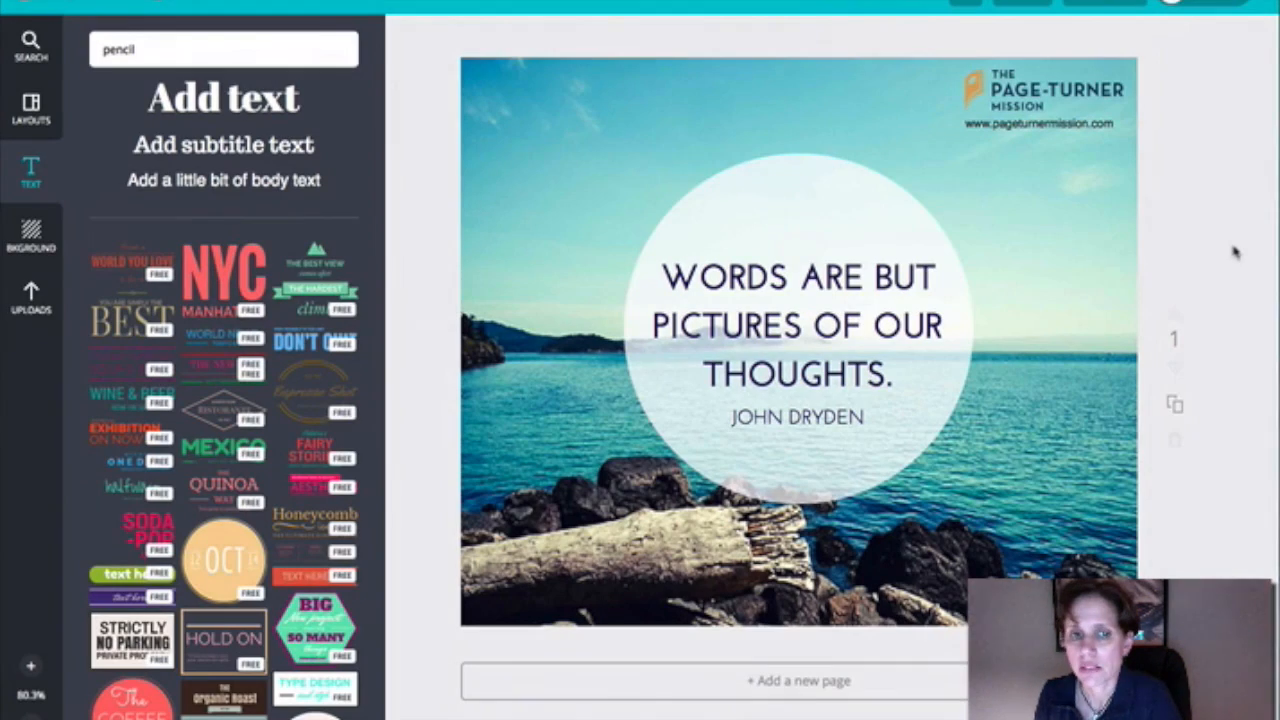